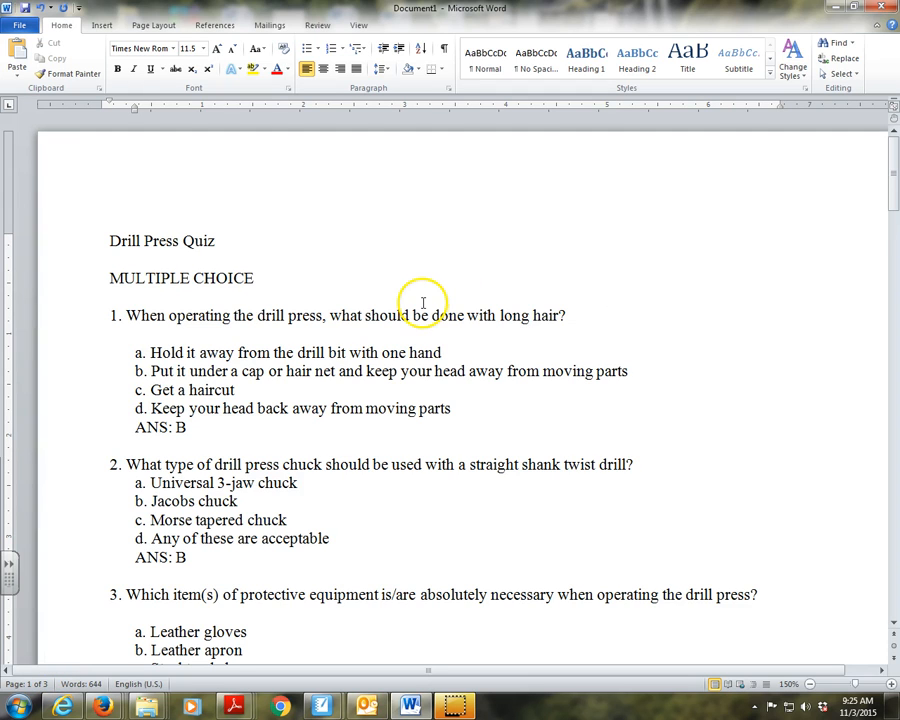
Retype the ANS: letters of the earlier quiz questions in lowercase.
scroll(up, 3)
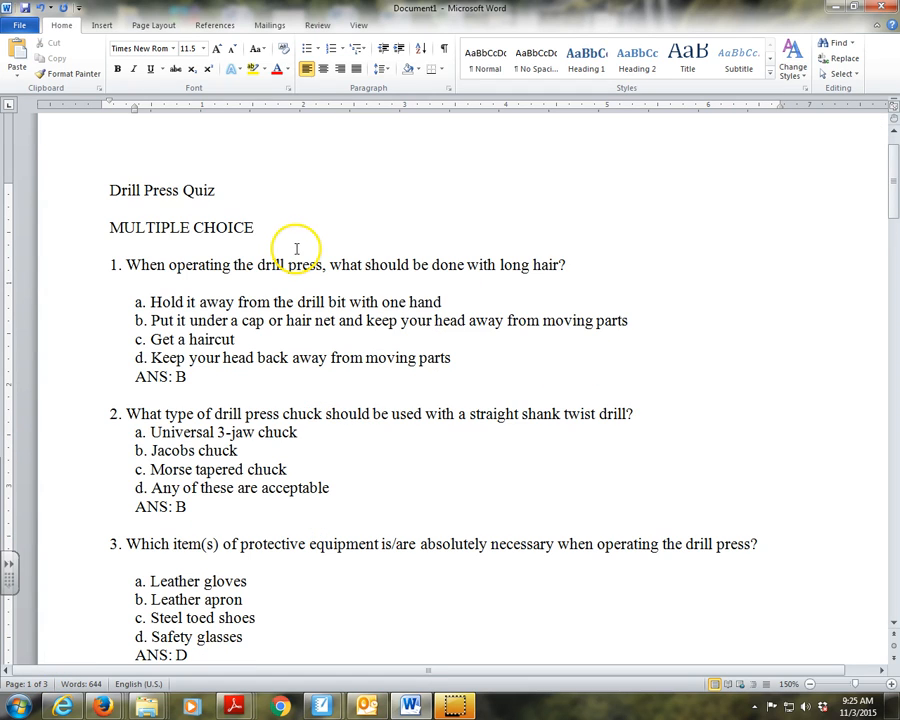
mouse_move(383, 410)
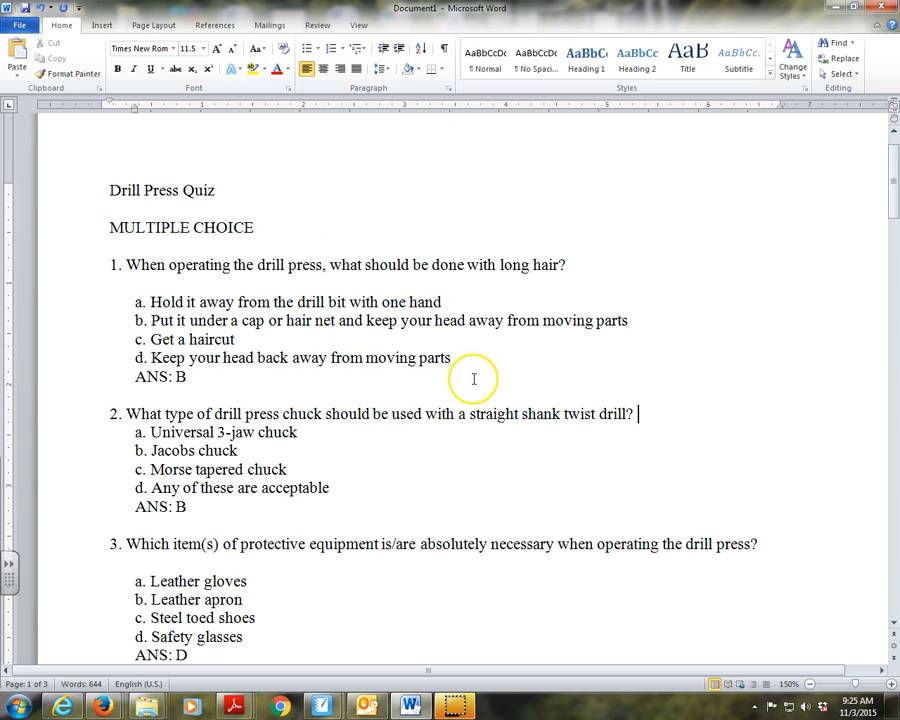
mouse_move(474, 380)
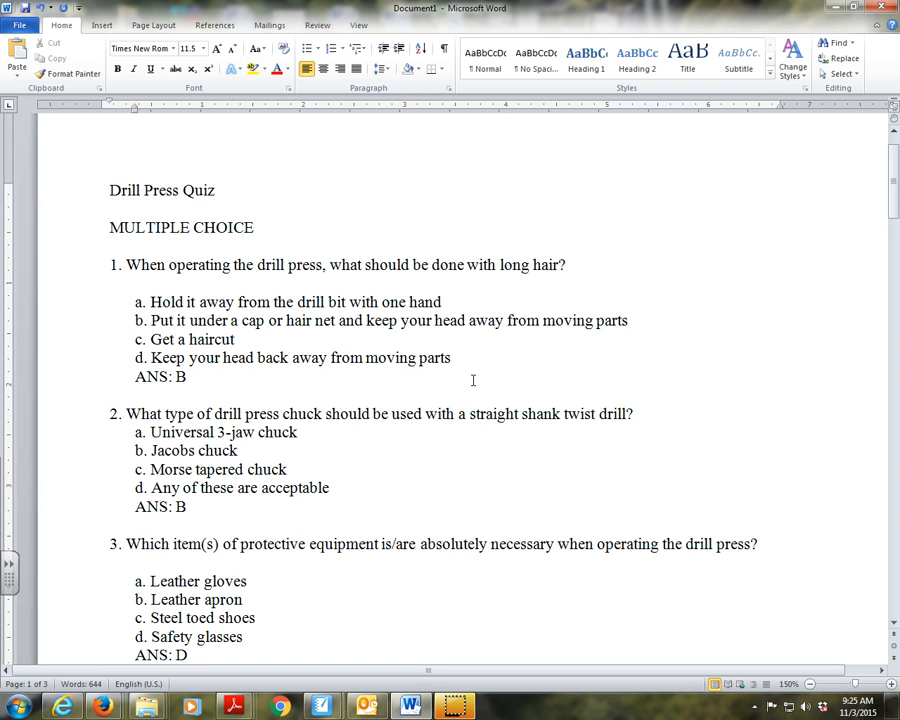
scroll(up, 3)
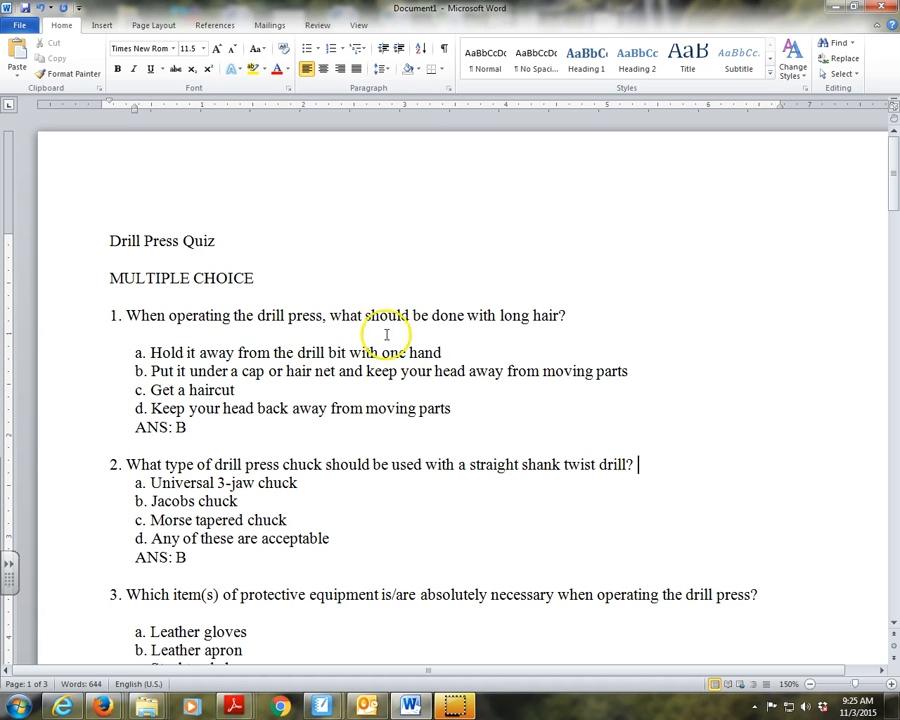
mouse_move(333, 320)
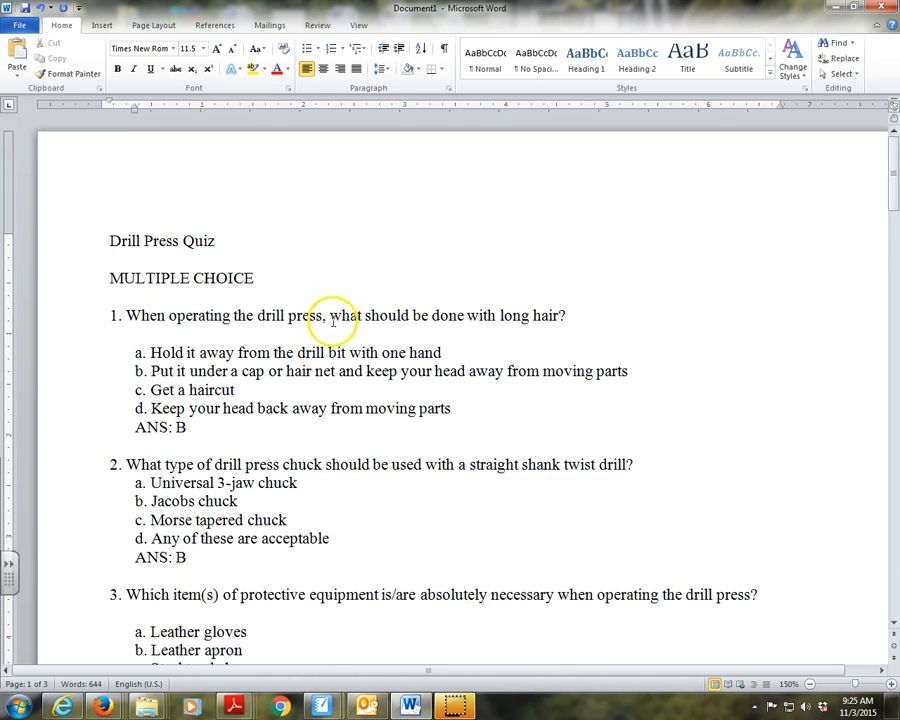
scroll(down, 3)
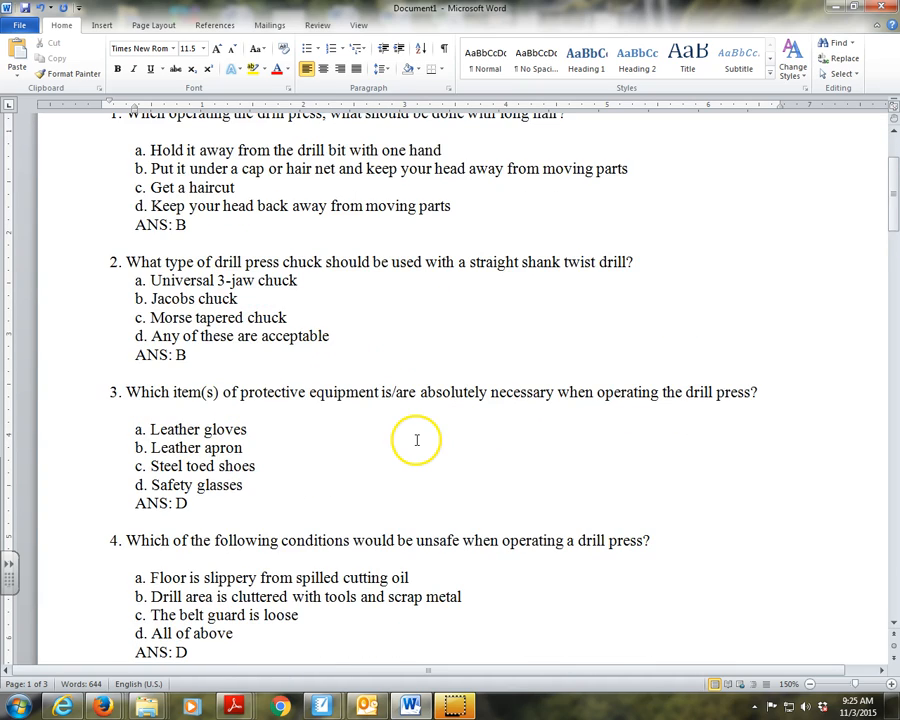
scroll(up, 3)
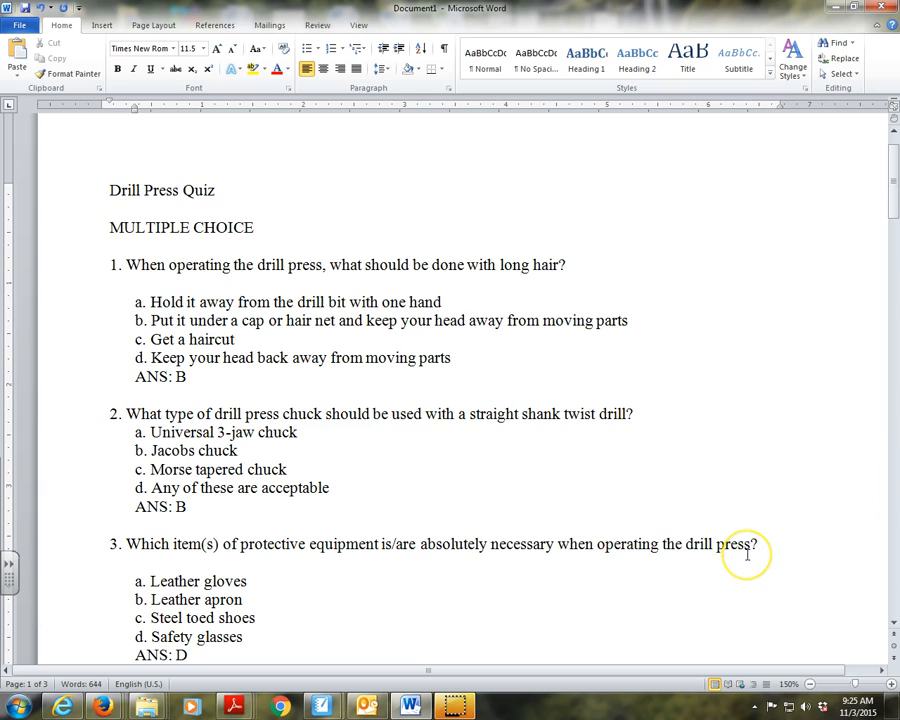
mouse_move(747, 554)
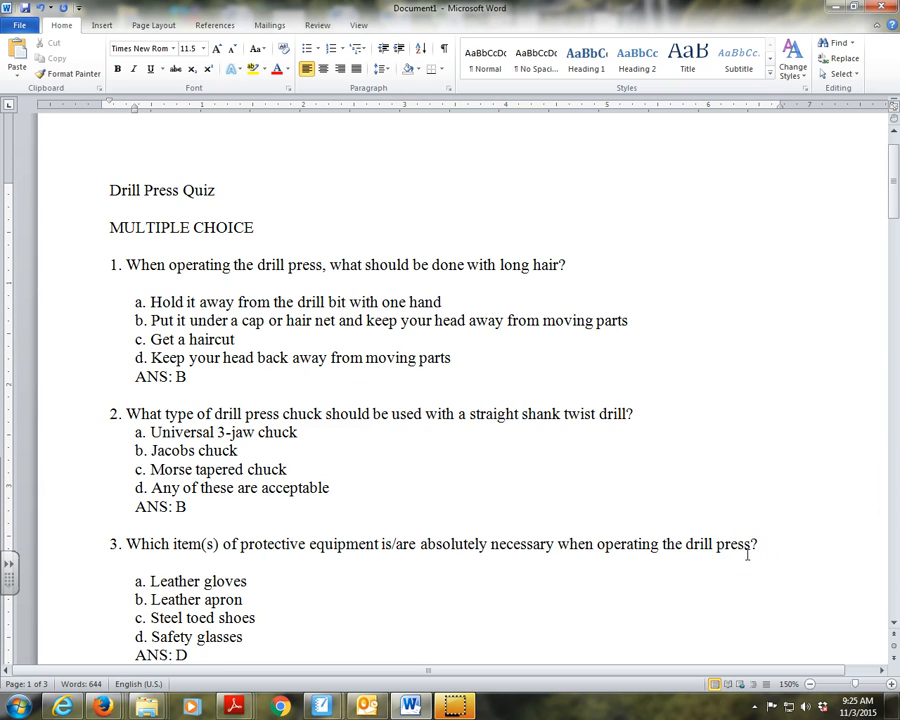
click(638, 413)
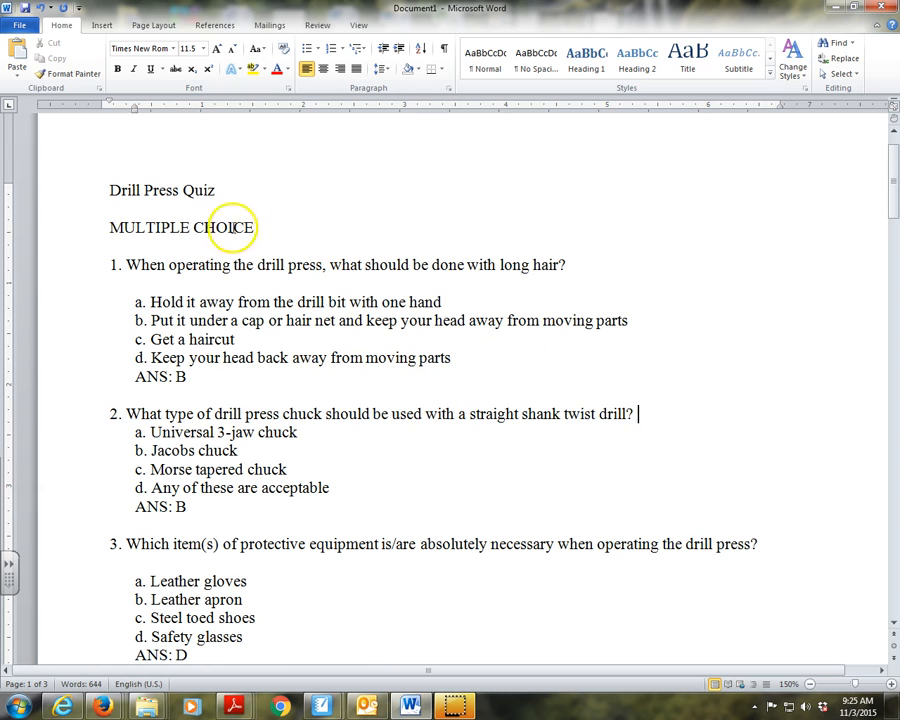
mouse_move(135, 190)
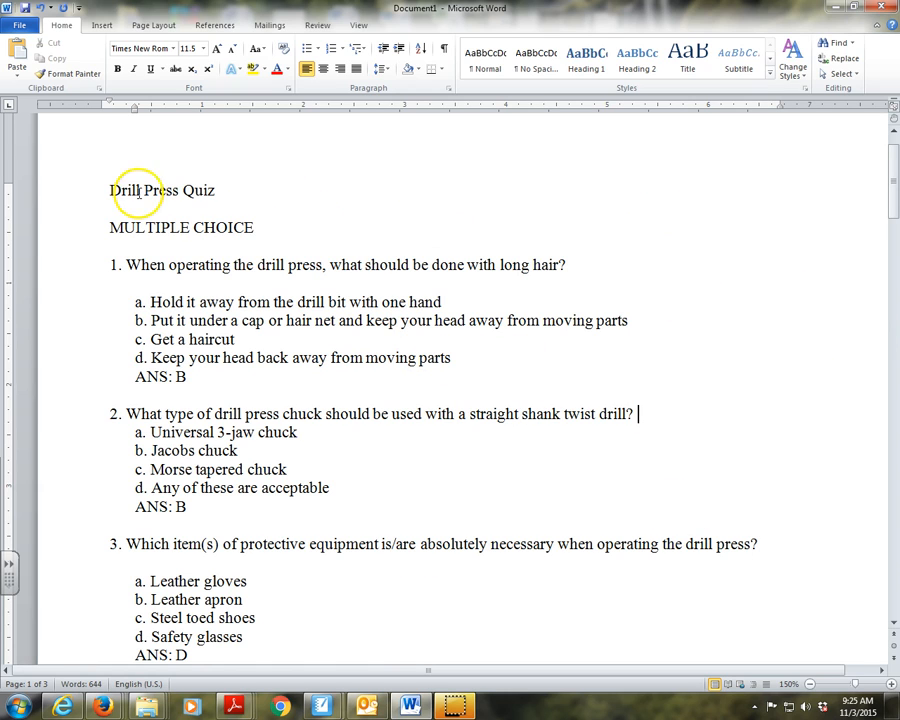
mouse_move(197, 198)
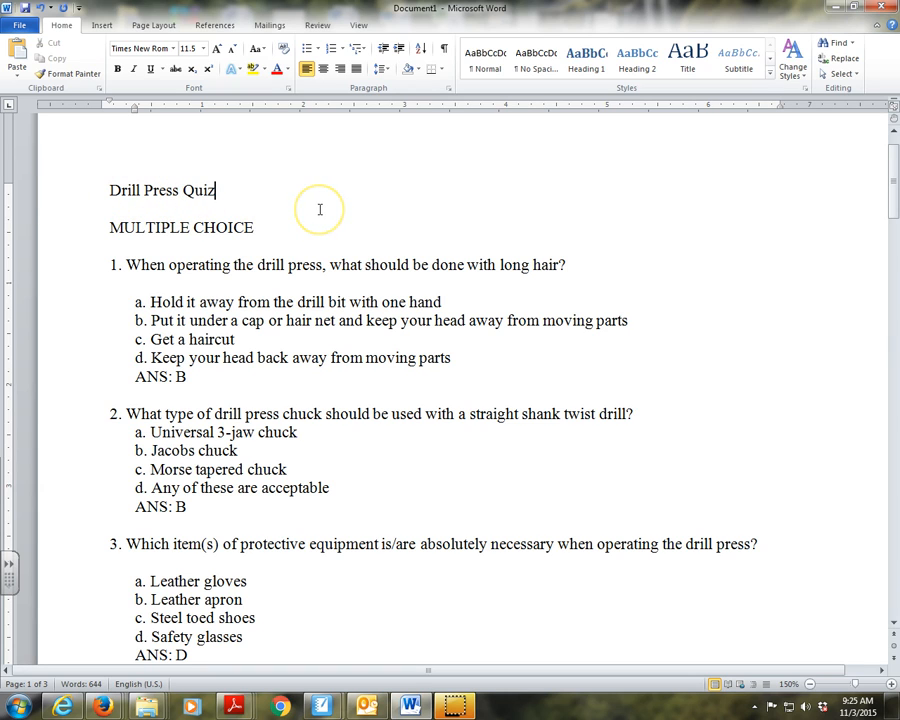
mouse_move(793, 223)
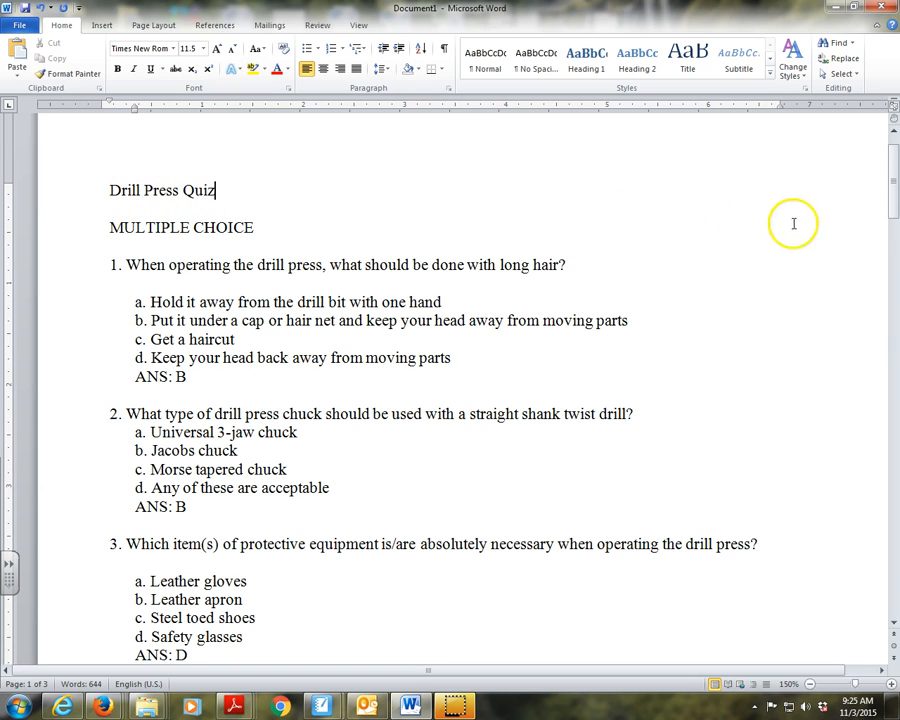
mouse_move(322, 272)
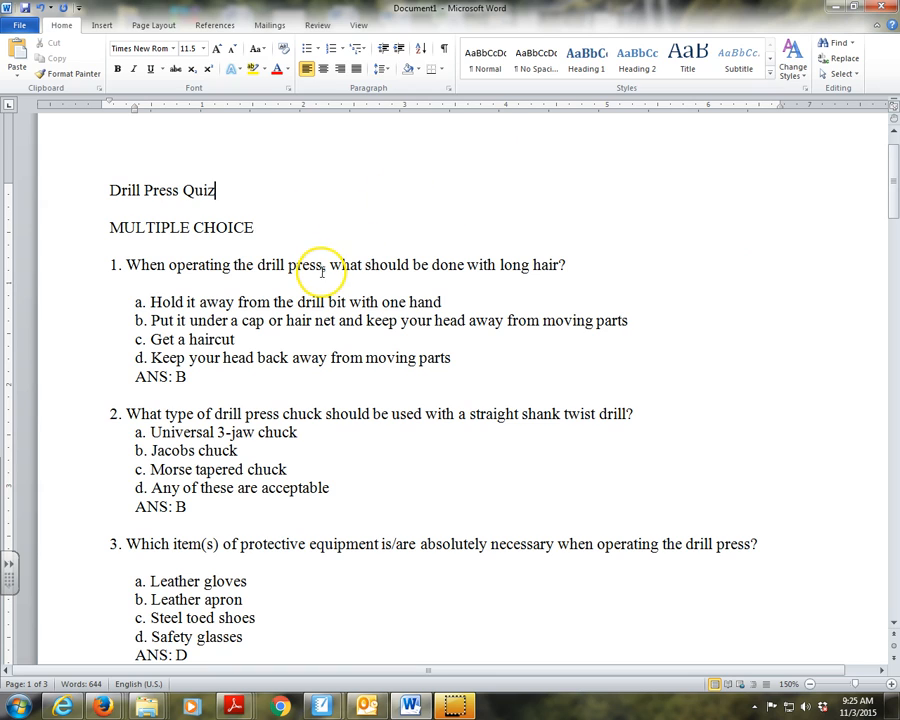
mouse_move(711, 289)
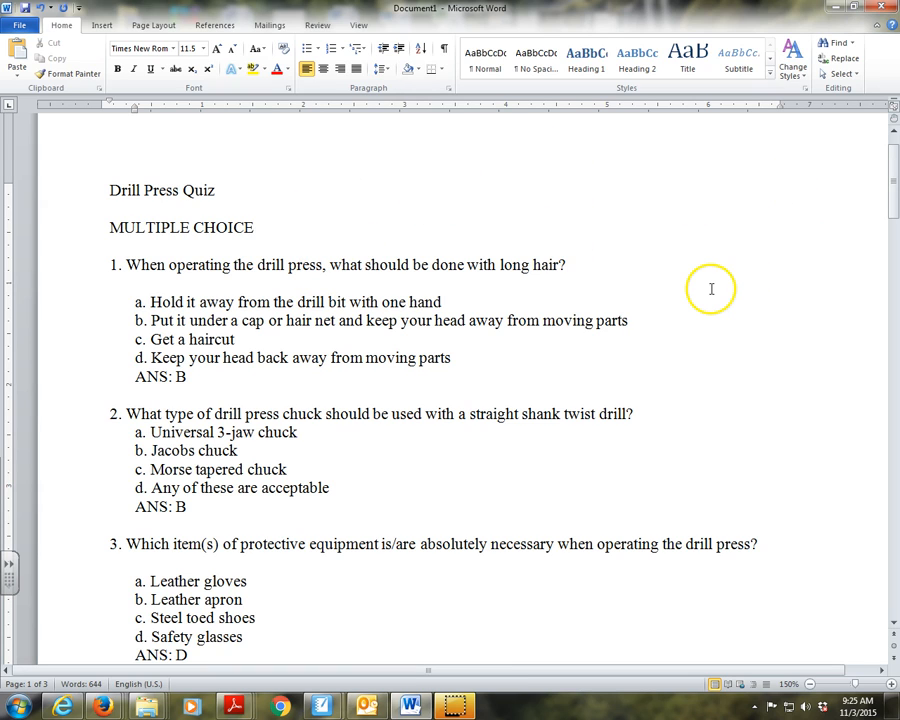
mouse_move(285, 108)
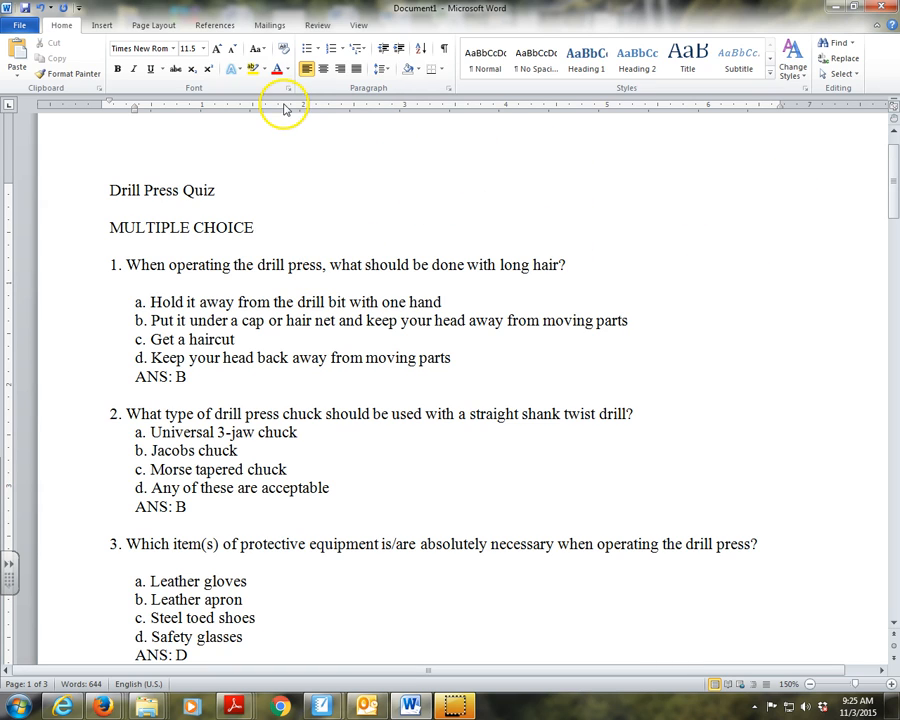
mouse_move(295, 96)
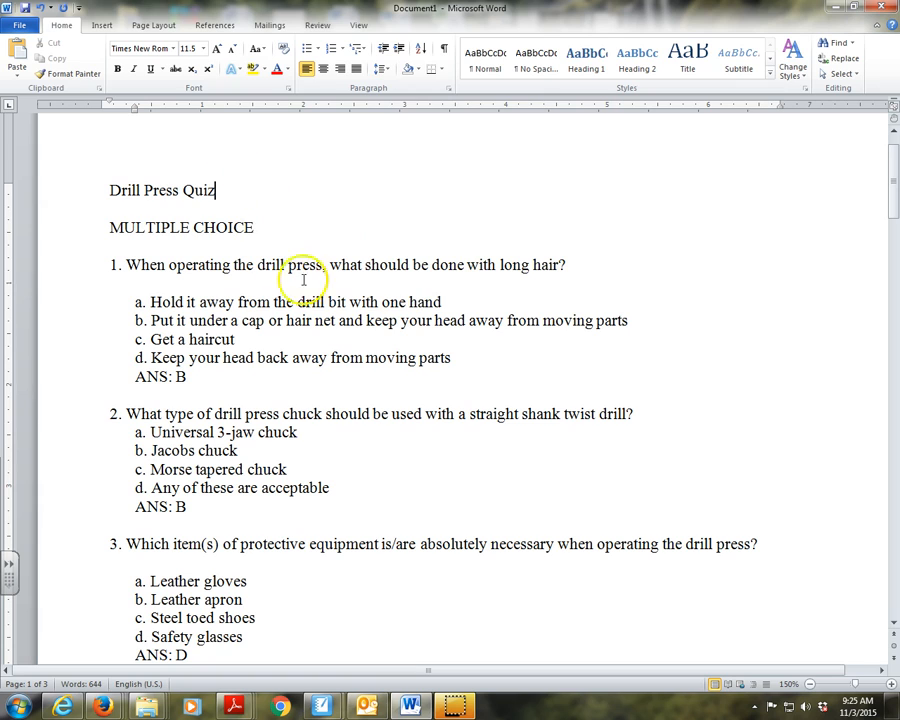
mouse_move(133, 228)
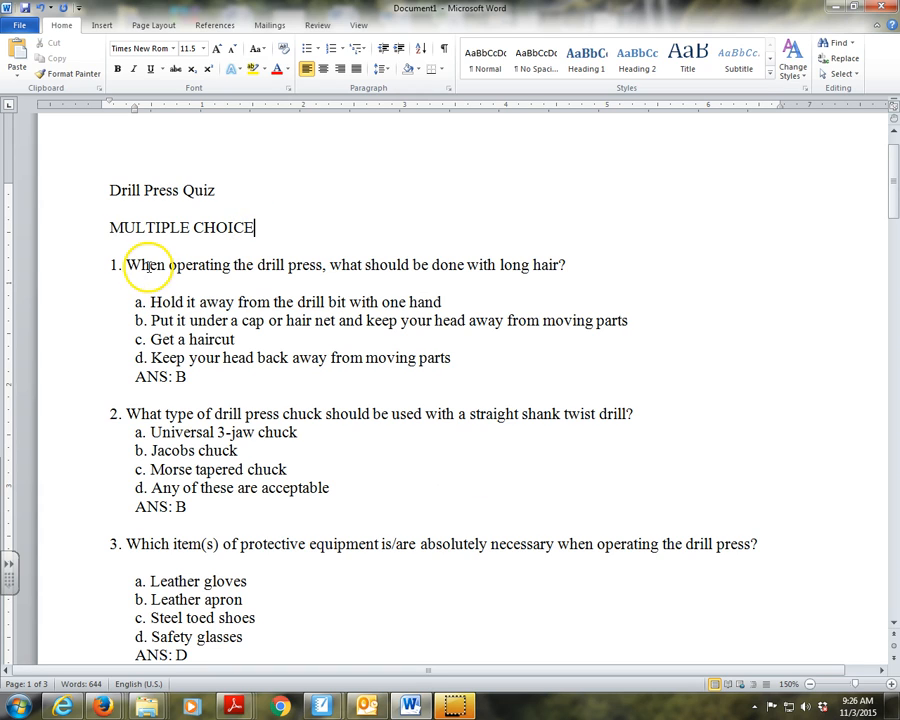
mouse_move(380, 456)
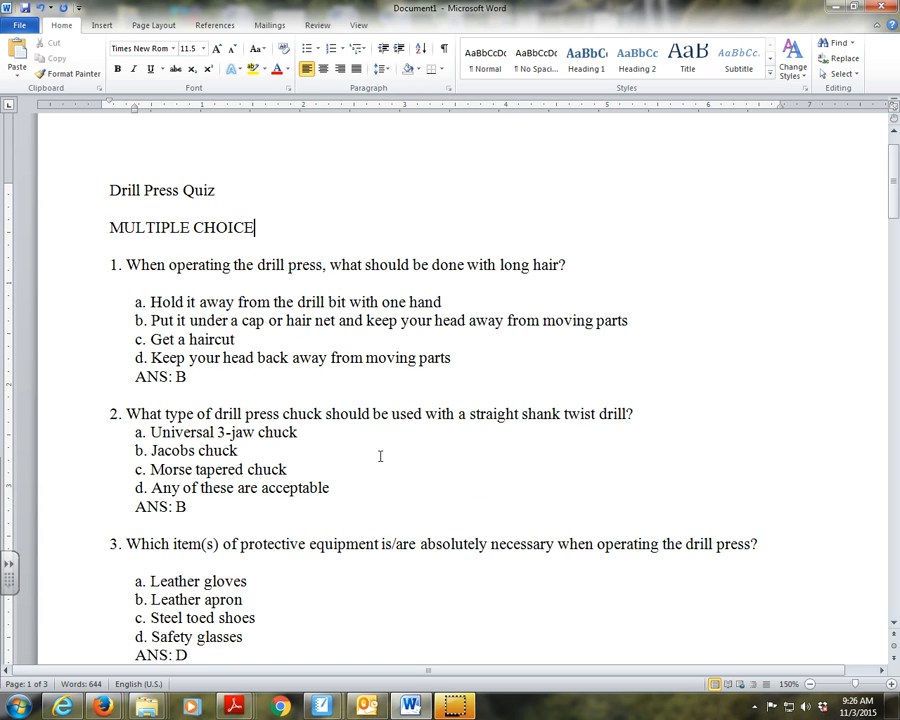
scroll(up, 3)
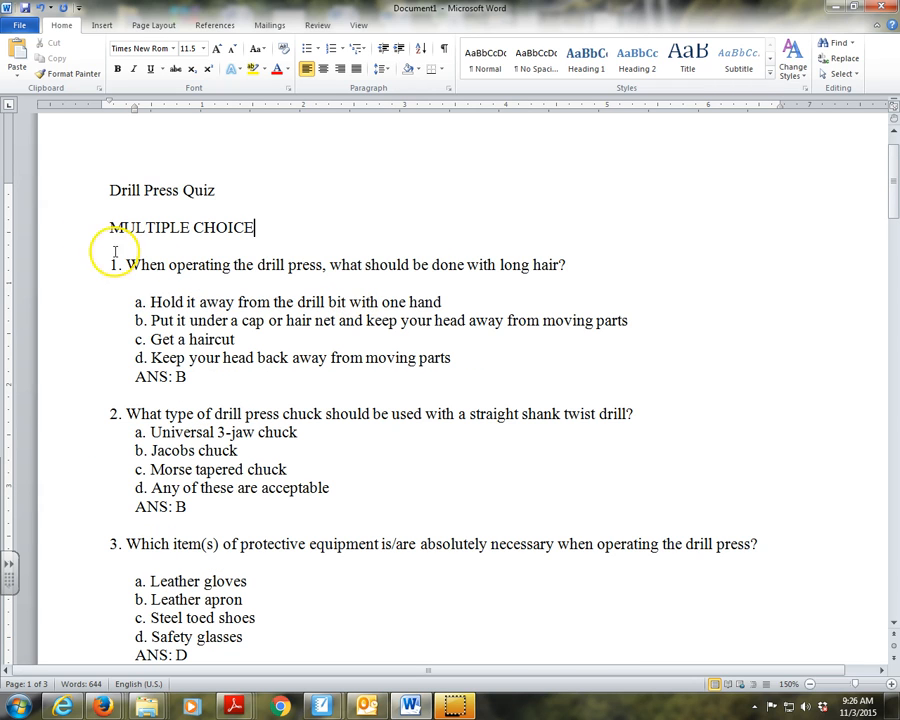
mouse_move(518, 430)
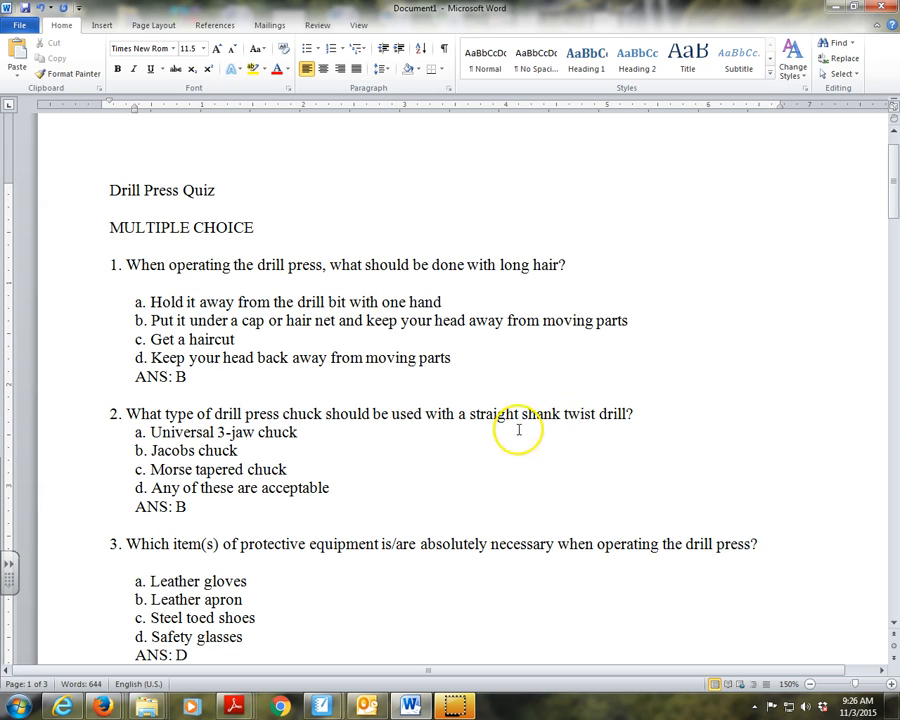
mouse_move(403, 430)
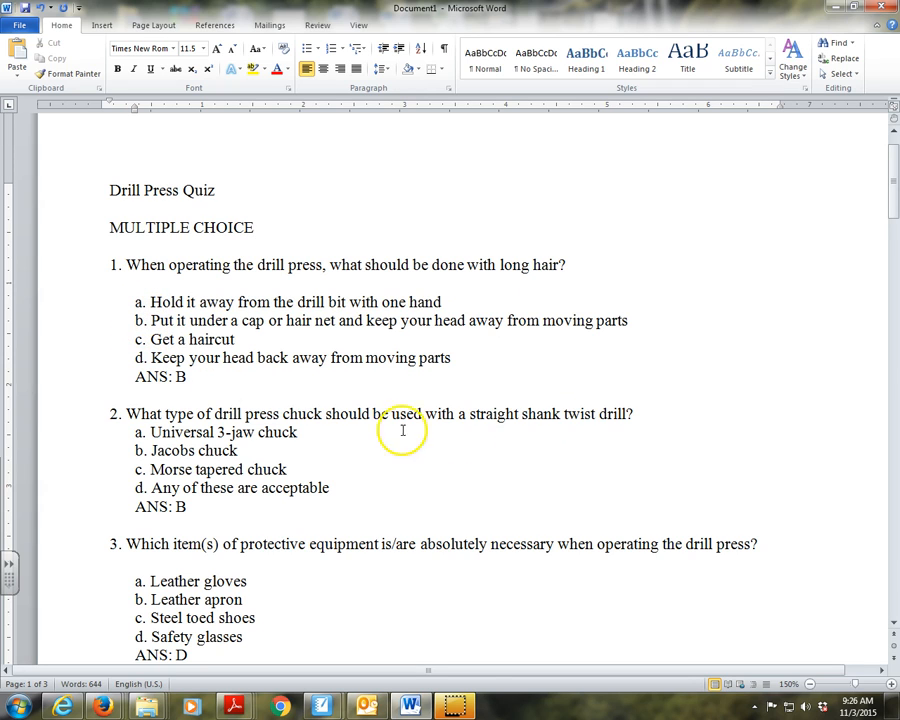
scroll(up, 3)
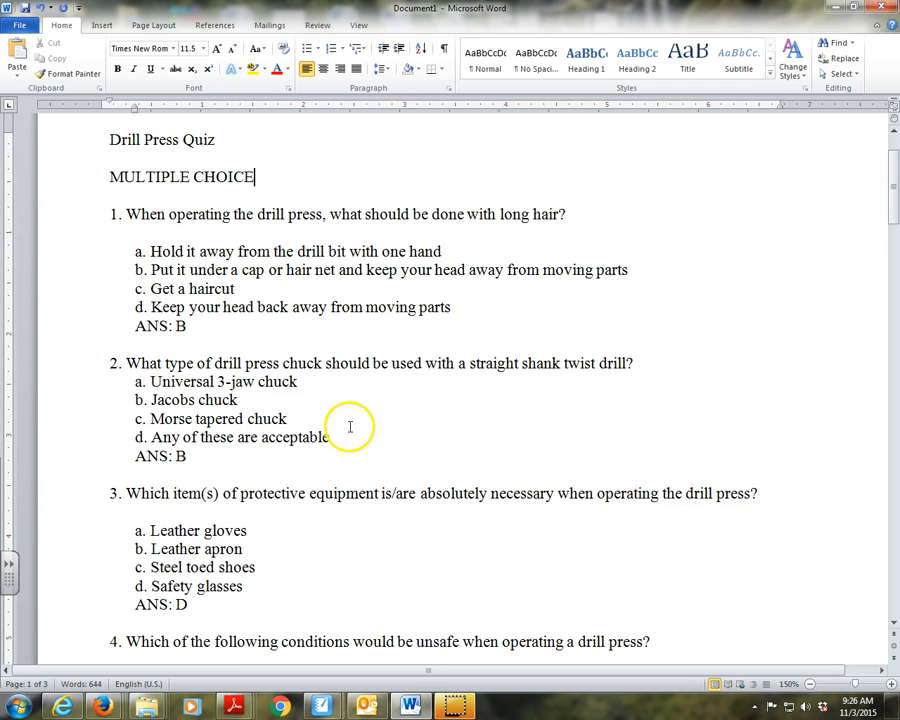
mouse_move(358, 418)
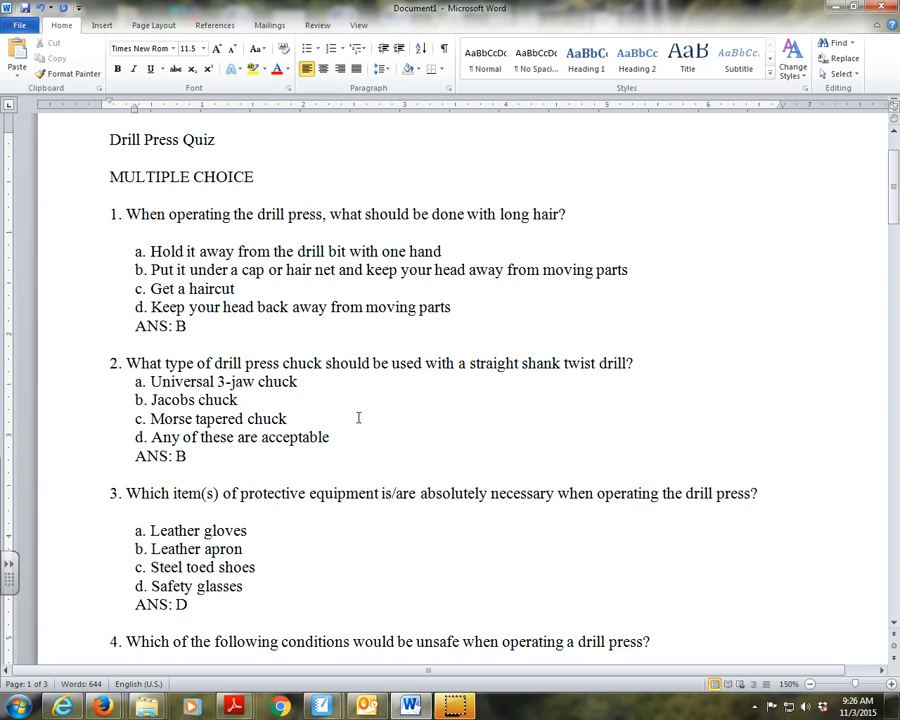
click(254, 177)
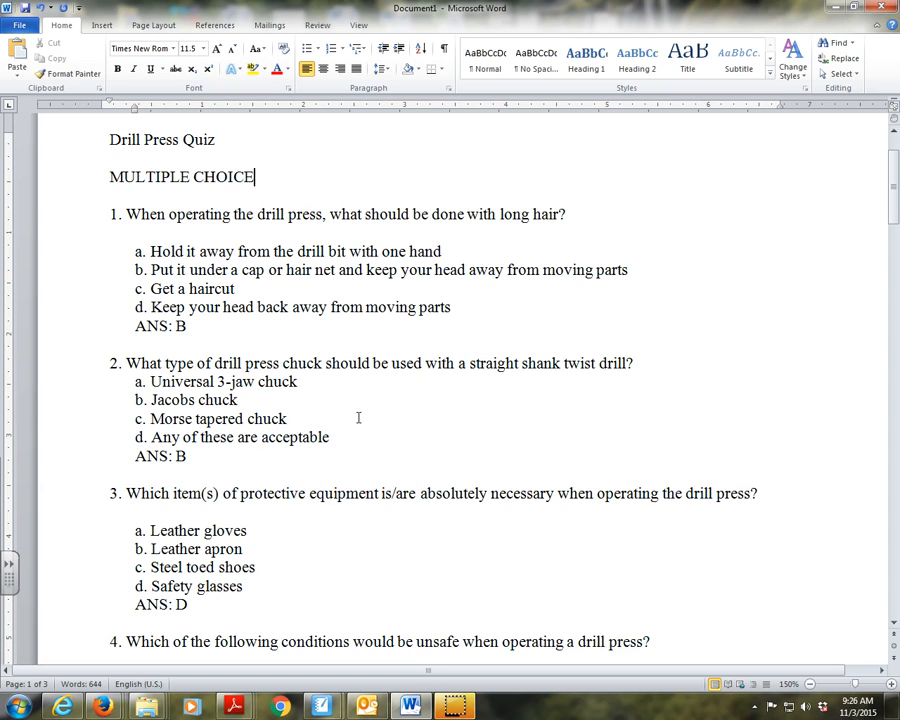
mouse_move(271, 289)
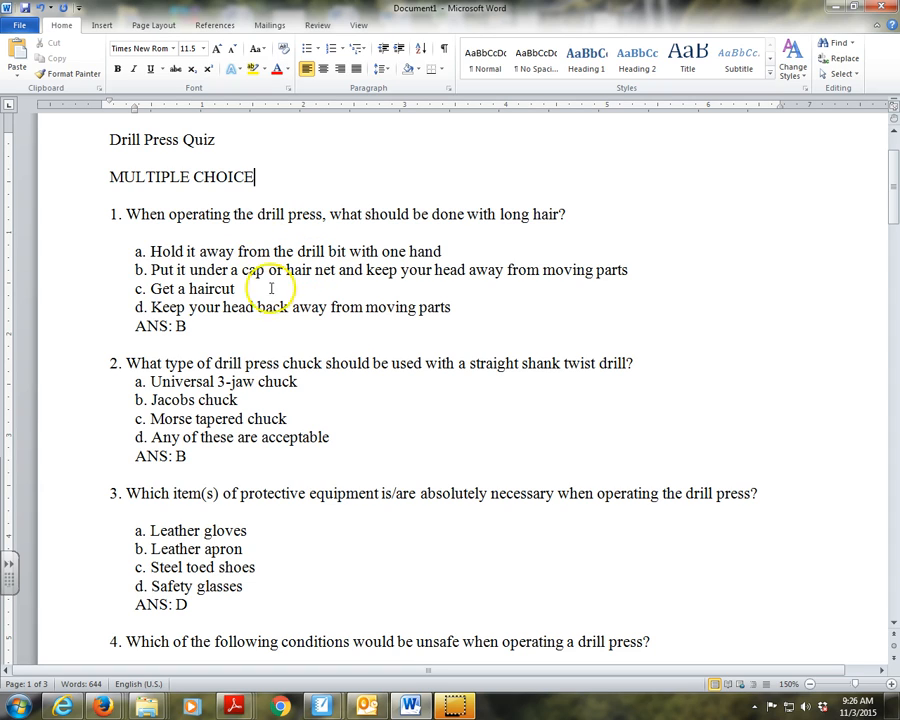
mouse_move(434, 383)
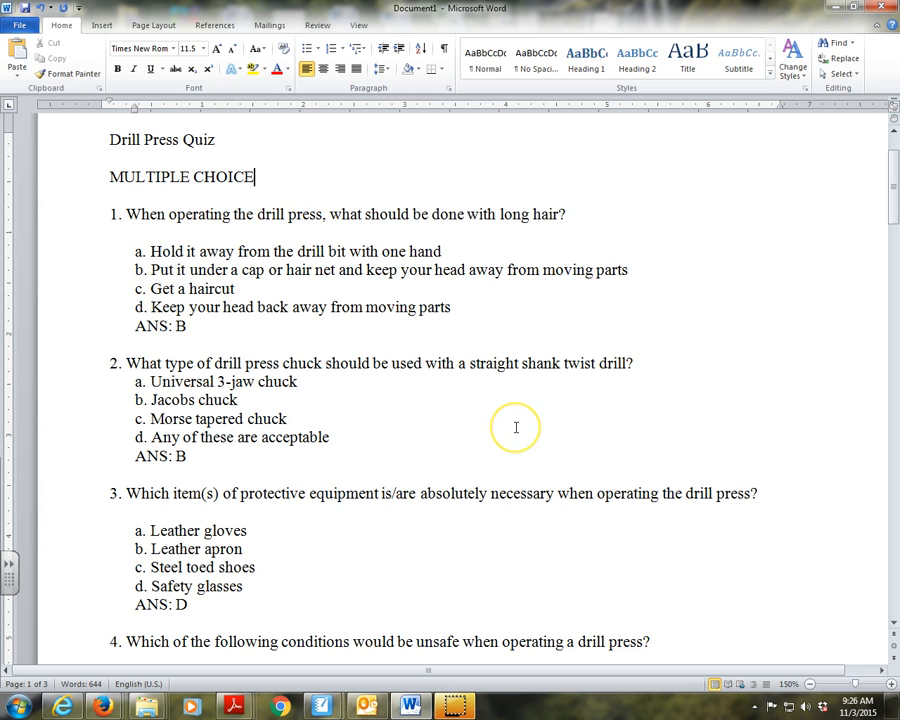
mouse_move(149, 344)
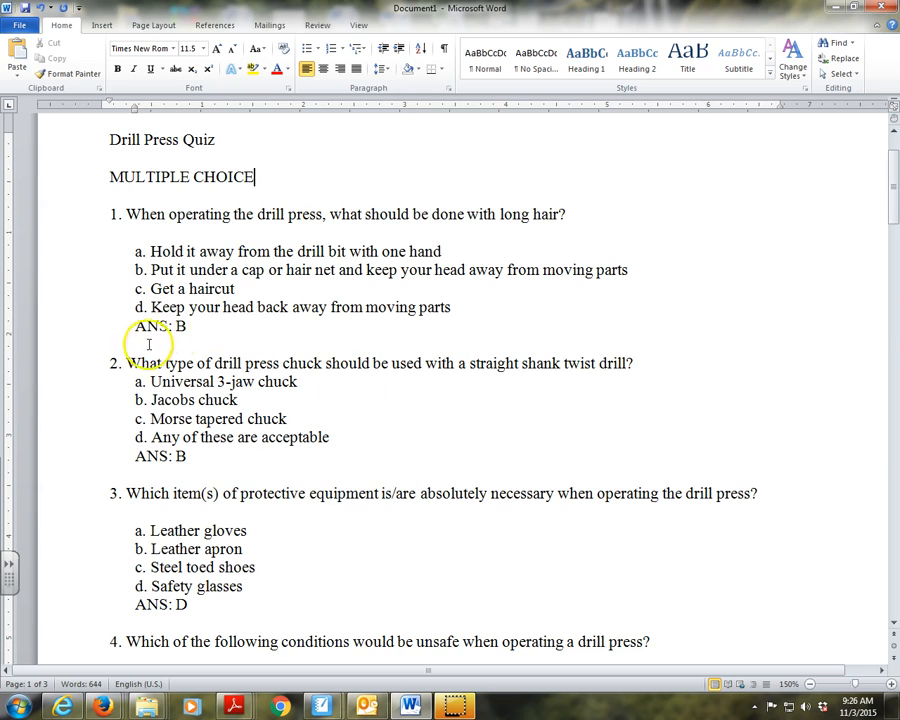
mouse_move(596, 329)
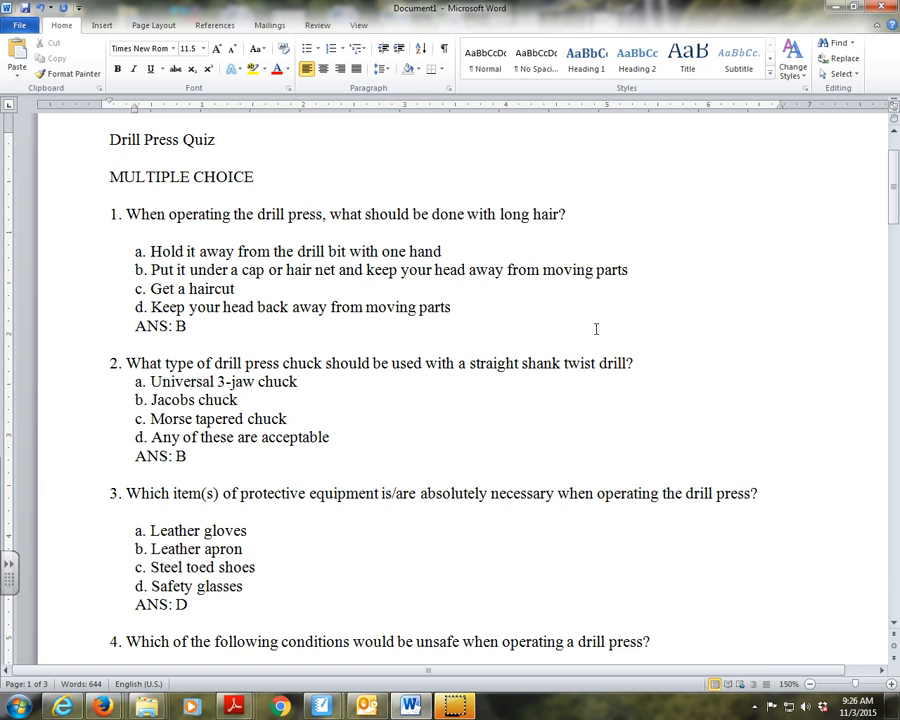
click(254, 176)
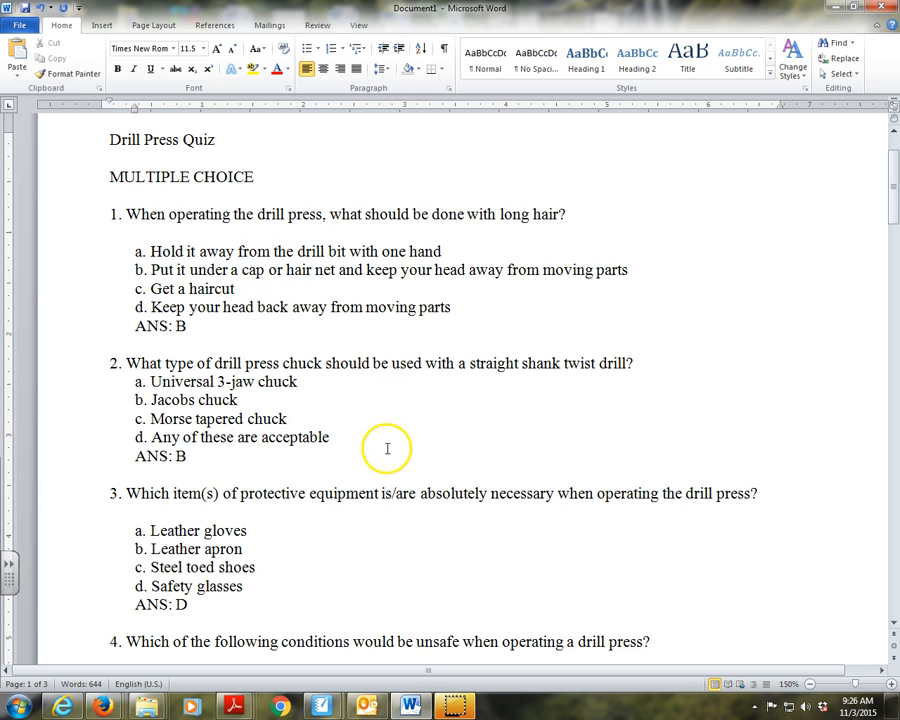
mouse_move(140, 307)
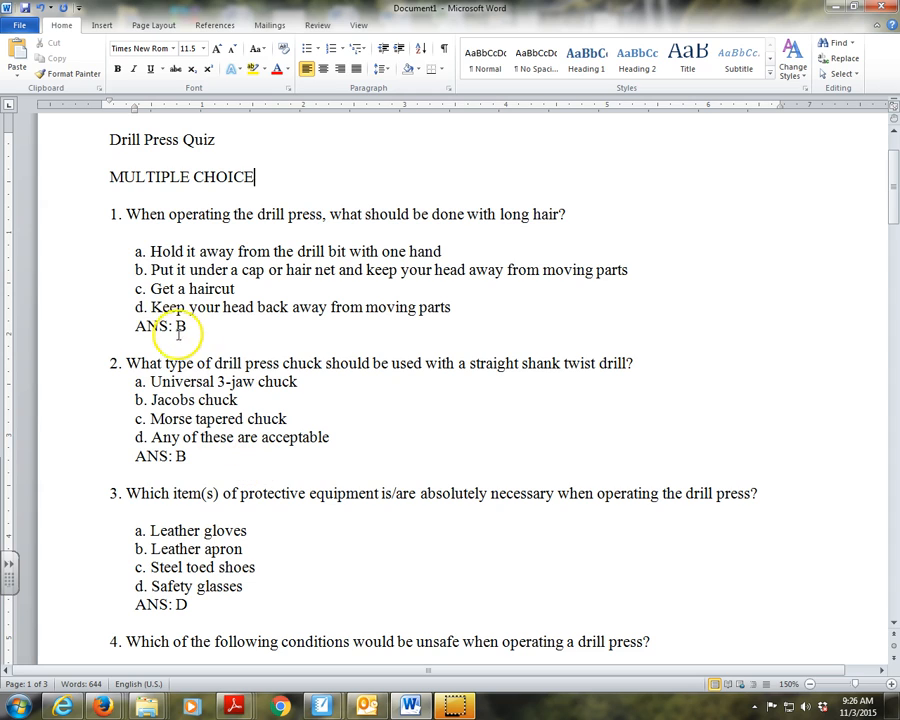
mouse_move(275, 419)
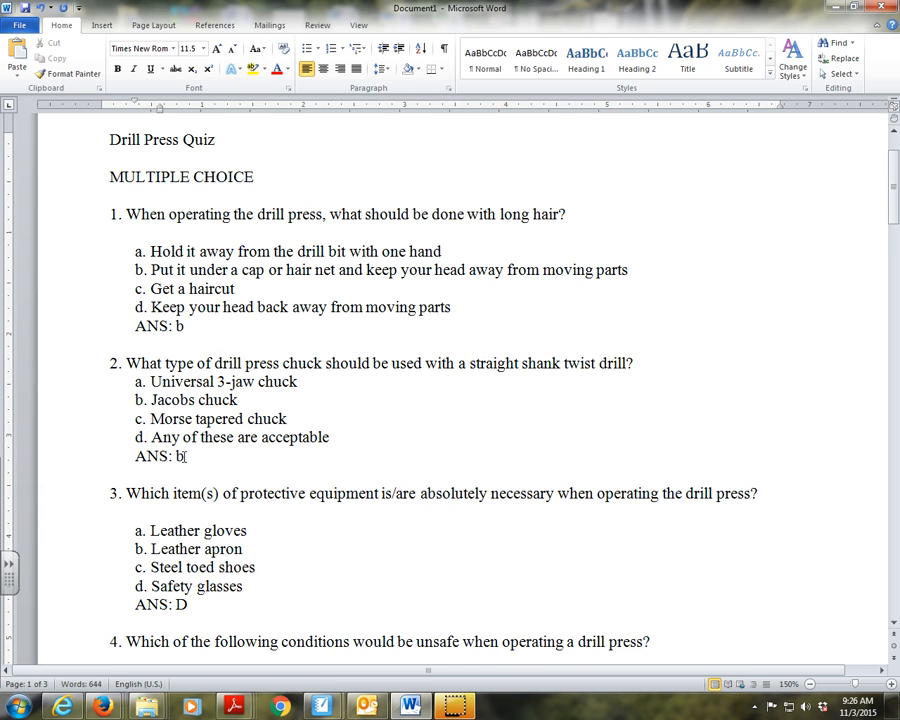
Lowercase the remaining answer letters through question 15, then scroll back toward the title.
scroll(down, 3)
text(d)
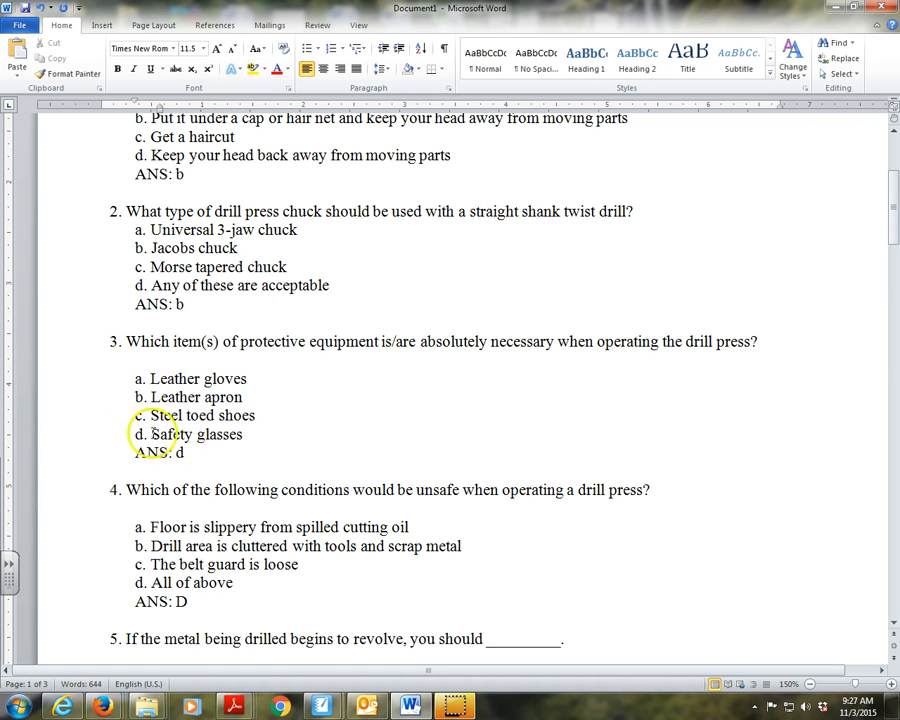
scroll(down, 3)
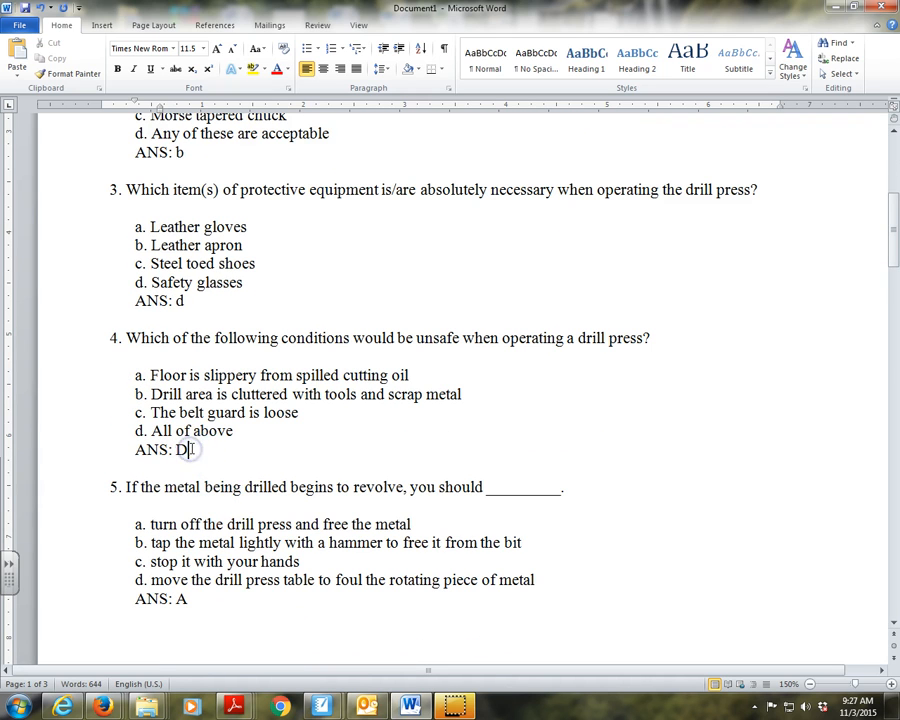
scroll(down, 3)
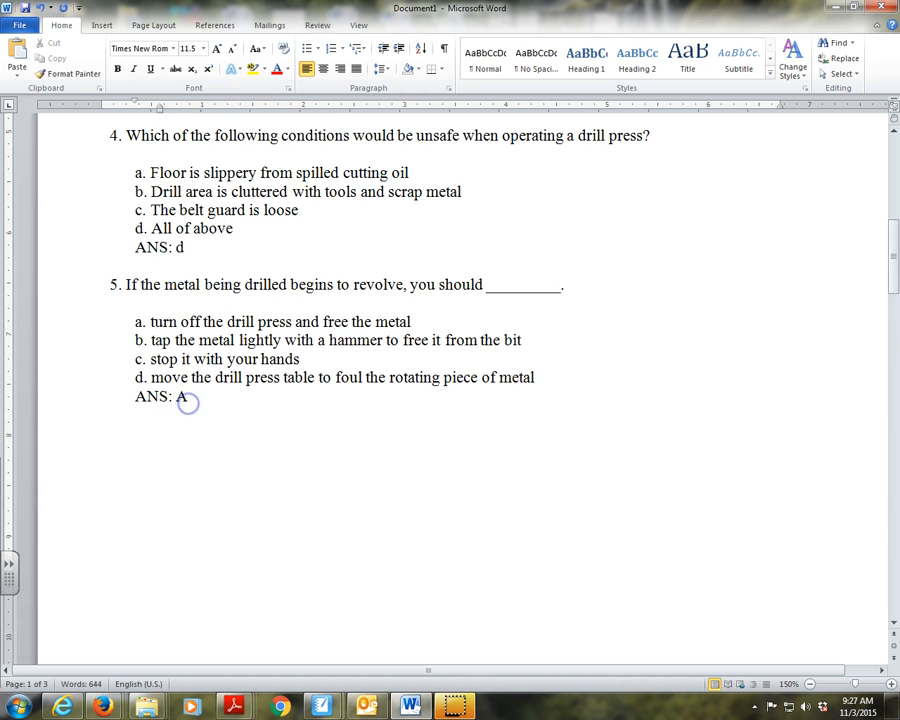
scroll(down, 3)
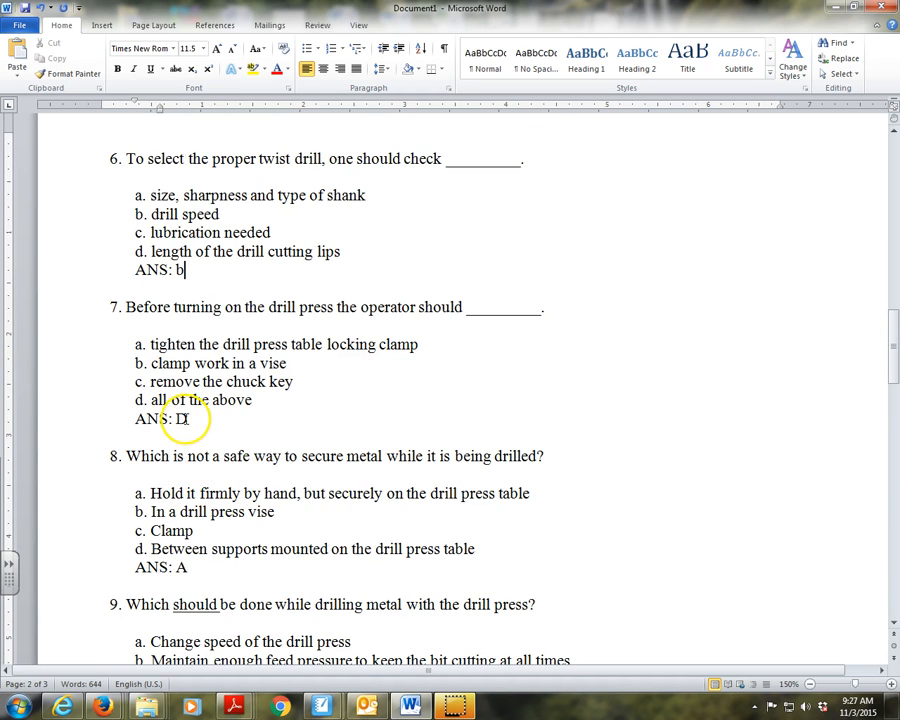
scroll(down, 3)
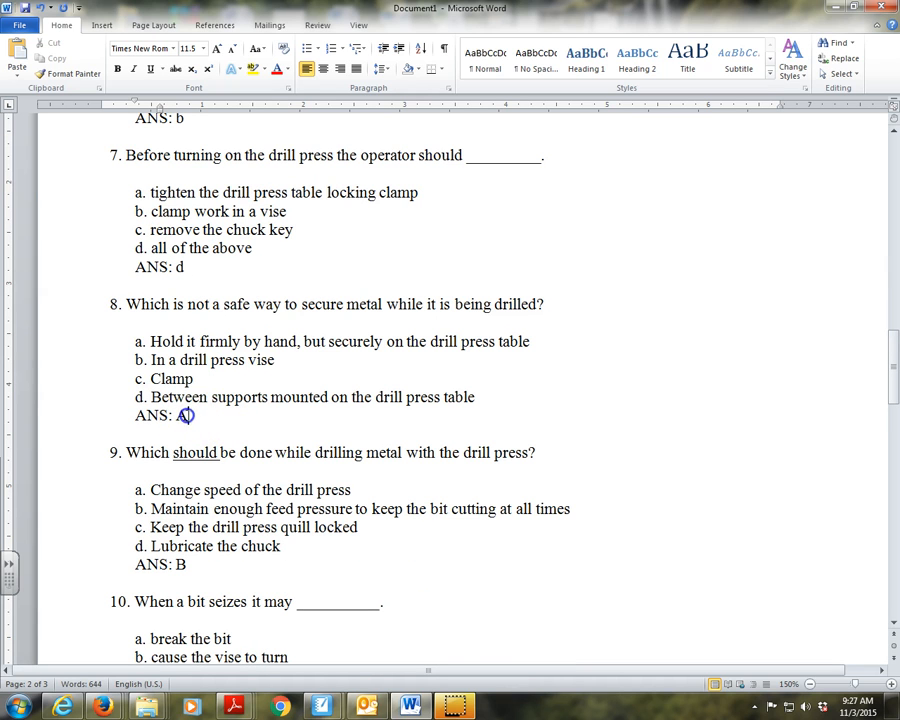
scroll(down, 3)
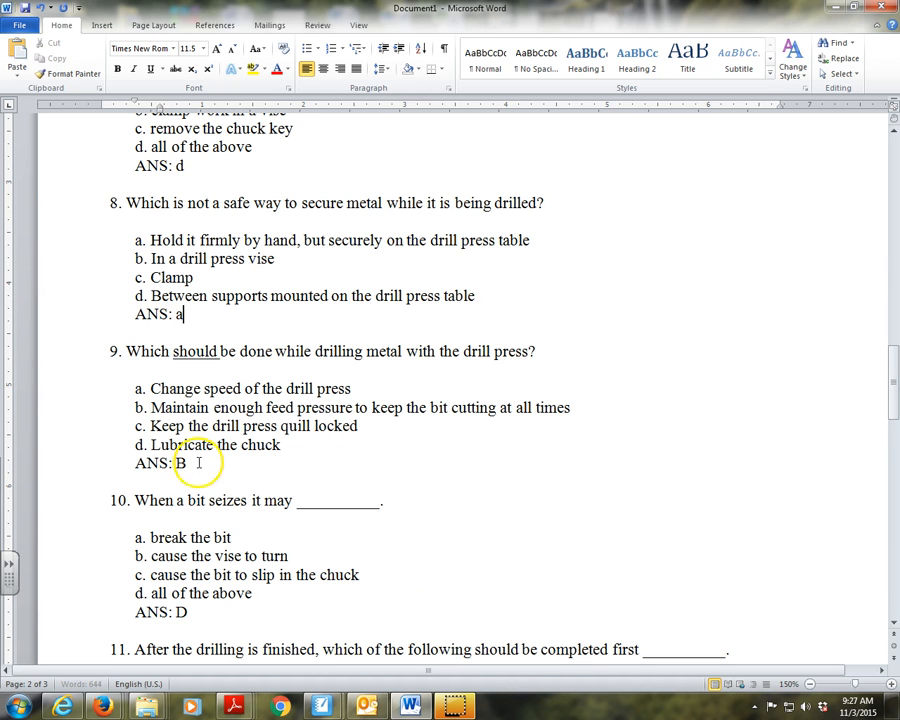
scroll(down, 3)
text(b)
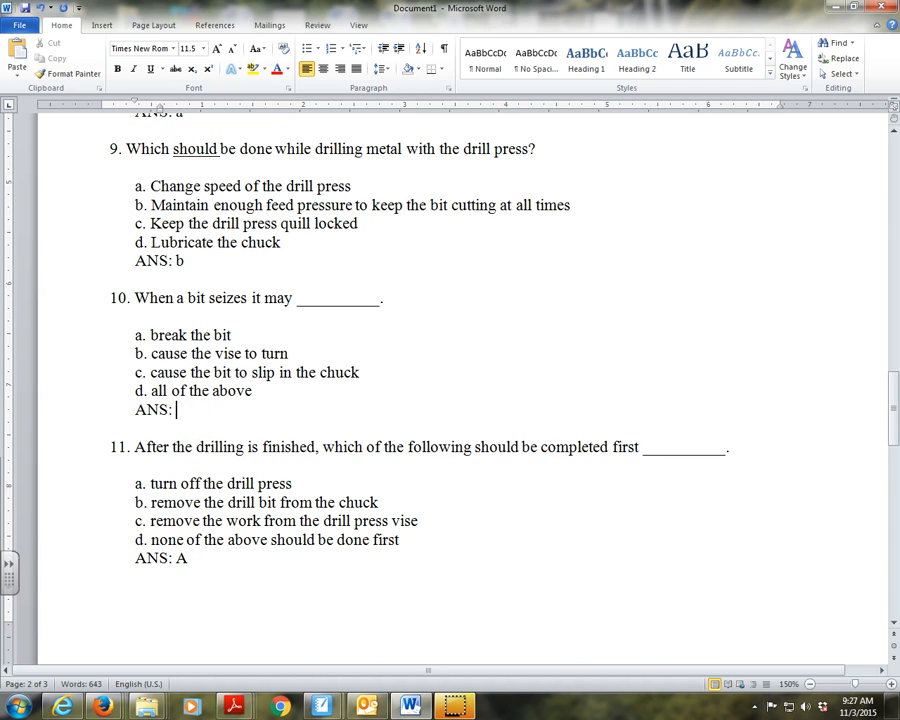
text(d)
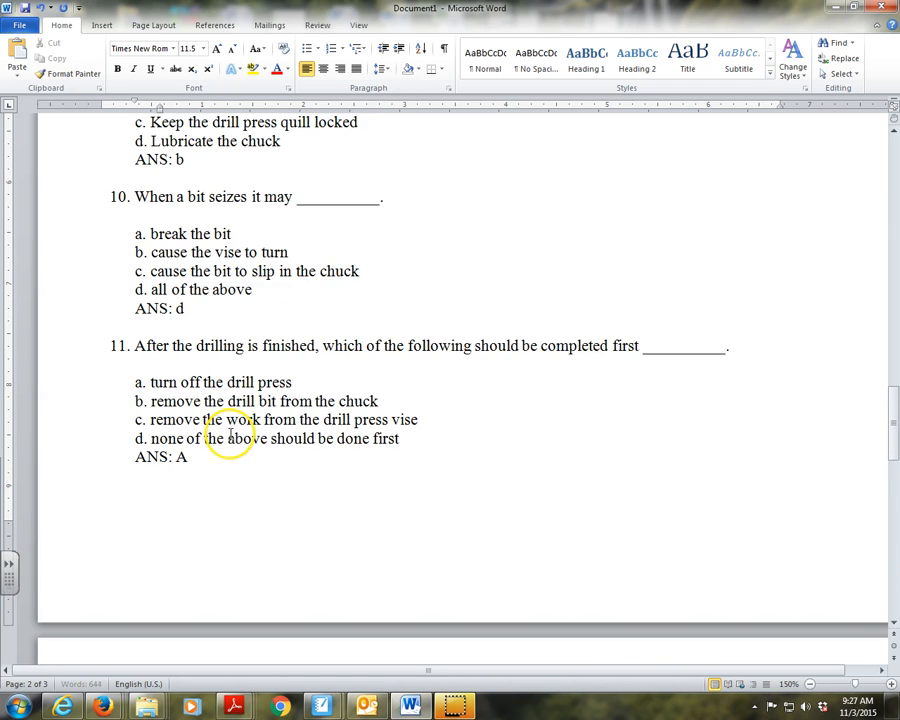
scroll(down, 3)
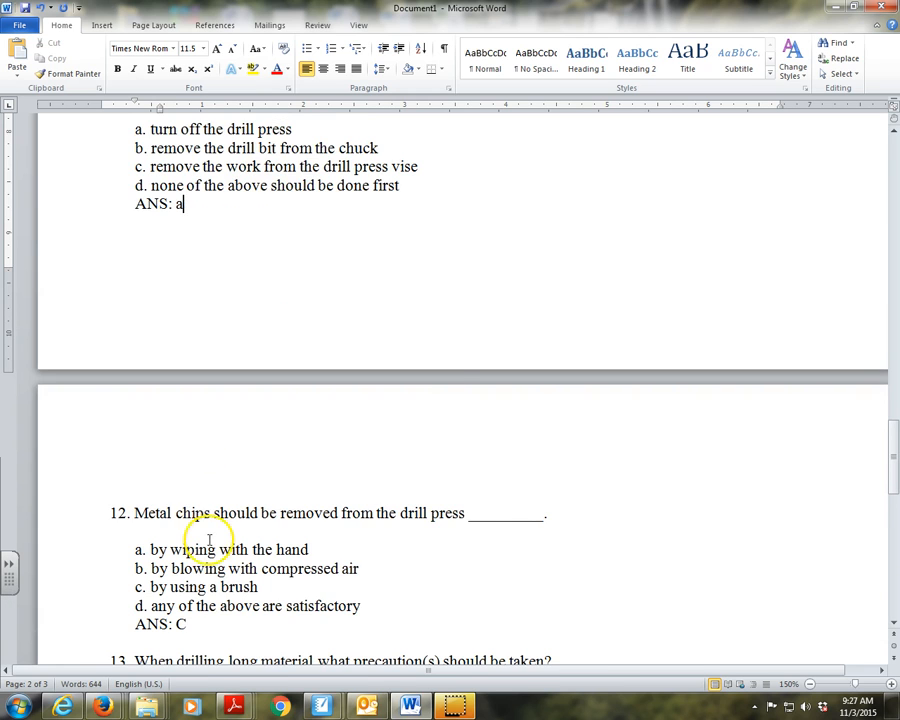
scroll(down, 3)
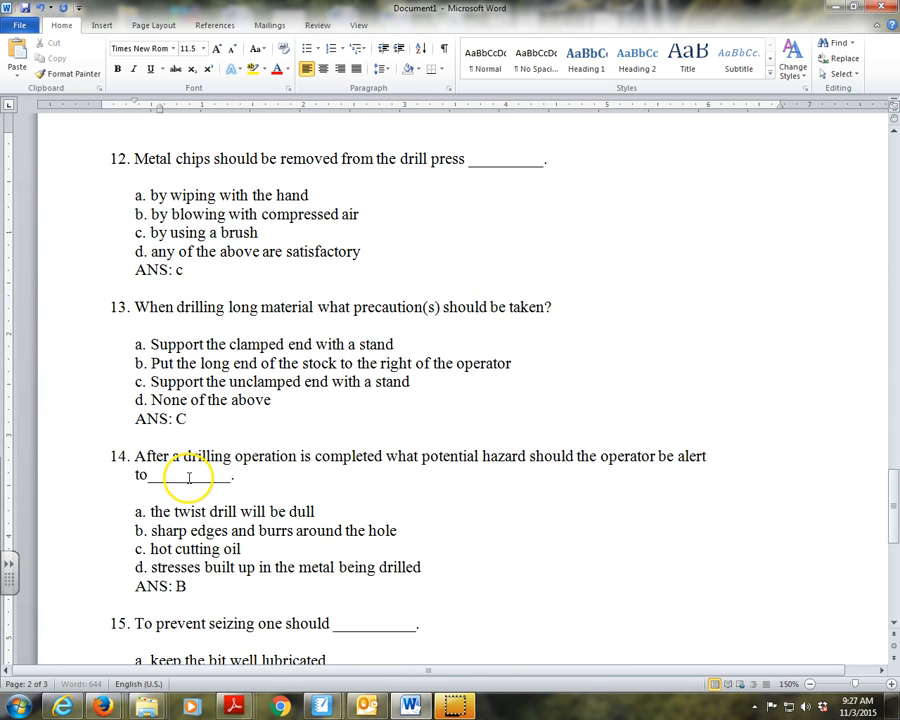
scroll(down, 3)
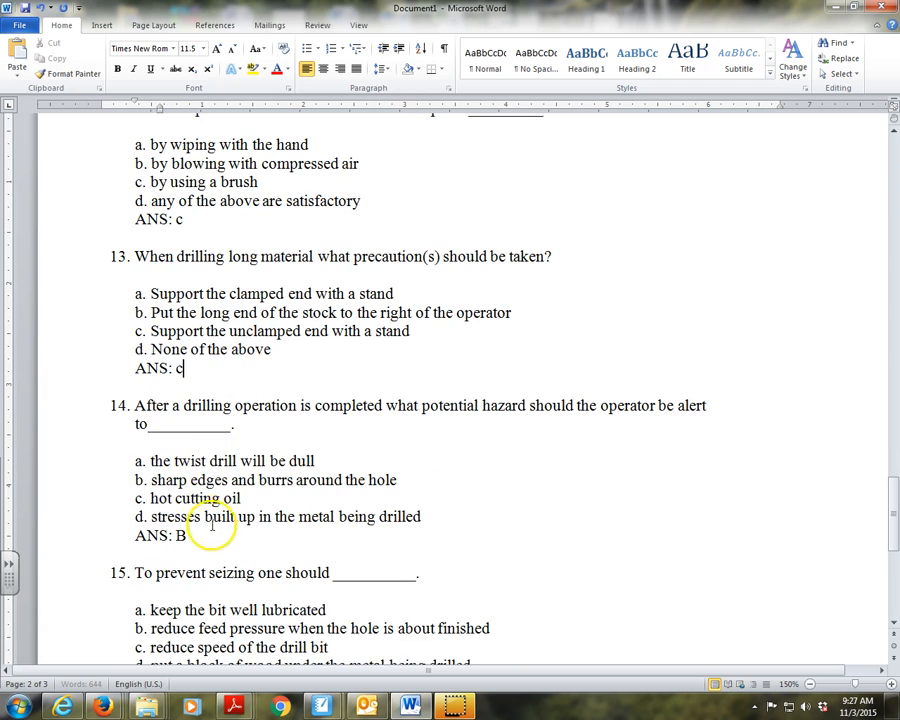
scroll(down, 3)
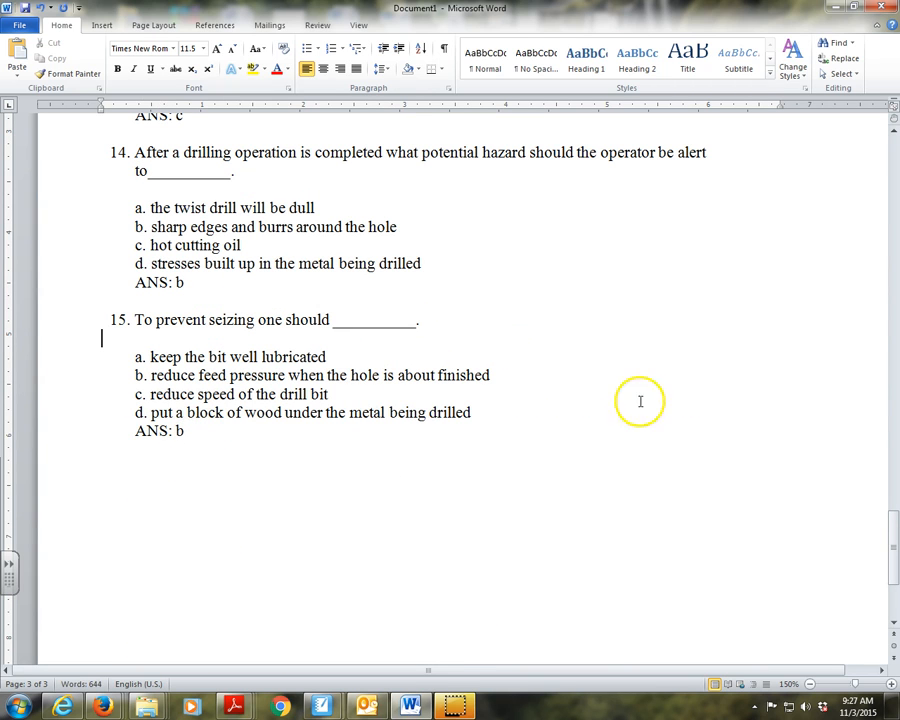
scroll(up, 3)
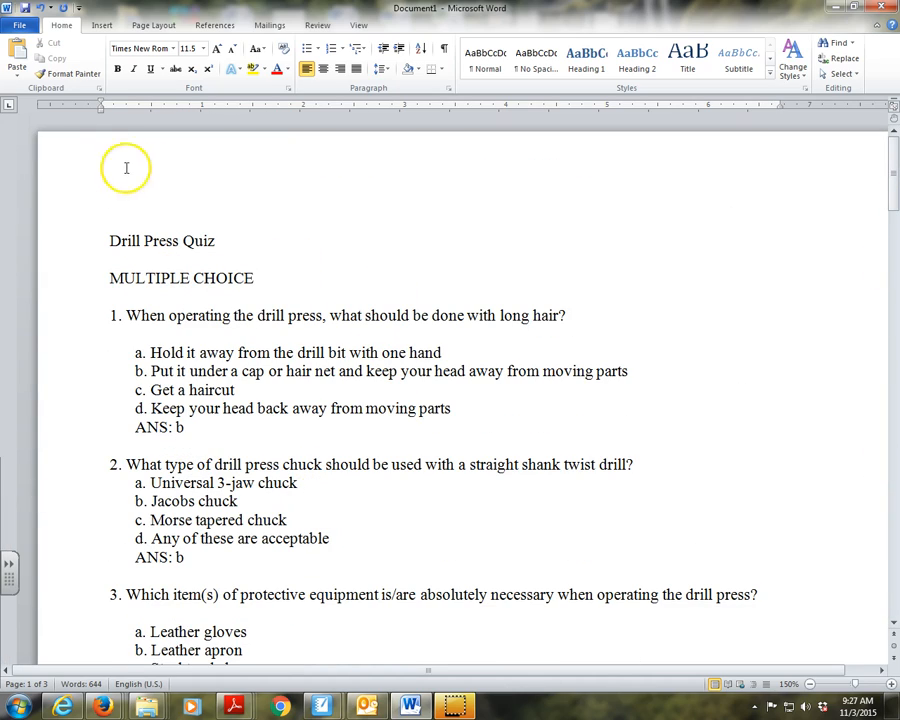
Save the quiz to the Desktop as a Rich Text Format file named Drill Press Quiz.
click(19, 25)
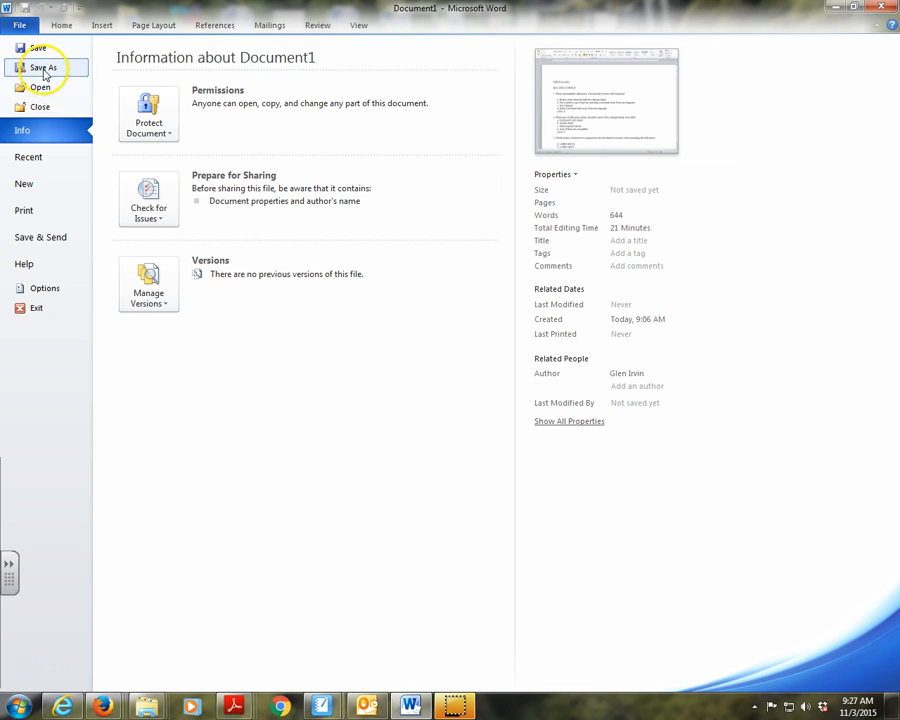
click(42, 68)
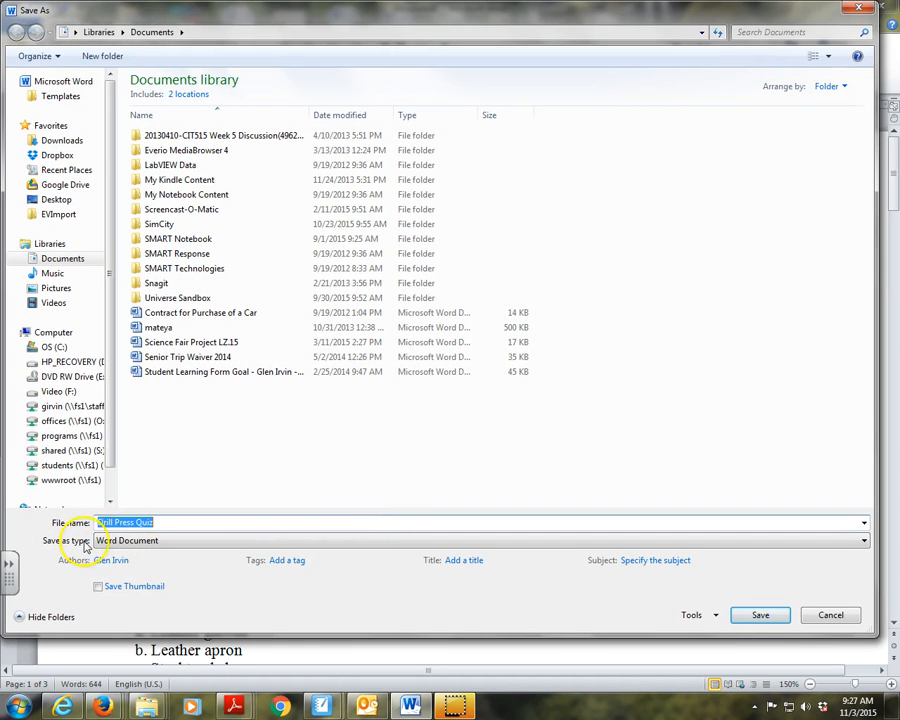
click(862, 540)
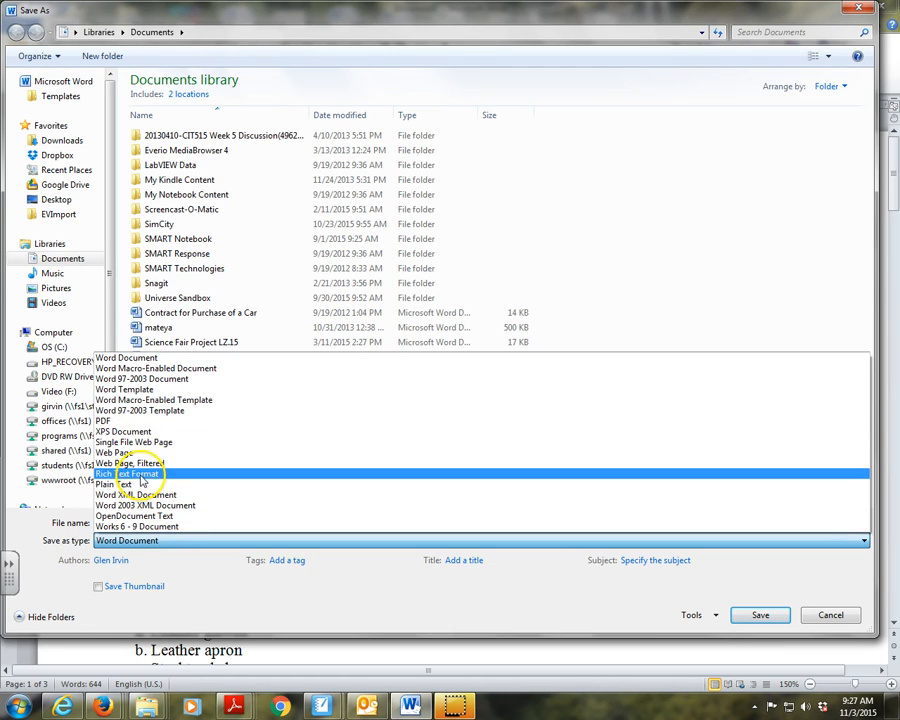
click(128, 473)
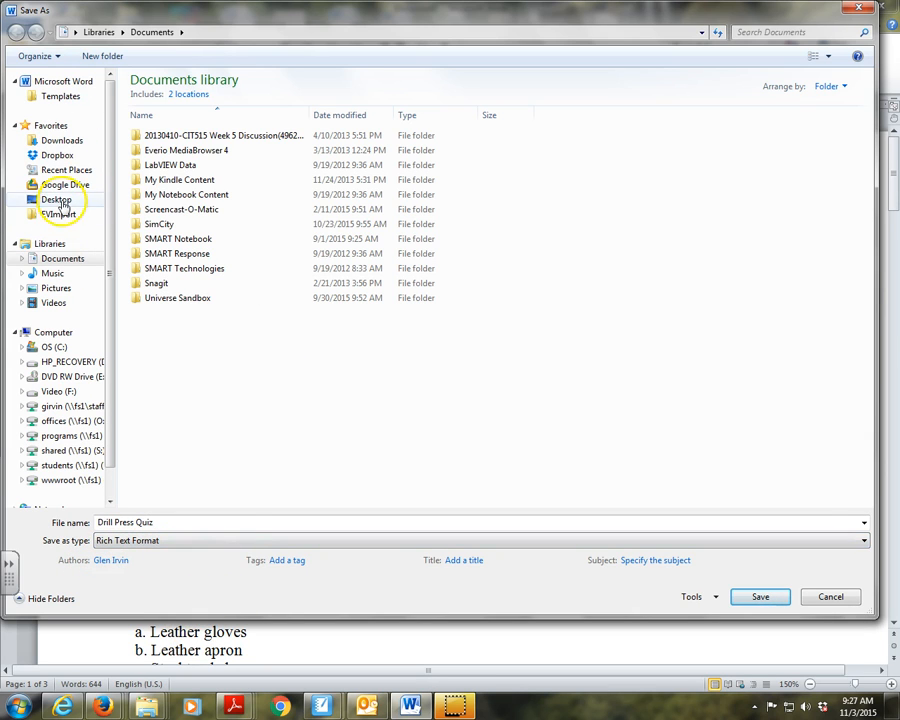
click(57, 199)
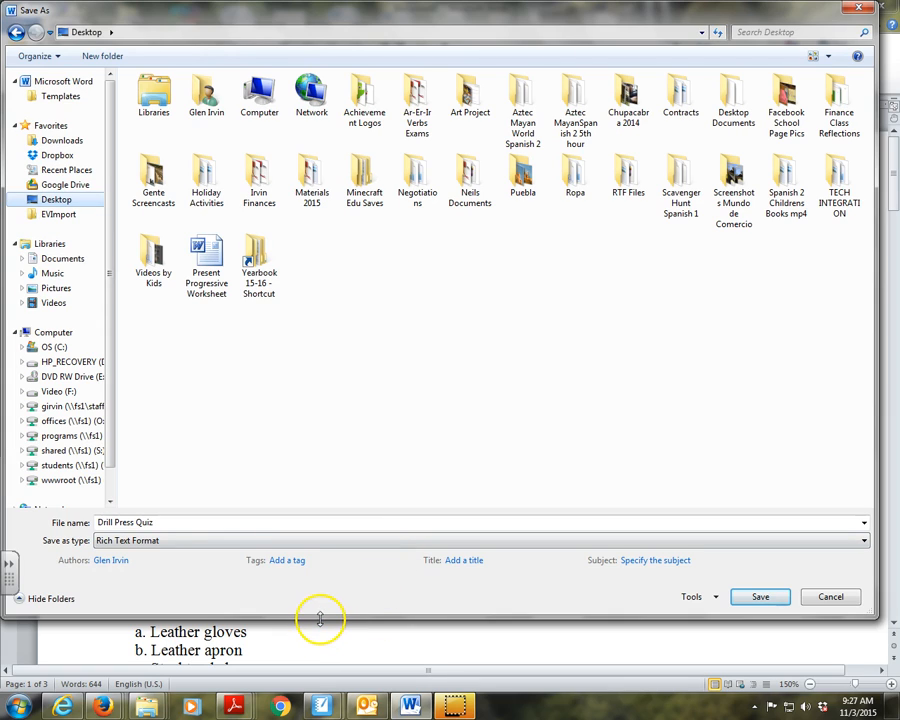
mouse_move(345, 610)
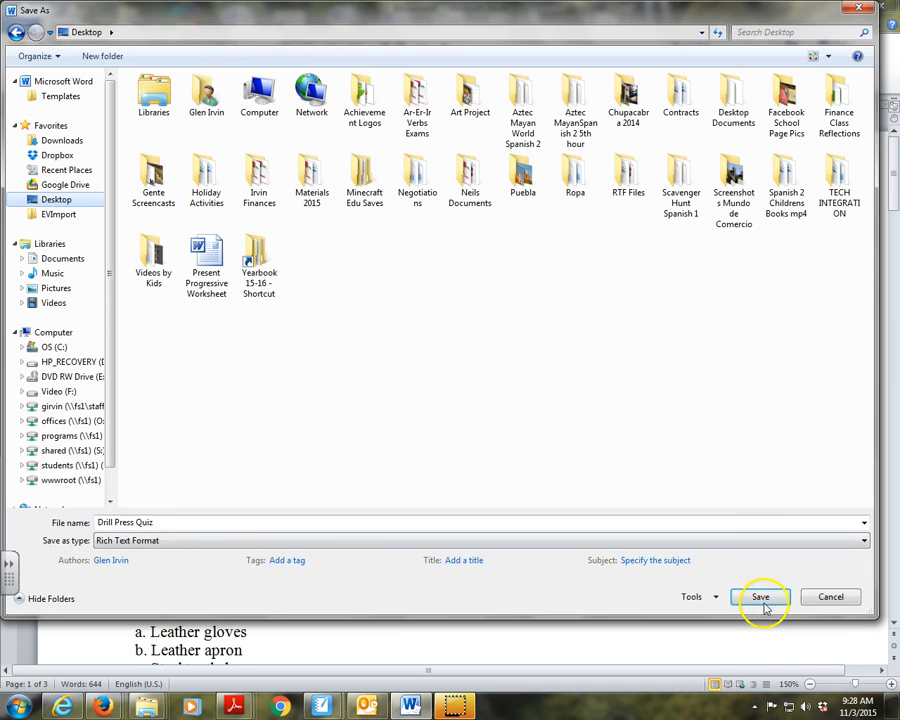
click(760, 597)
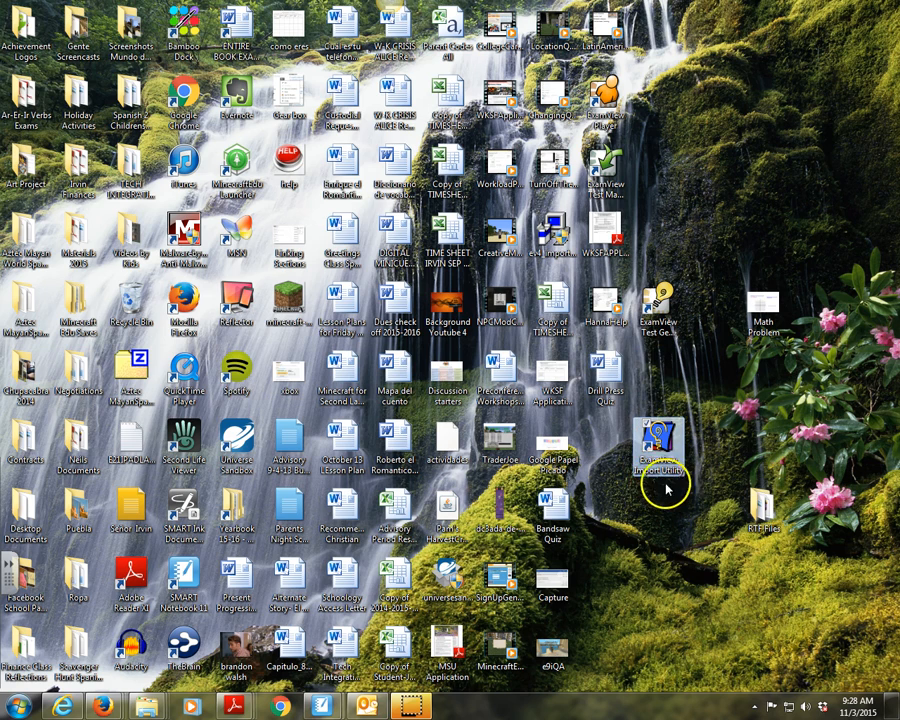
Open the Start menu showing ExamView Import Utility and ExamView Test Generator.
click(660, 435)
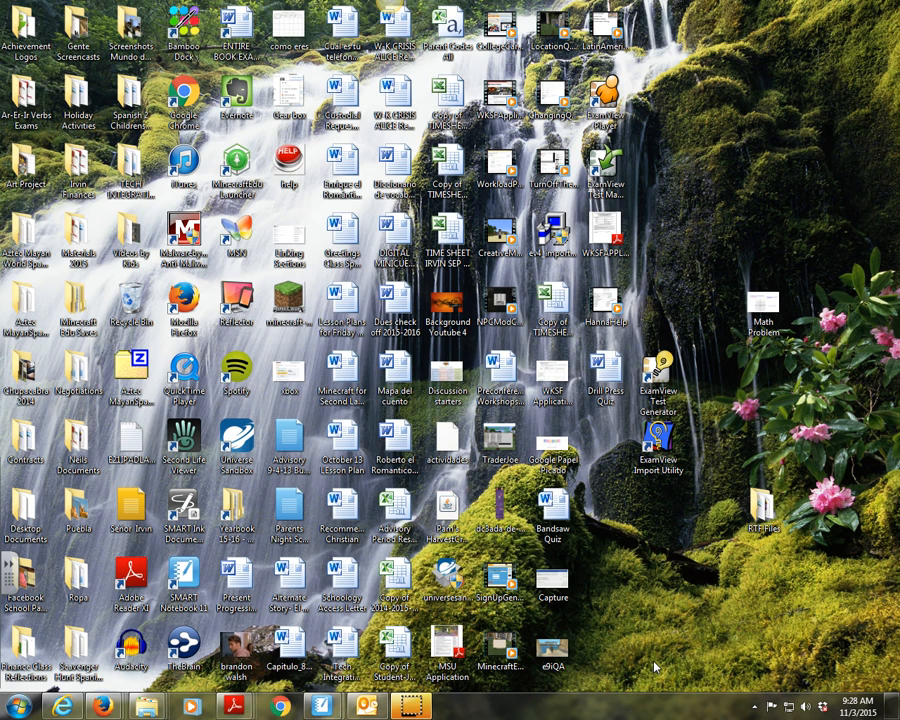
mouse_move(688, 470)
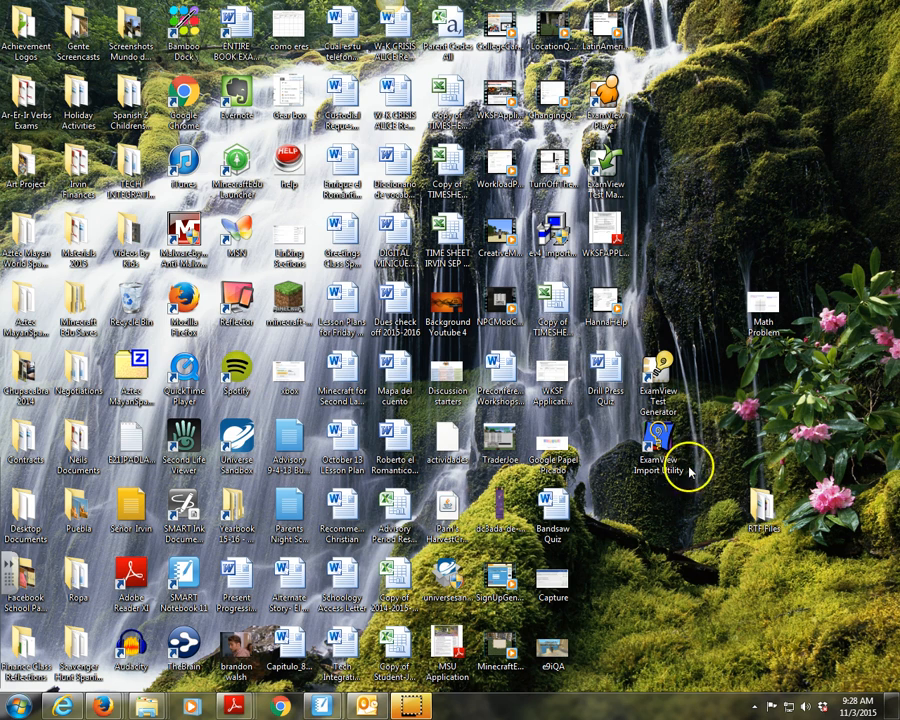
mouse_move(665, 655)
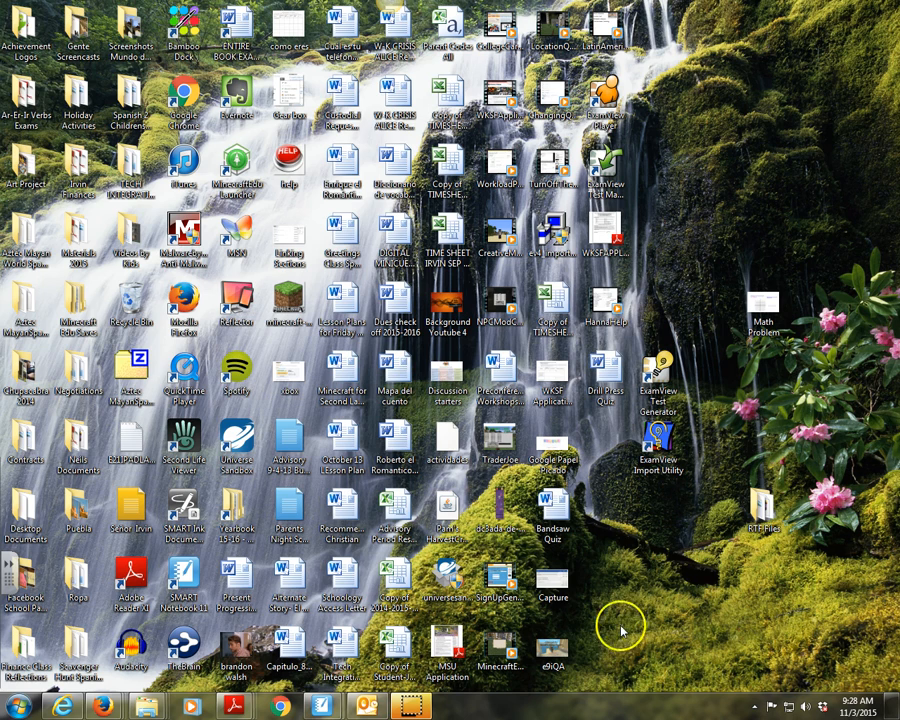
mouse_move(653, 442)
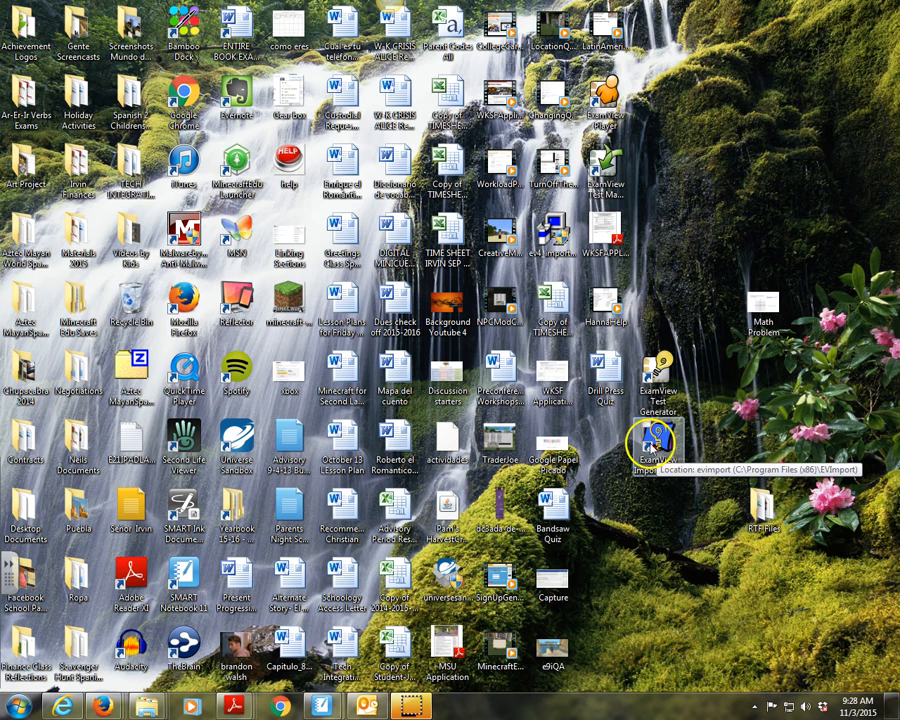
click(14, 705)
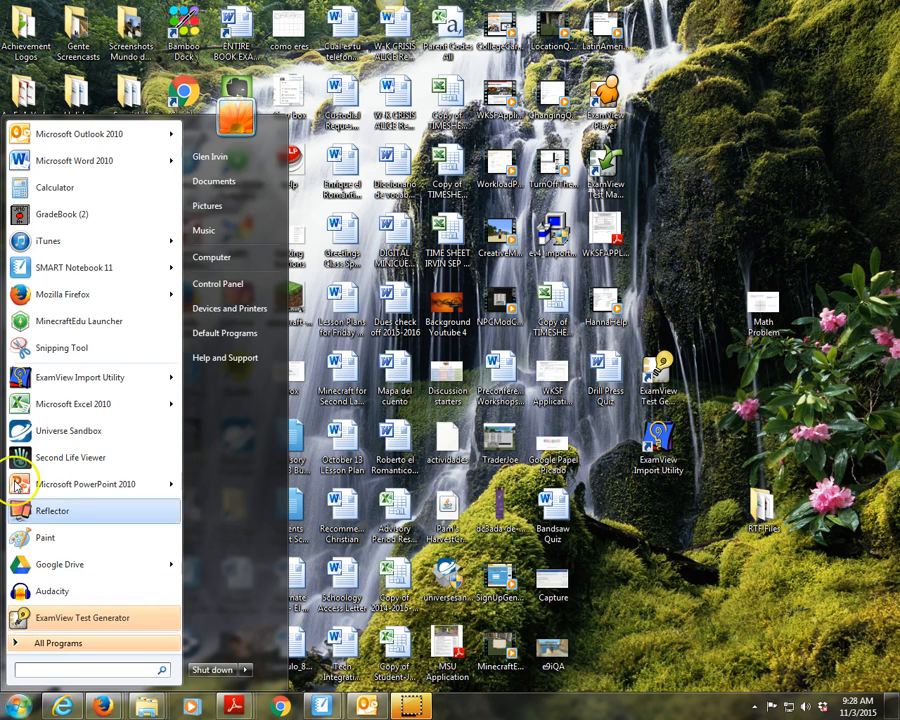
mouse_move(213, 257)
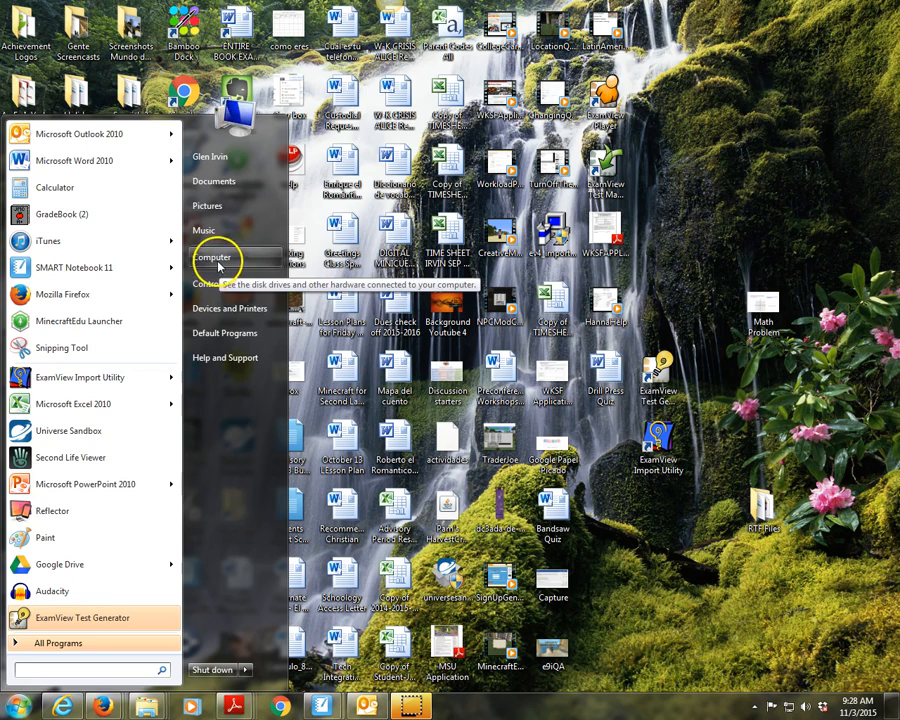
mouse_move(204, 230)
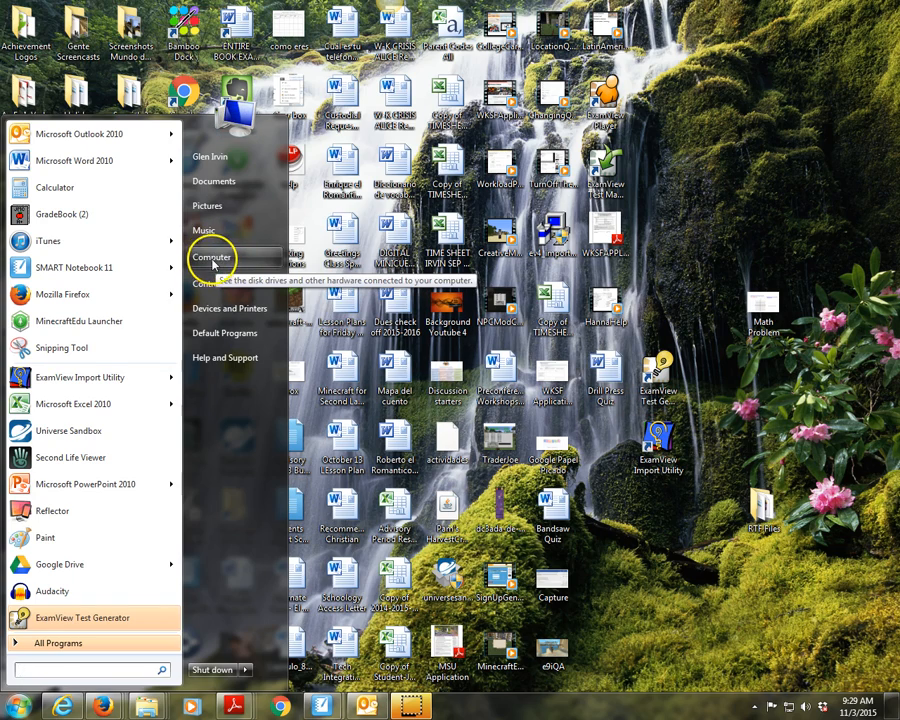
Browse from Computer through C: and Program Files (x86) into the EVImport folder.
click(211, 257)
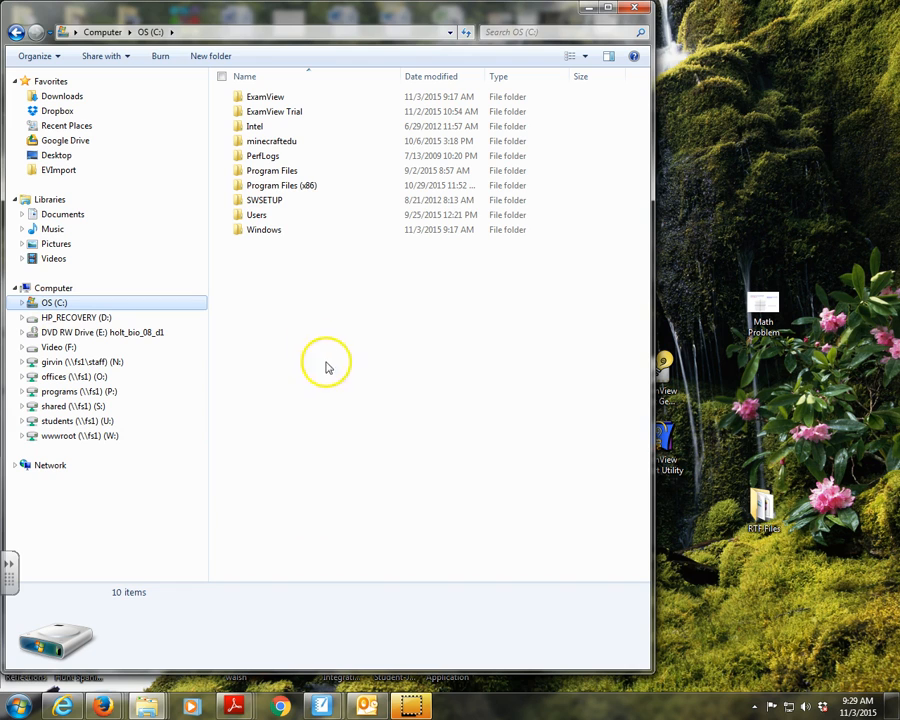
mouse_move(617, 397)
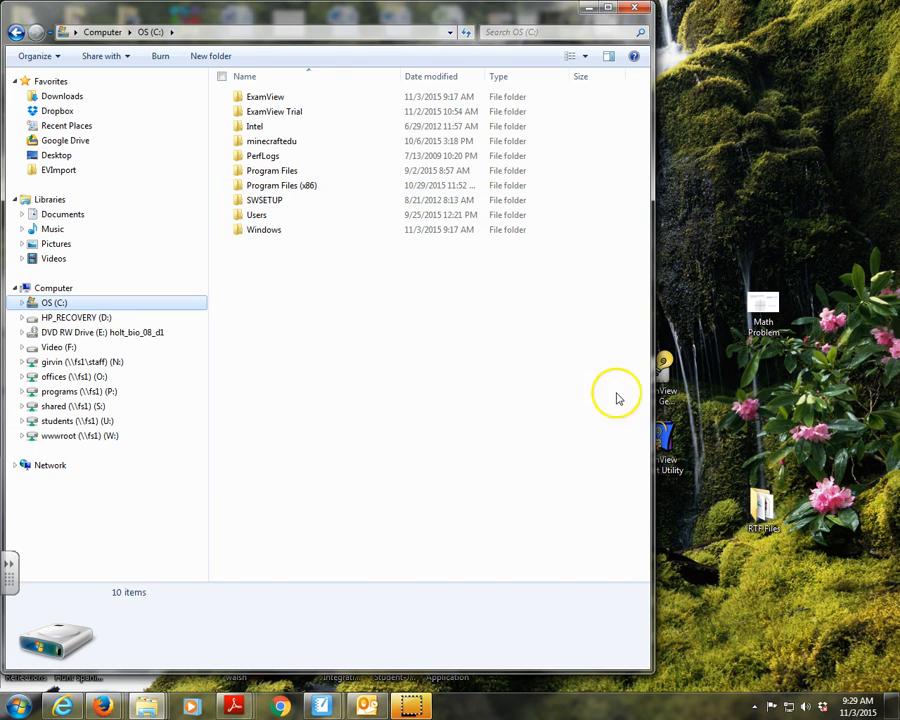
click(281, 185)
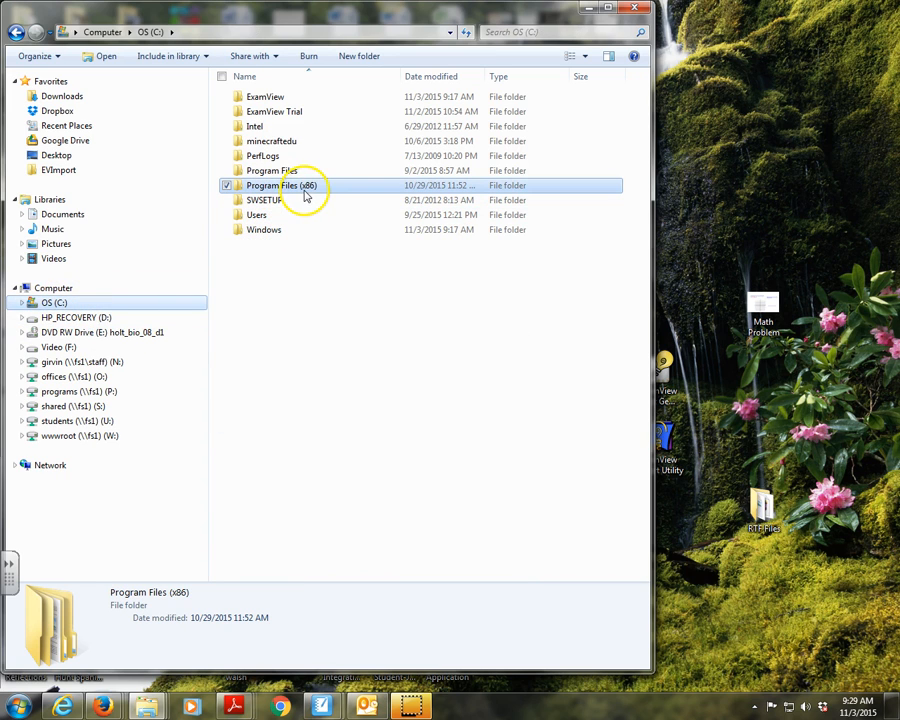
double_click(281, 185)
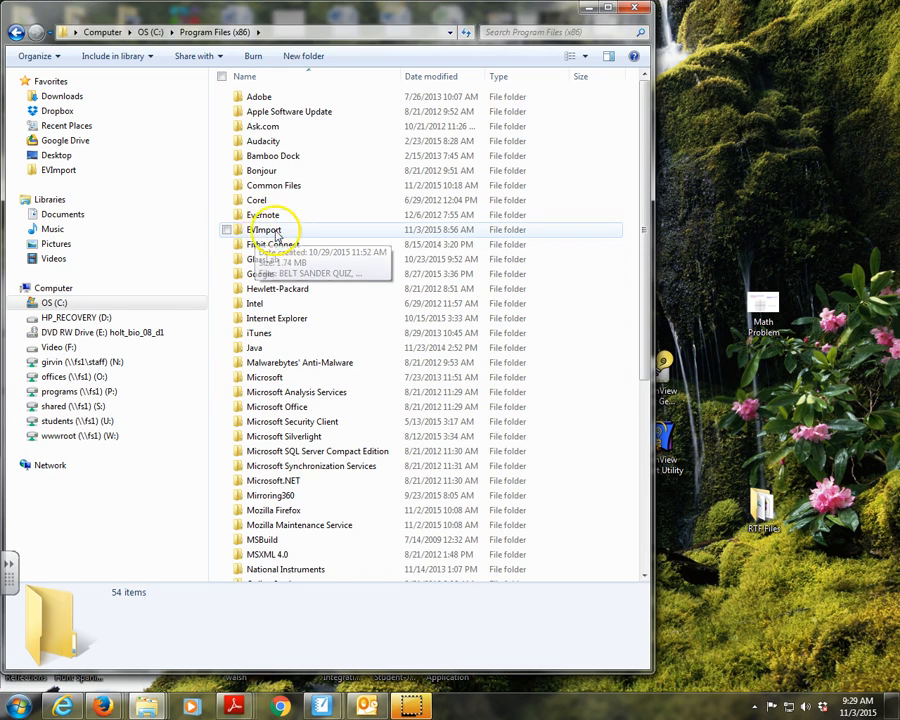
mouse_move(628, 418)
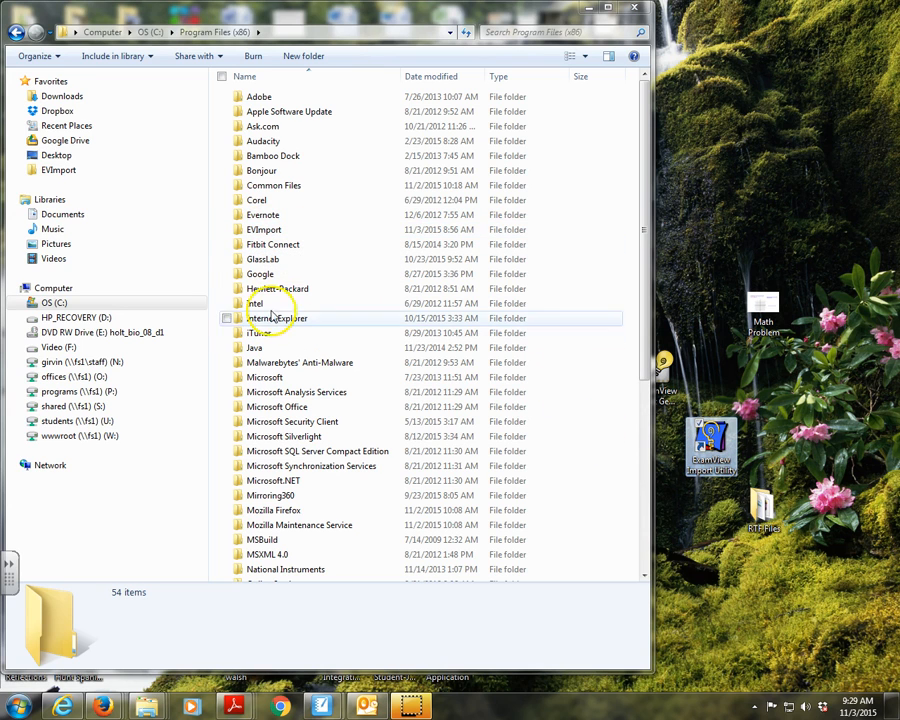
click(264, 229)
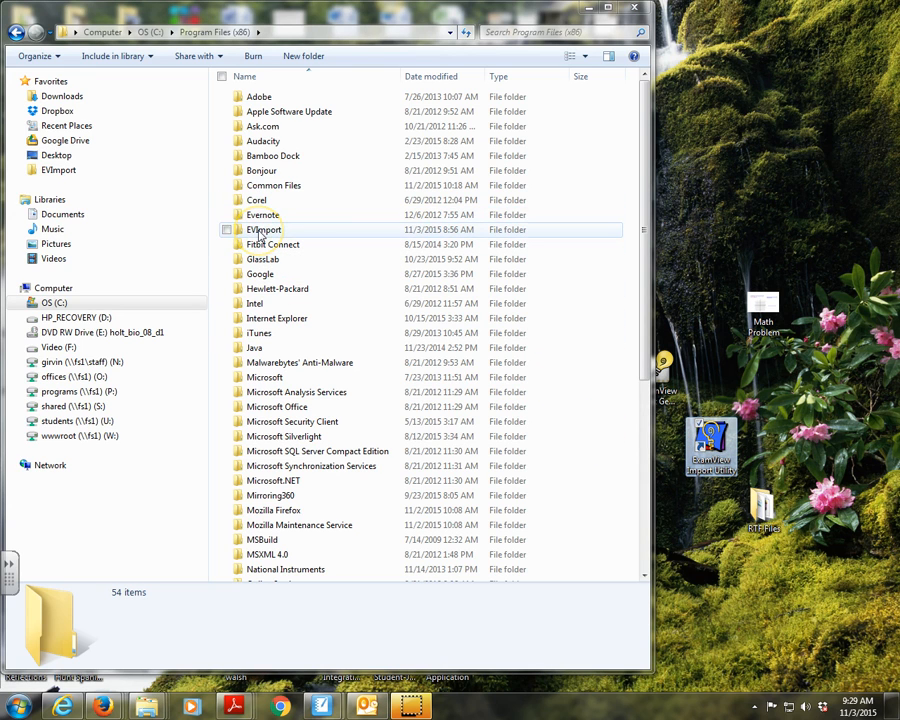
right_click(264, 230)
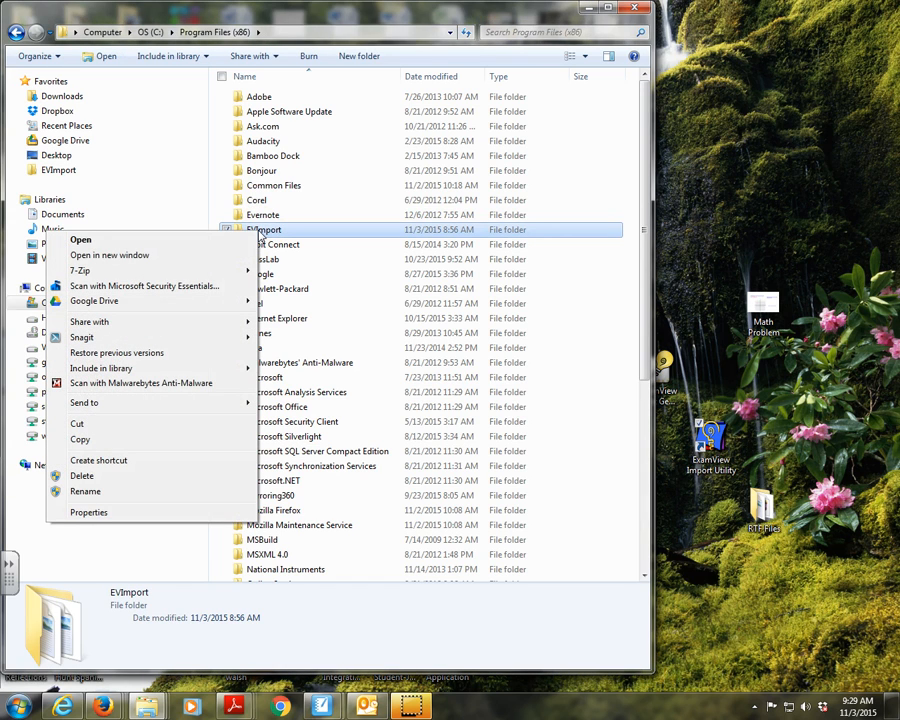
mouse_move(100, 460)
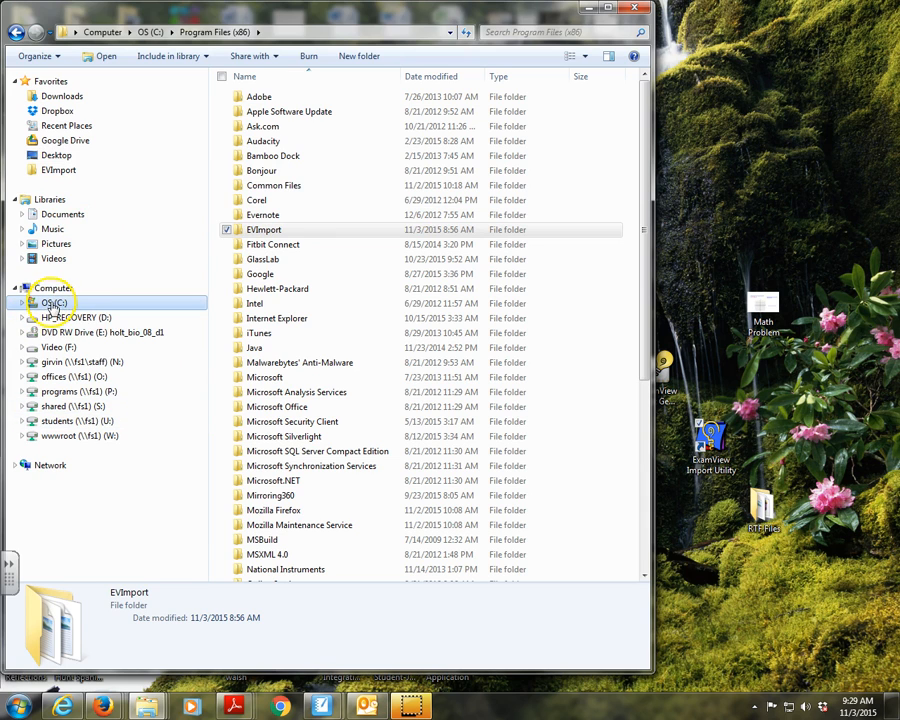
click(52, 302)
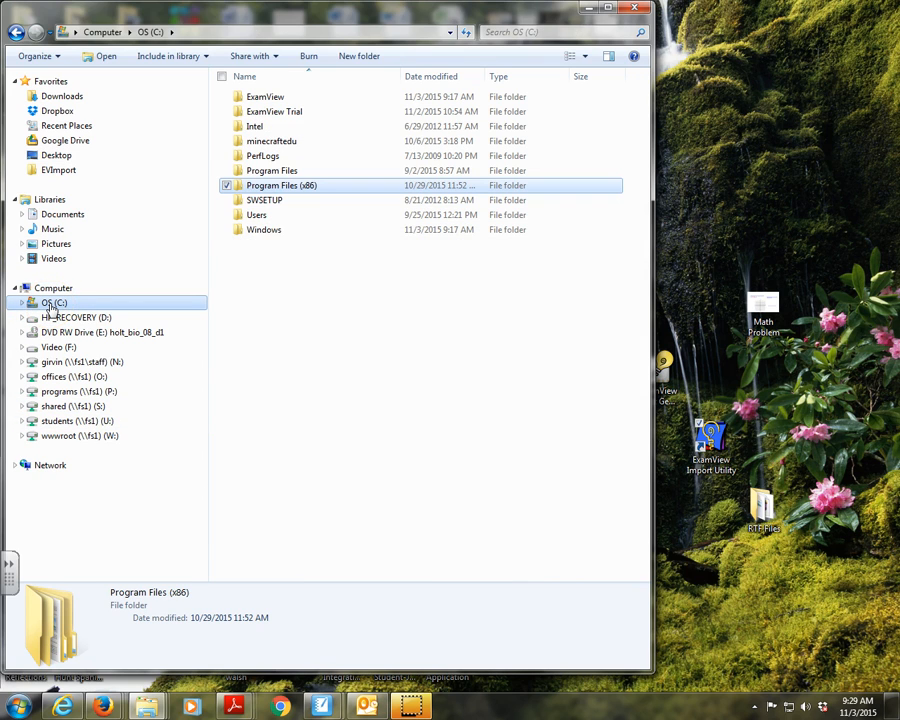
double_click(281, 185)
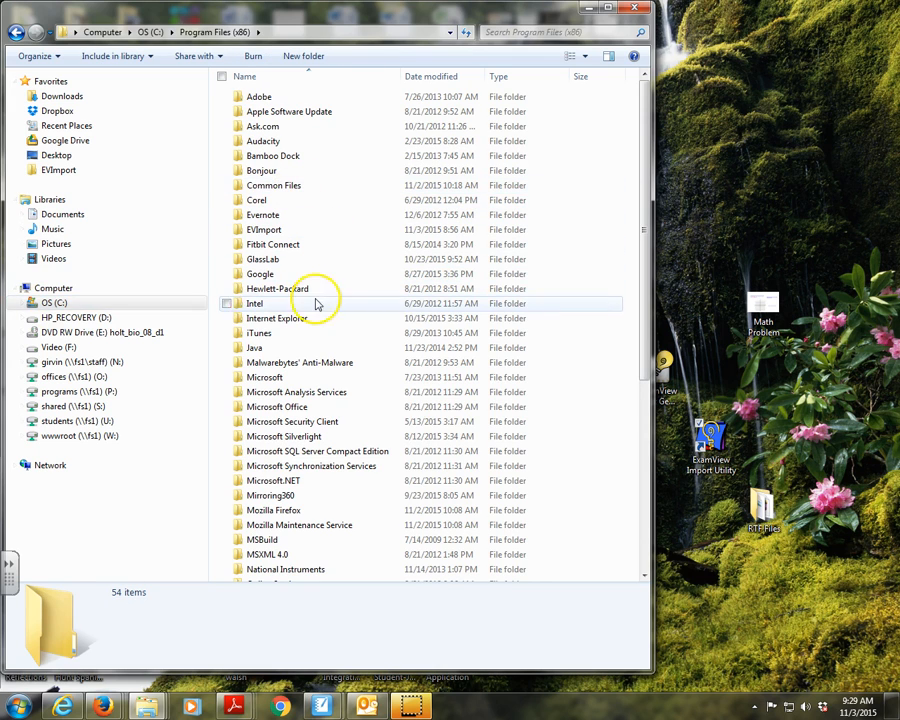
double_click(263, 229)
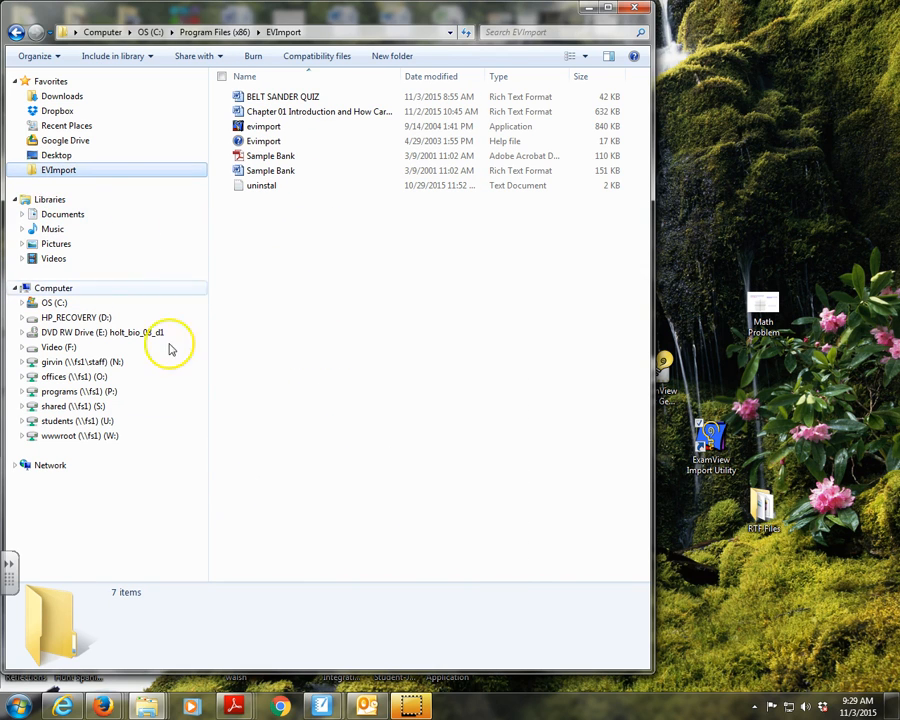
Drag Drill Press Quiz into EVImport, approve administrator permission, and close the window.
click(260, 185)
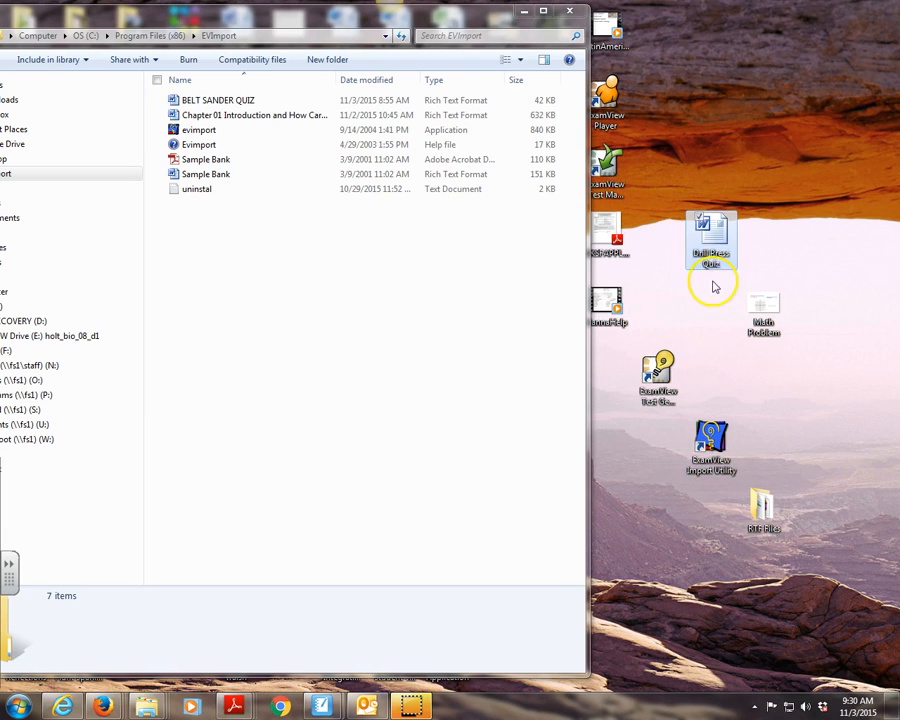
drag(710, 240, 550, 255)
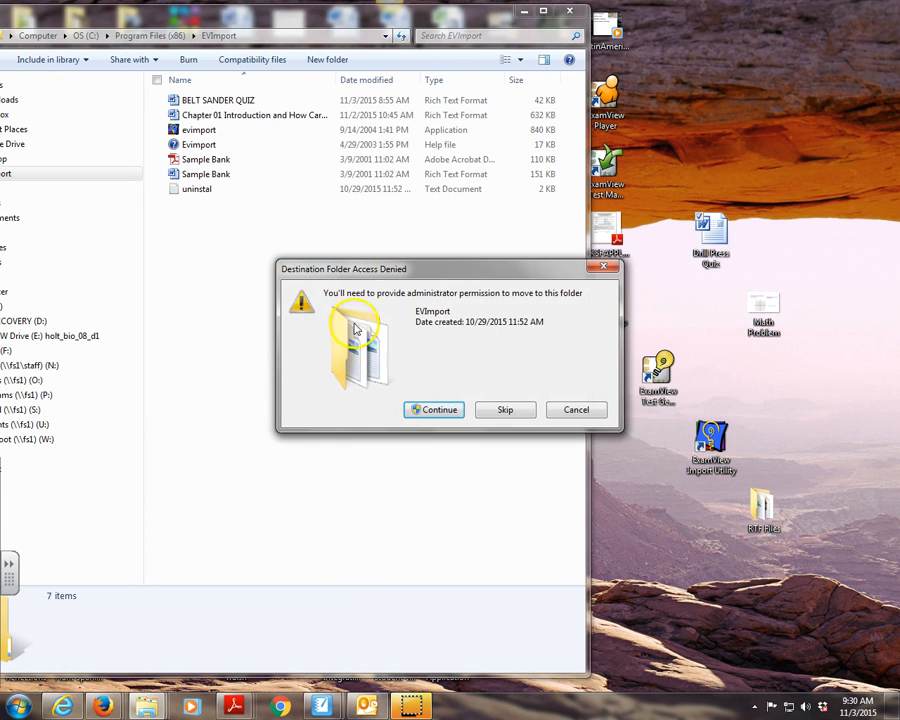
click(433, 410)
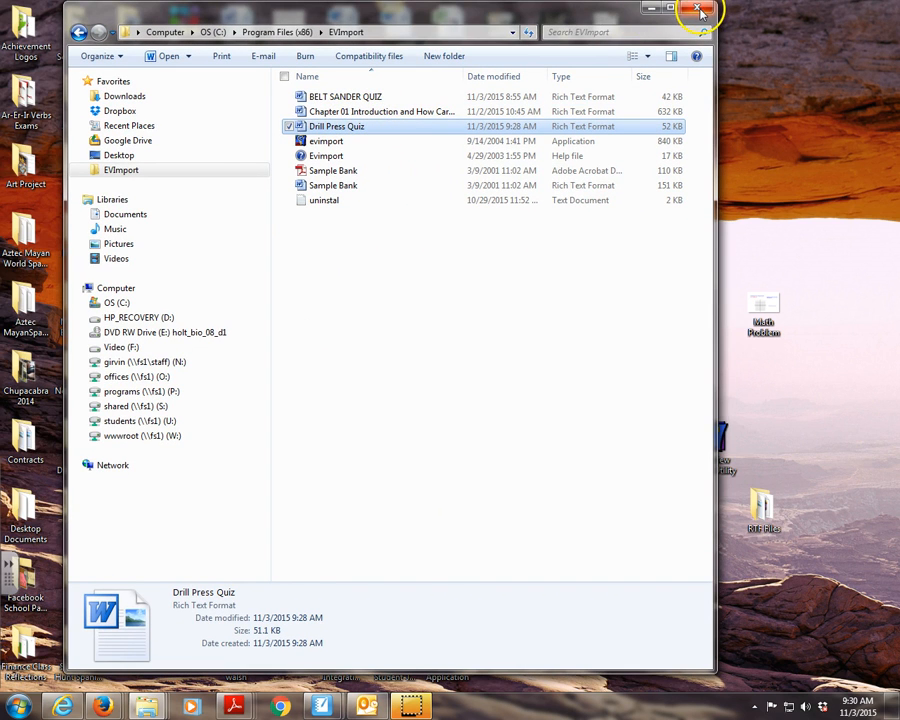
click(699, 8)
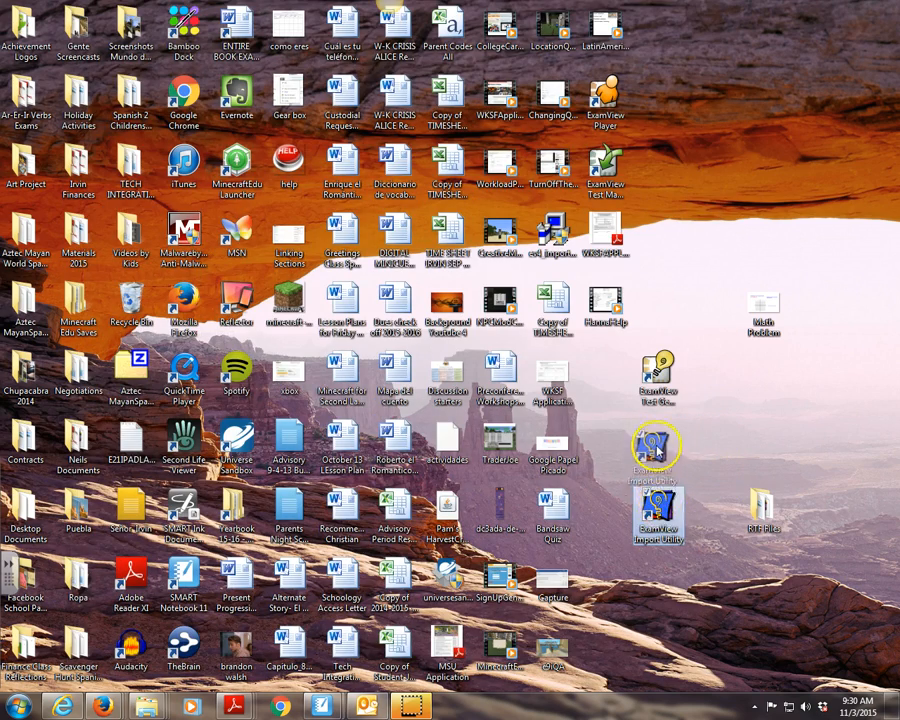
Launch ExamView Import Utility and advance past the welcome page to Step 1.
double_click(657, 515)
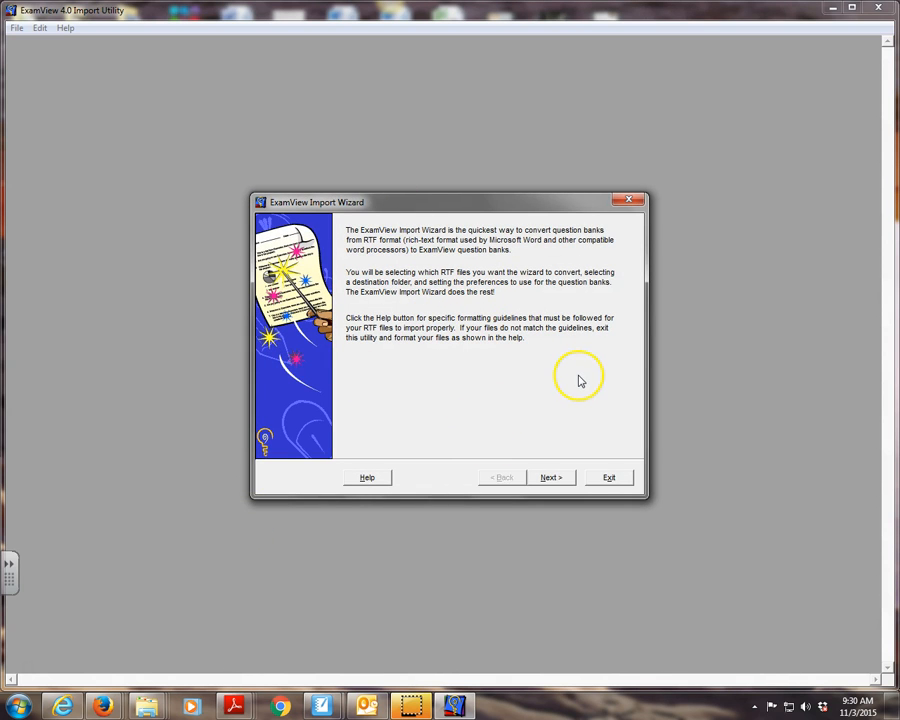
mouse_move(478, 303)
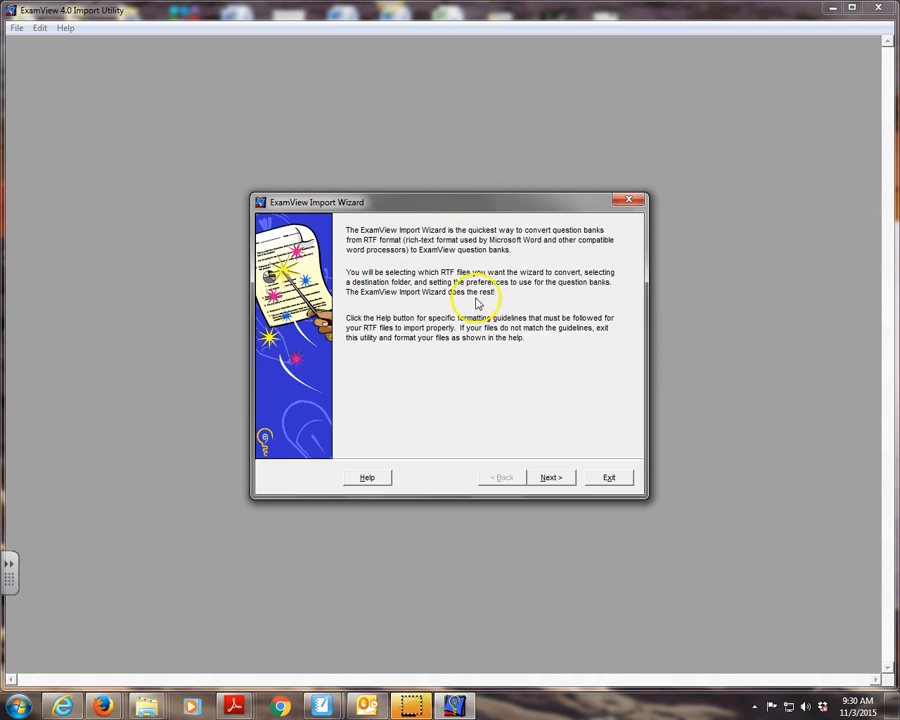
mouse_move(552, 480)
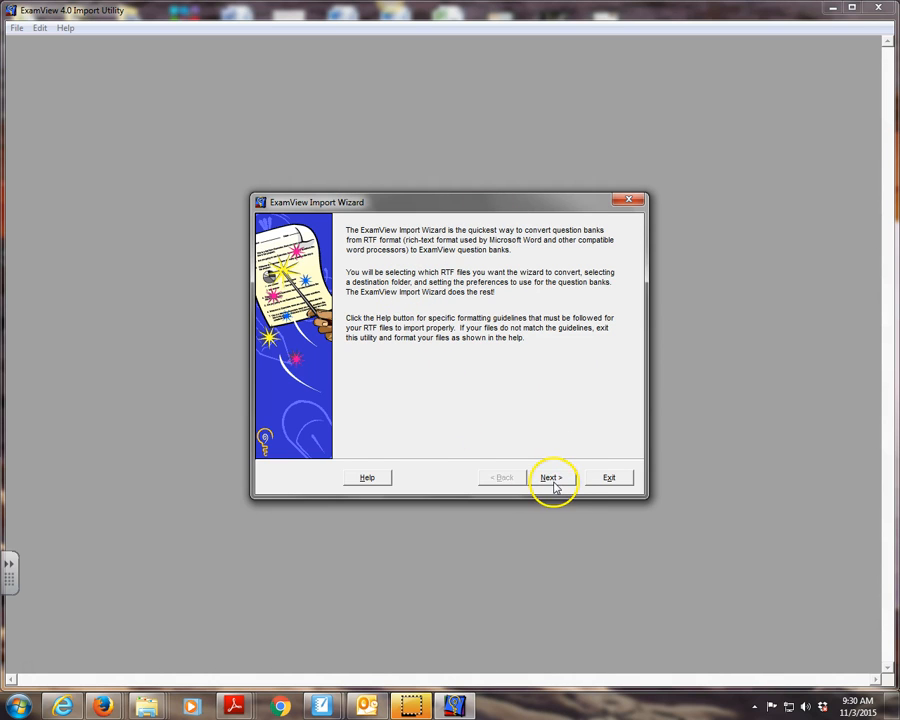
click(550, 477)
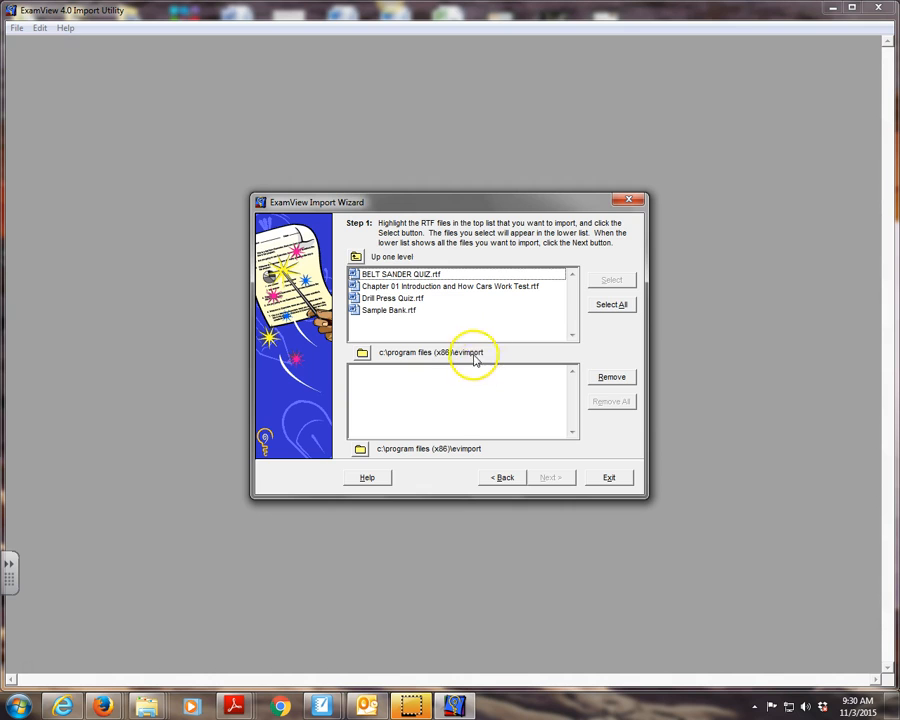
Select Drill Press Quiz.rtf and add it to the import list.
click(390, 298)
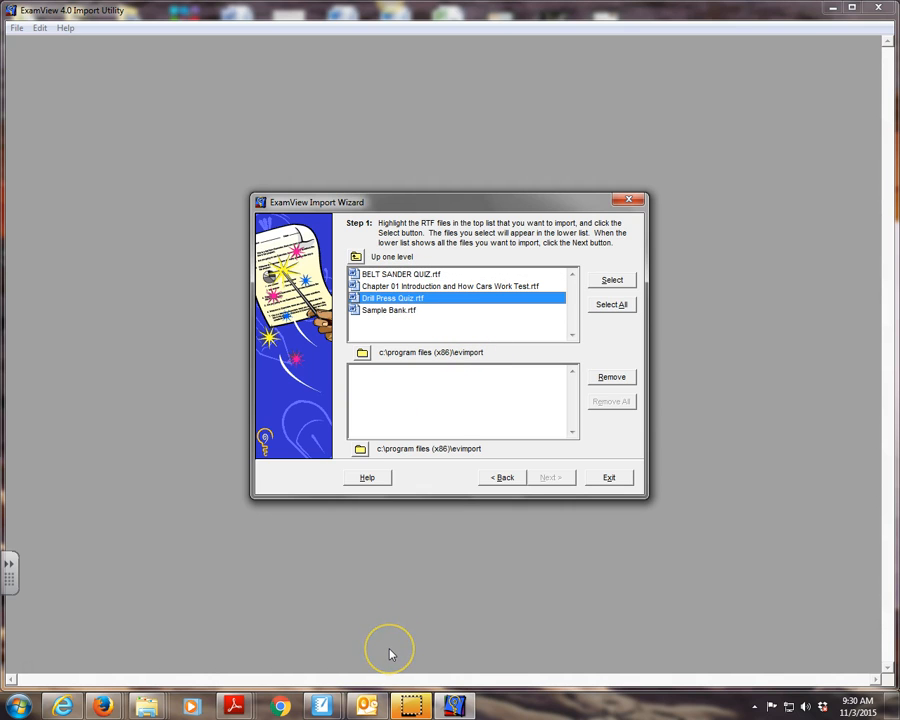
mouse_move(598, 449)
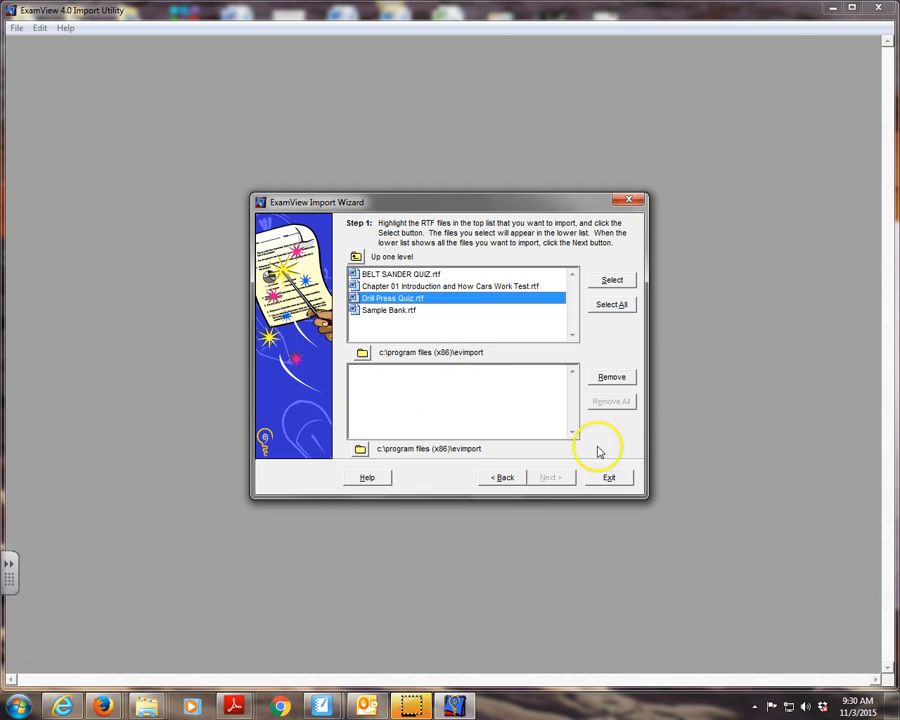
mouse_move(611, 279)
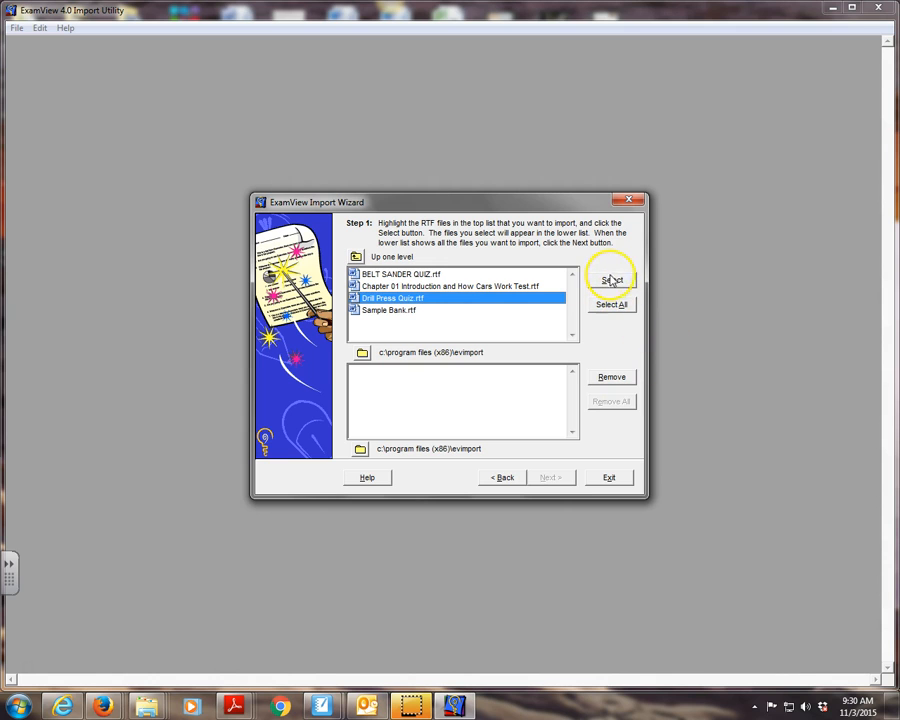
click(611, 279)
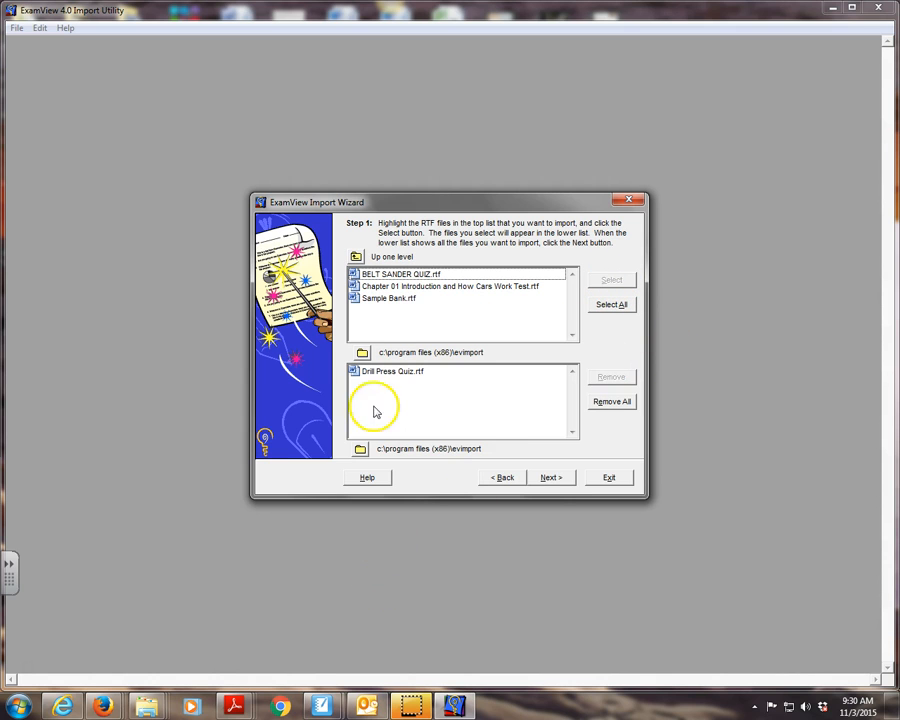
mouse_move(393, 410)
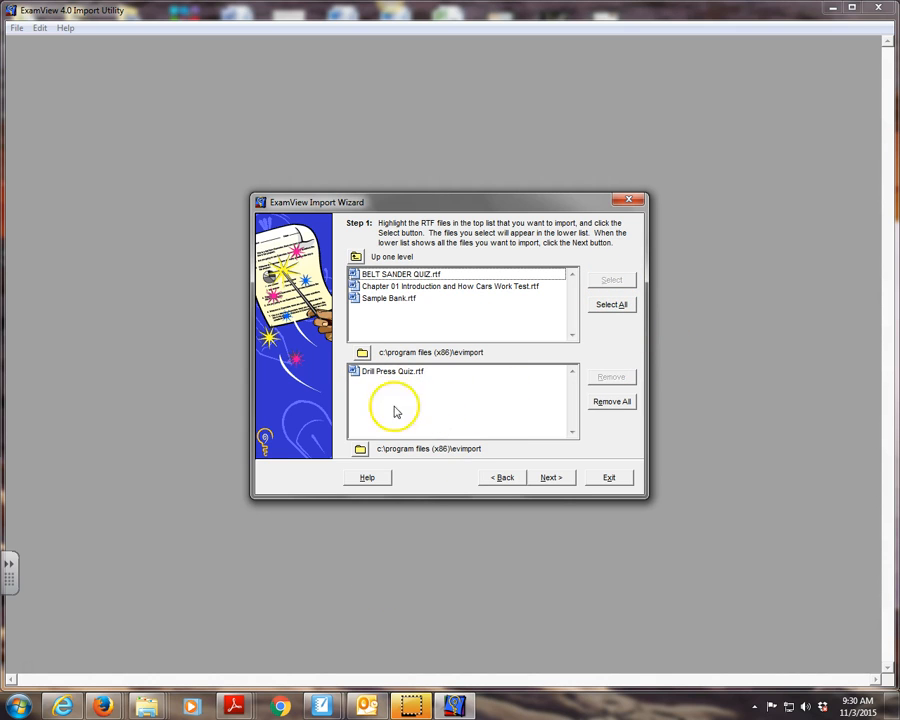
mouse_move(450, 583)
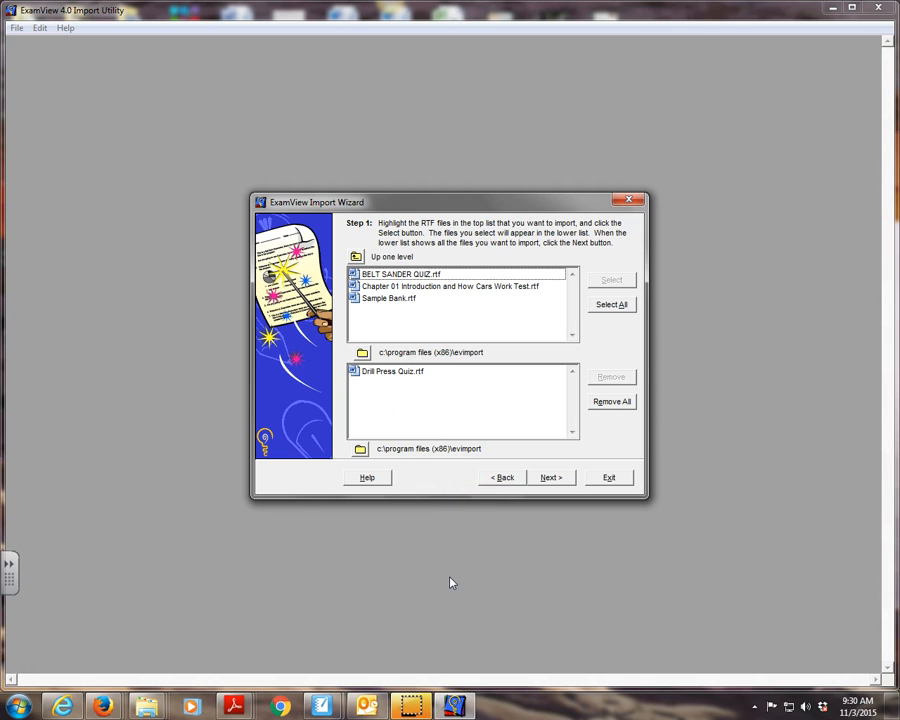
mouse_move(488, 505)
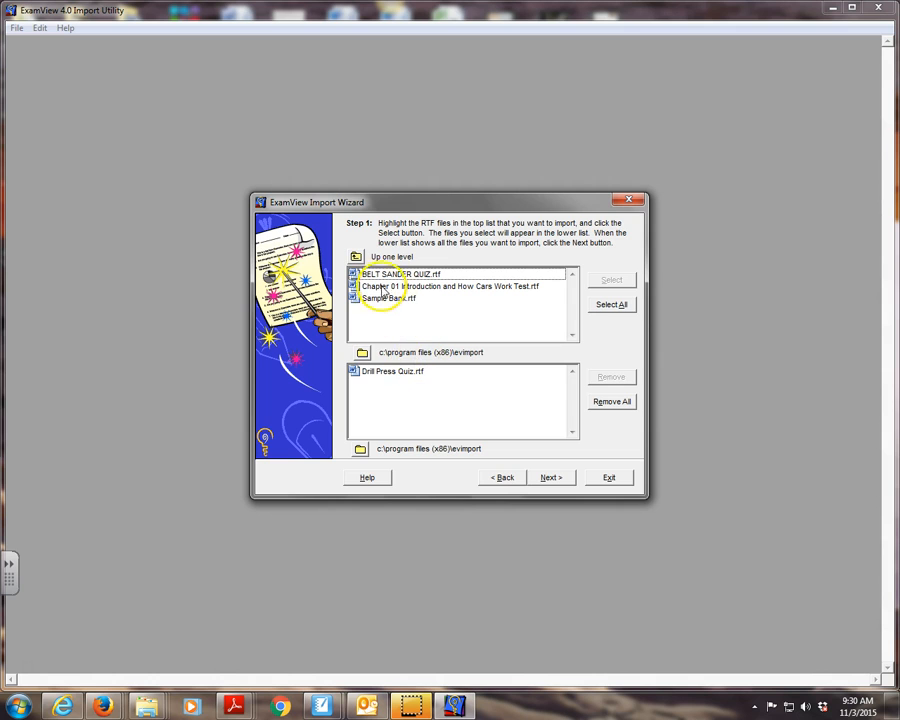
mouse_move(430, 533)
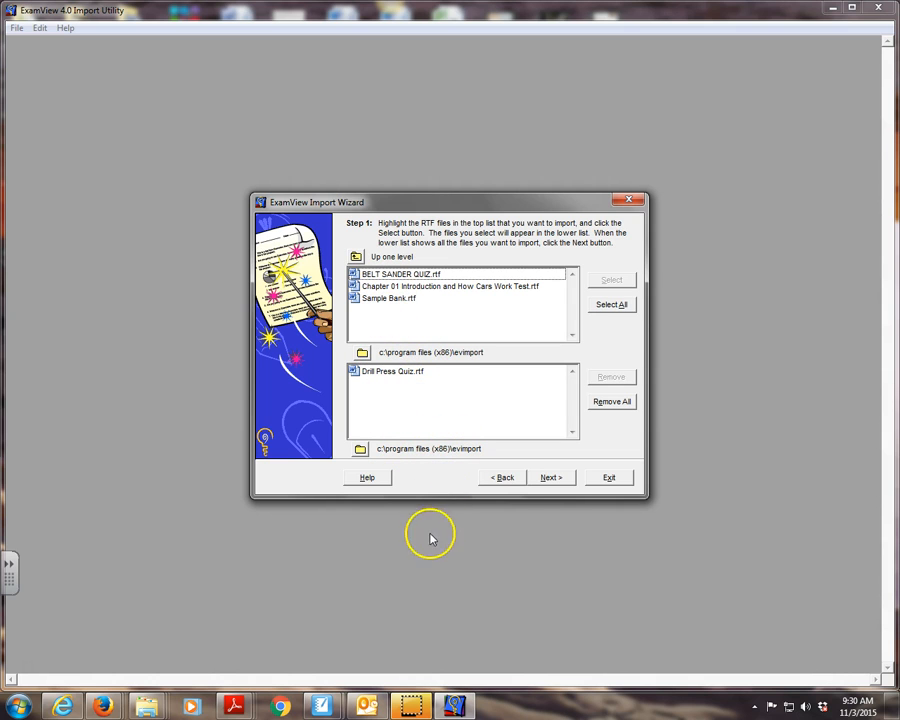
mouse_move(375, 370)
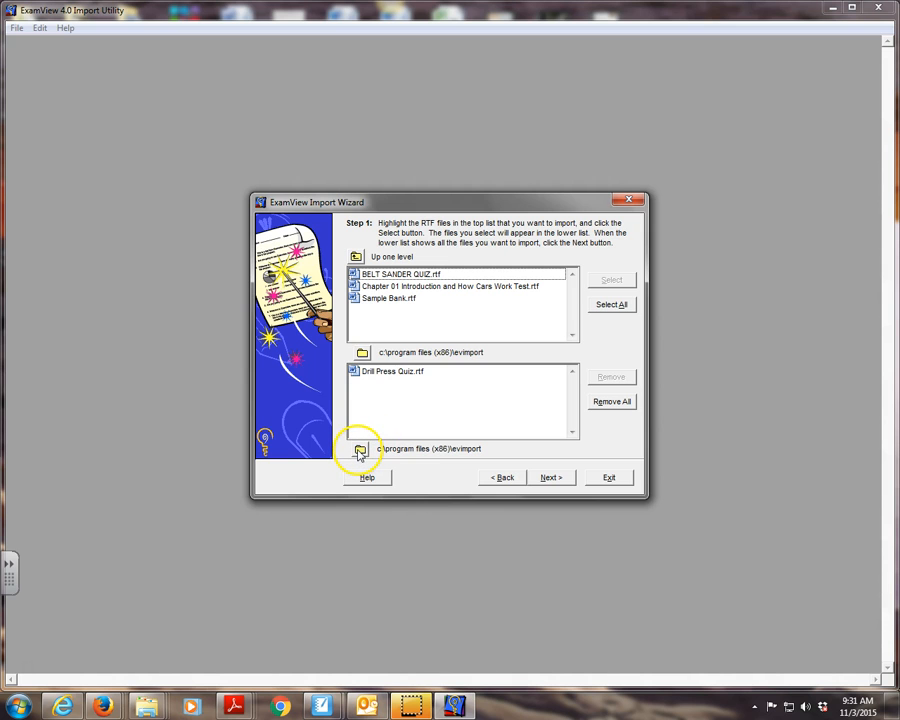
Set the converted question bank's destination folder to the Desktop.
click(361, 449)
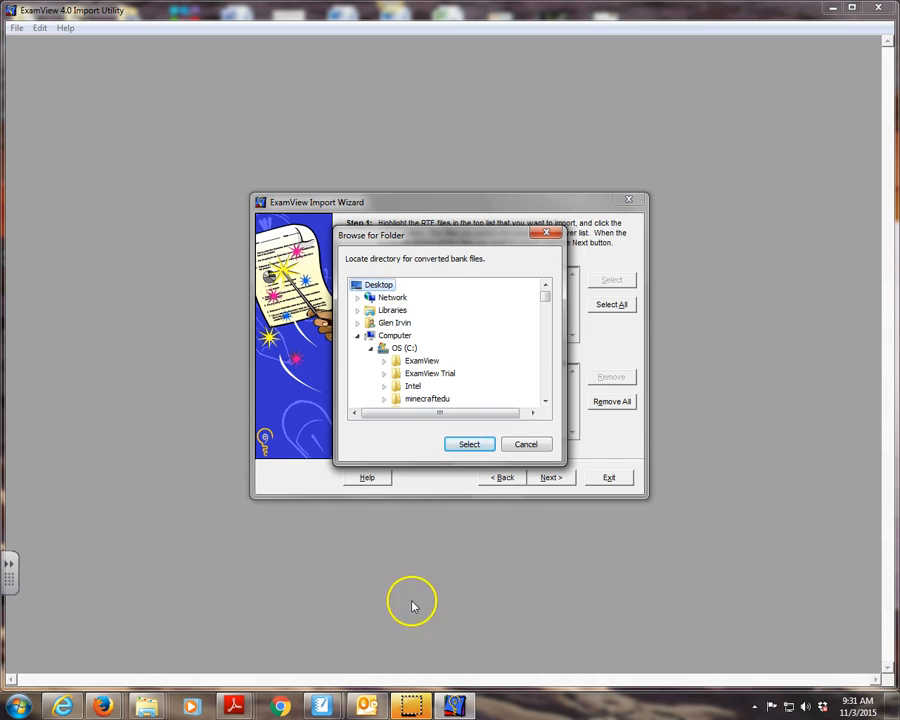
click(468, 444)
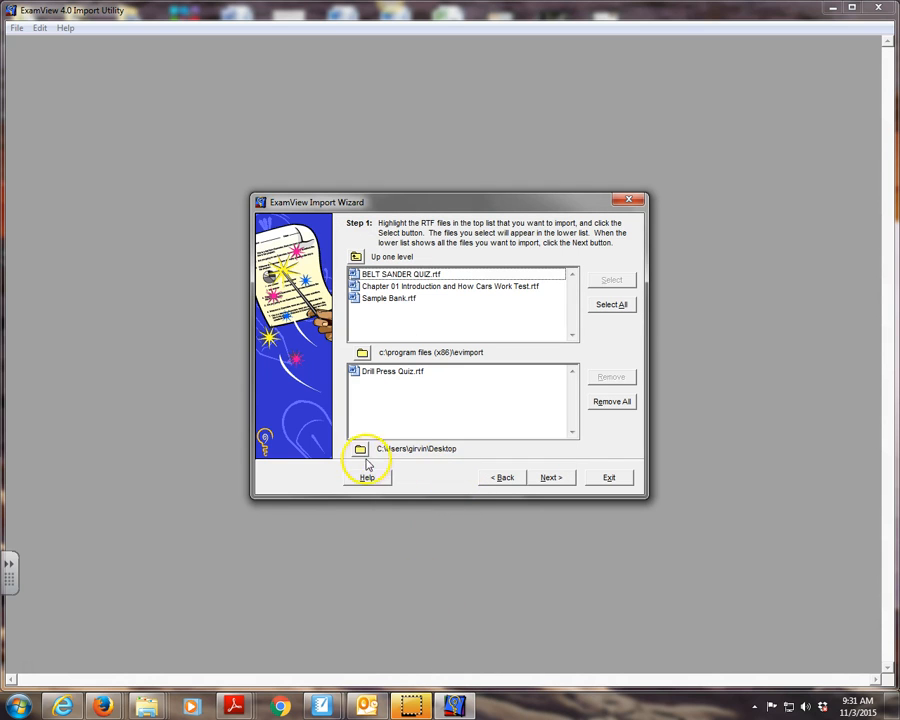
mouse_move(335, 456)
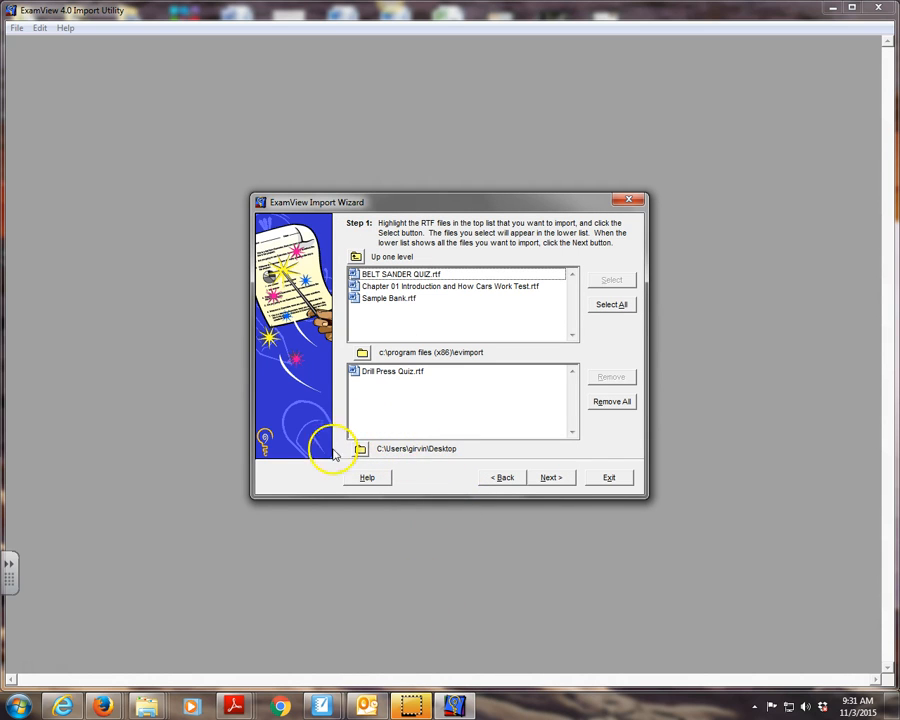
mouse_move(410, 340)
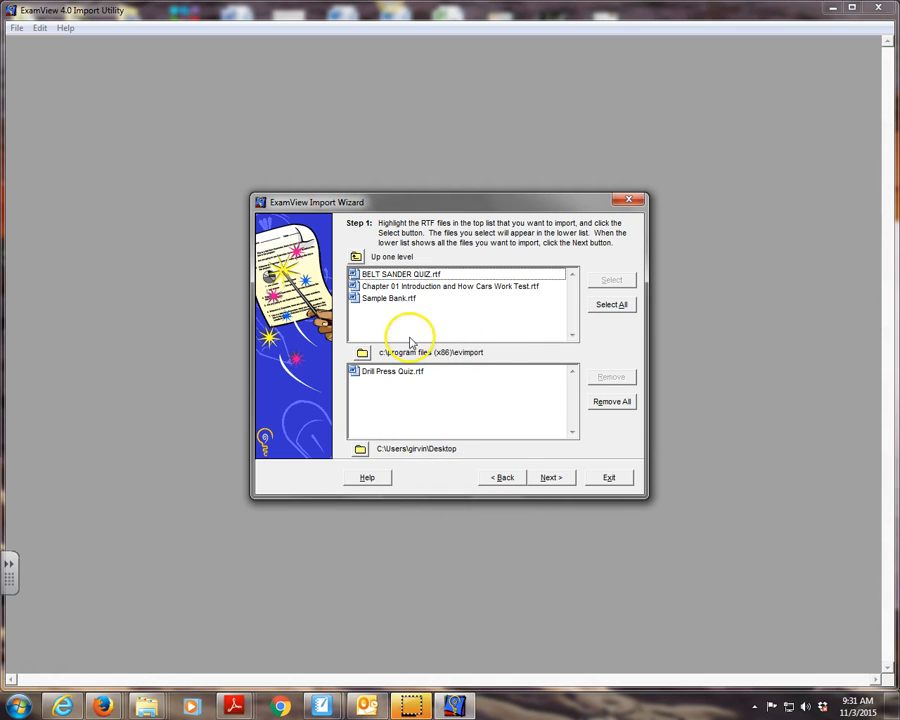
mouse_move(433, 463)
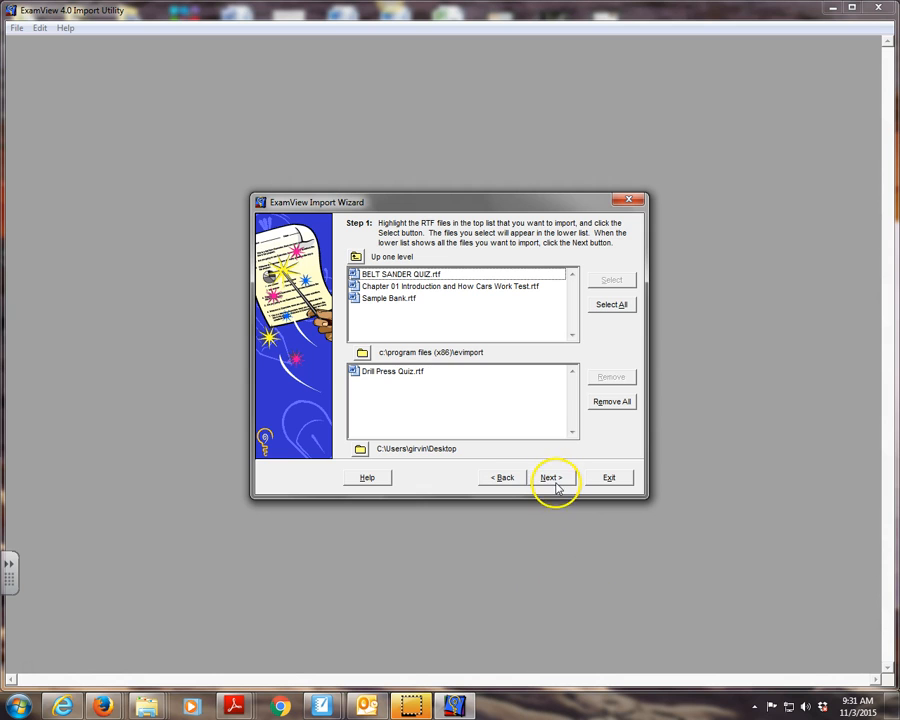
Advance through the preferences and run the import, producing Drill Press Quiz.bnk.
click(550, 477)
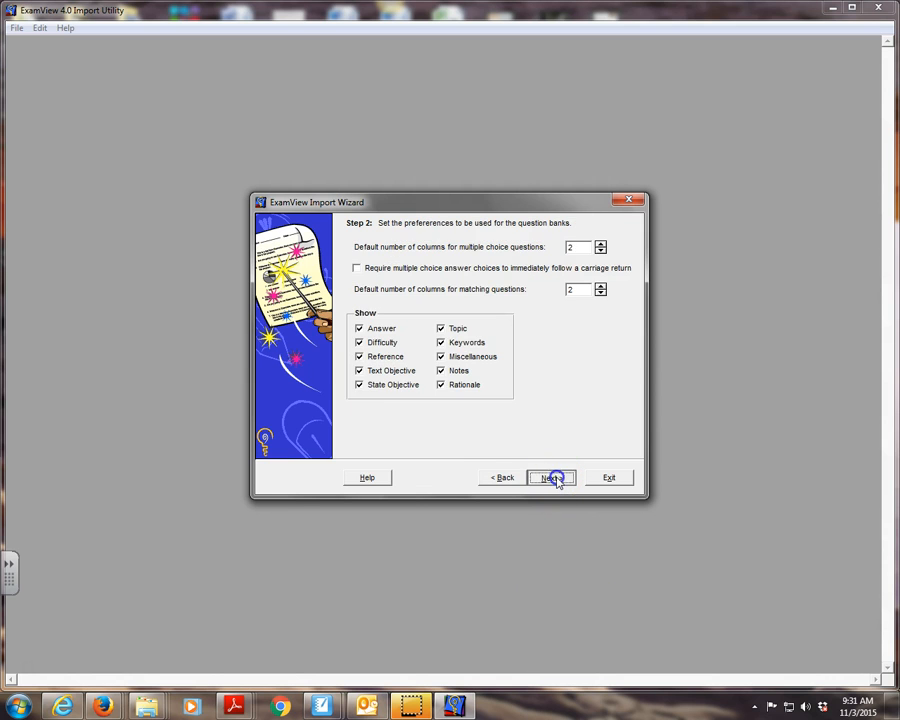
click(551, 477)
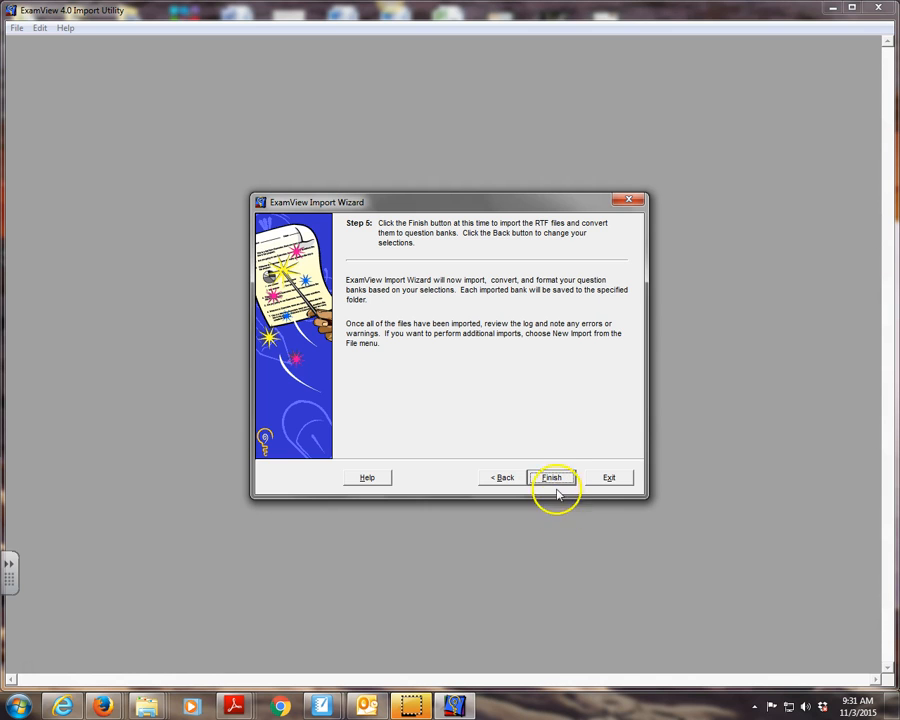
click(552, 477)
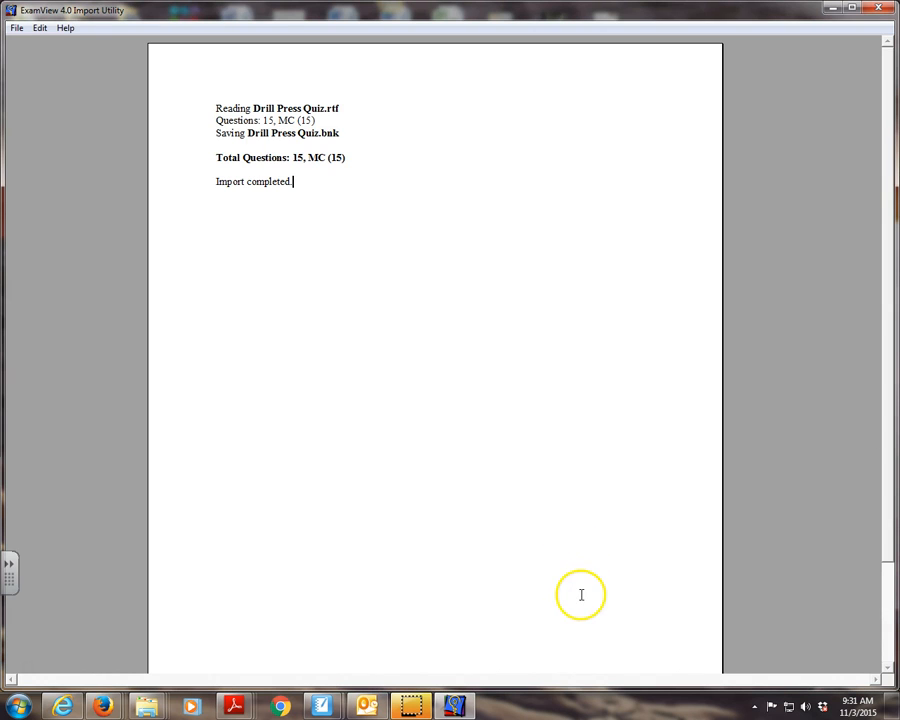
mouse_move(323, 175)
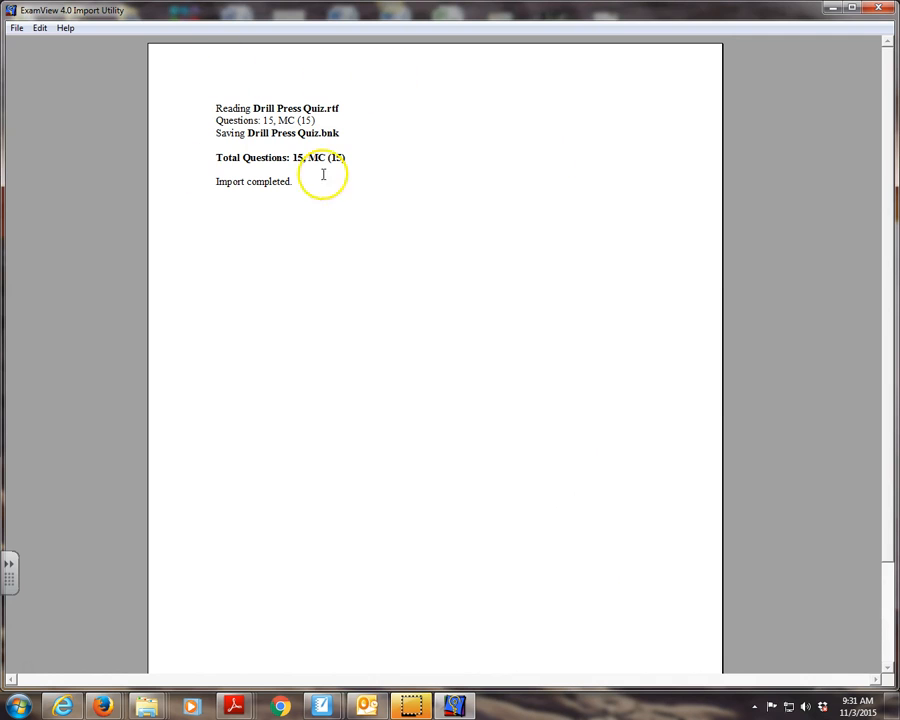
mouse_move(315, 182)
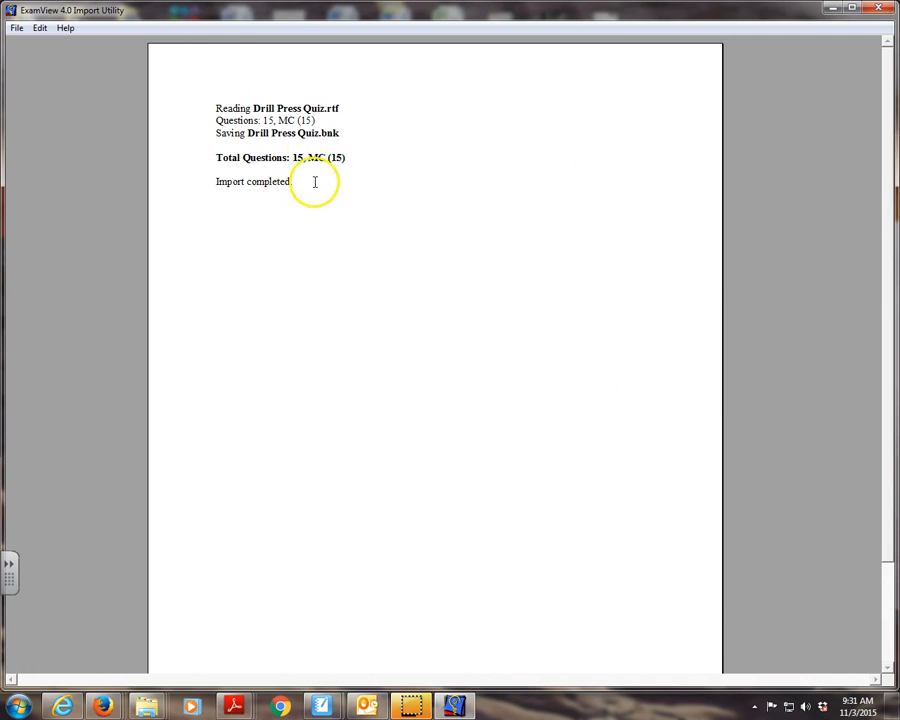
mouse_move(388, 287)
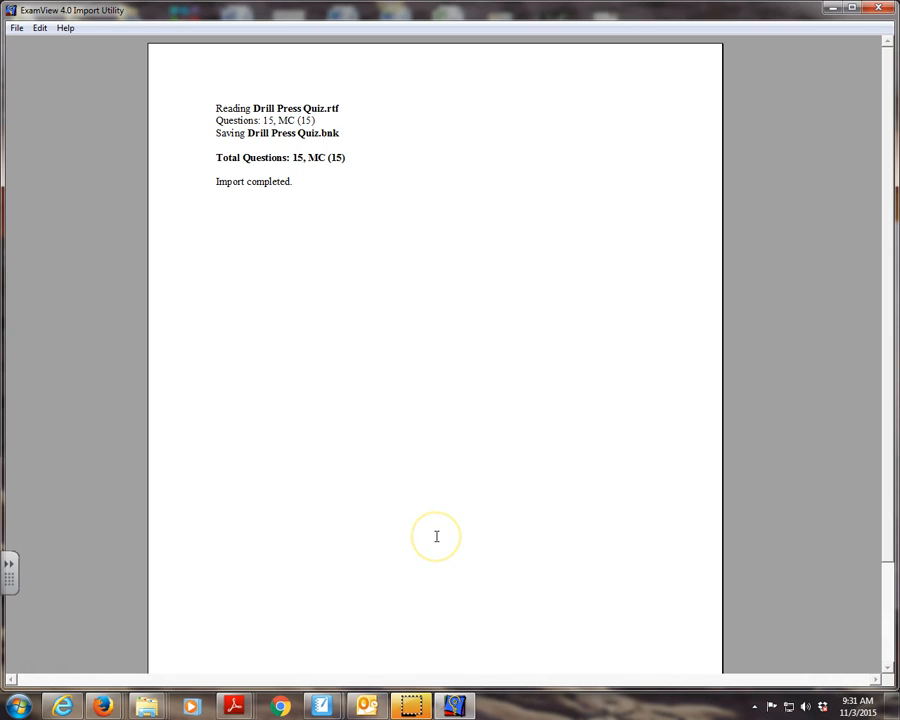
mouse_move(277, 152)
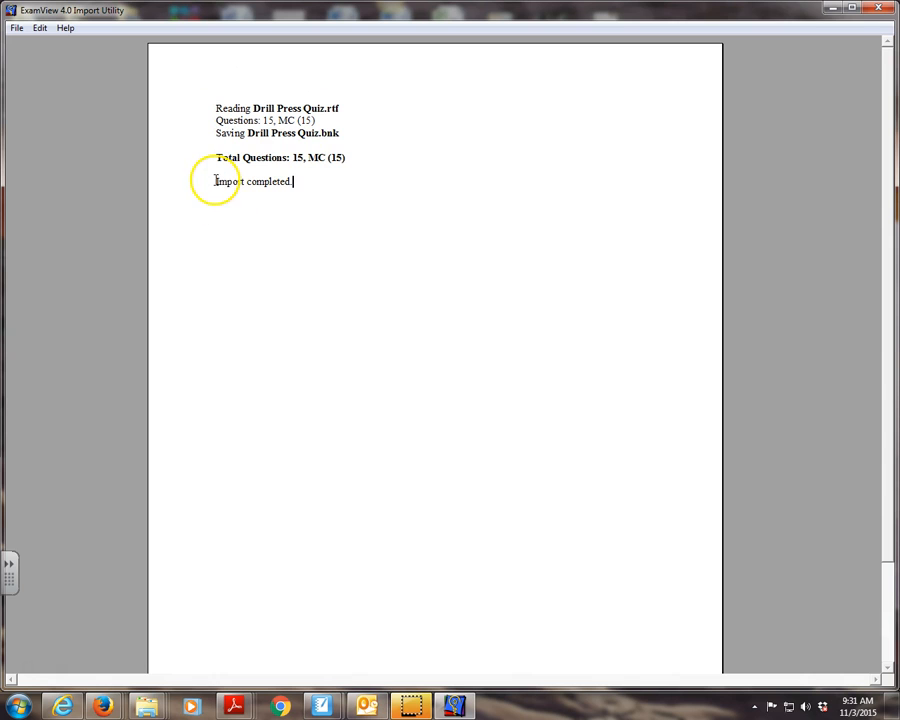
mouse_move(392, 246)
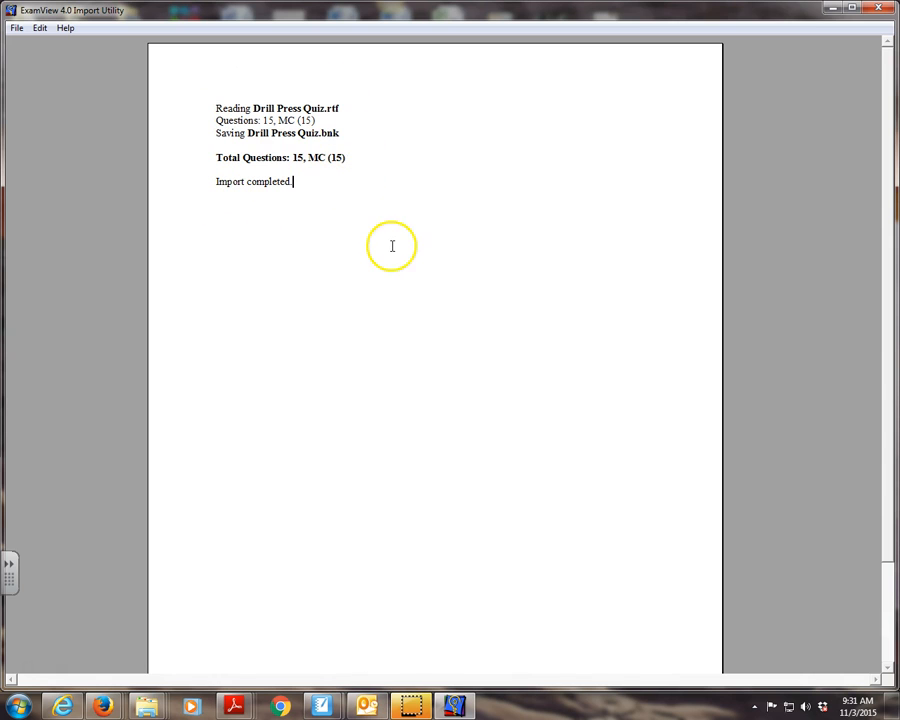
mouse_move(378, 349)
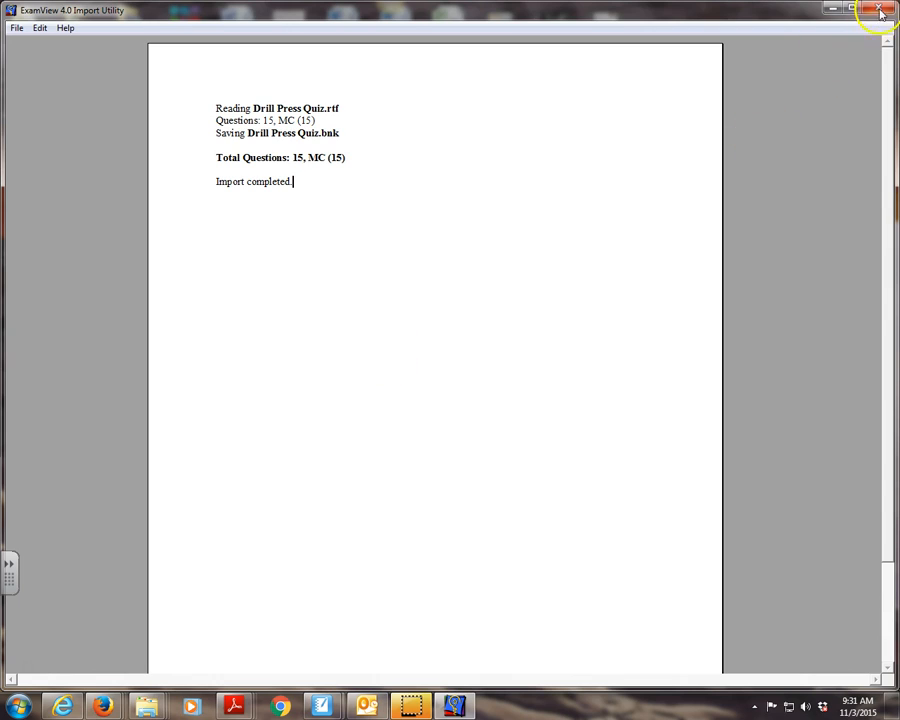
Close the ExamView Import Utility window.
click(880, 9)
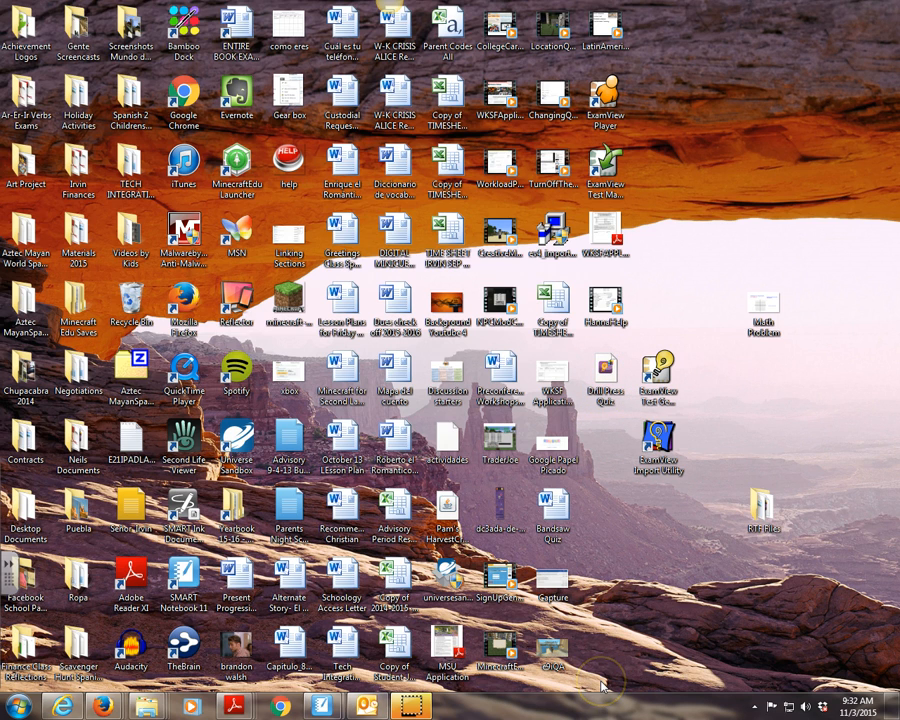
mouse_move(668, 505)
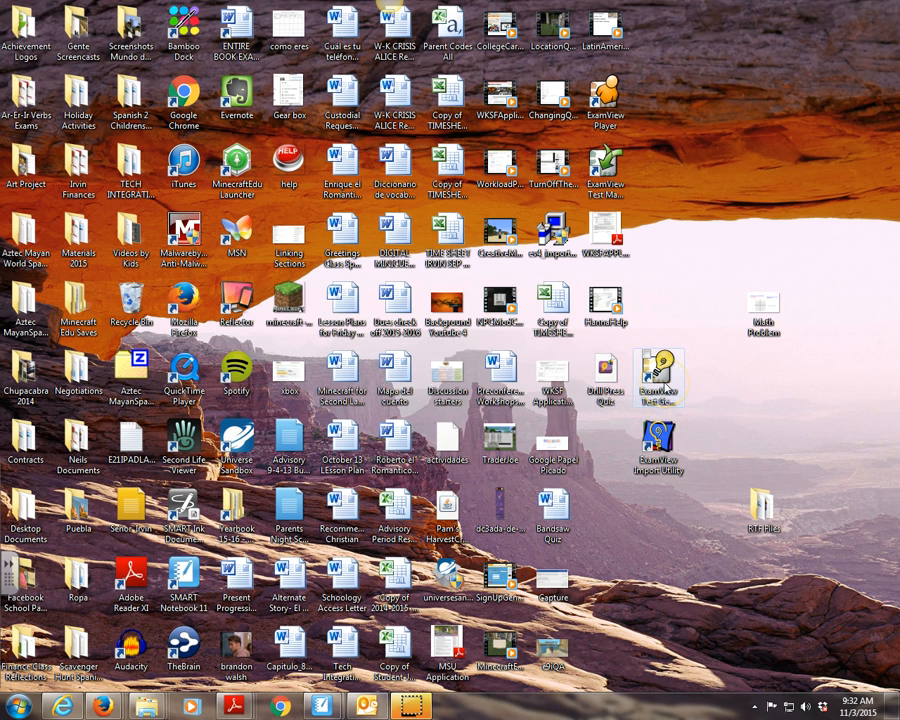
mouse_move(605, 380)
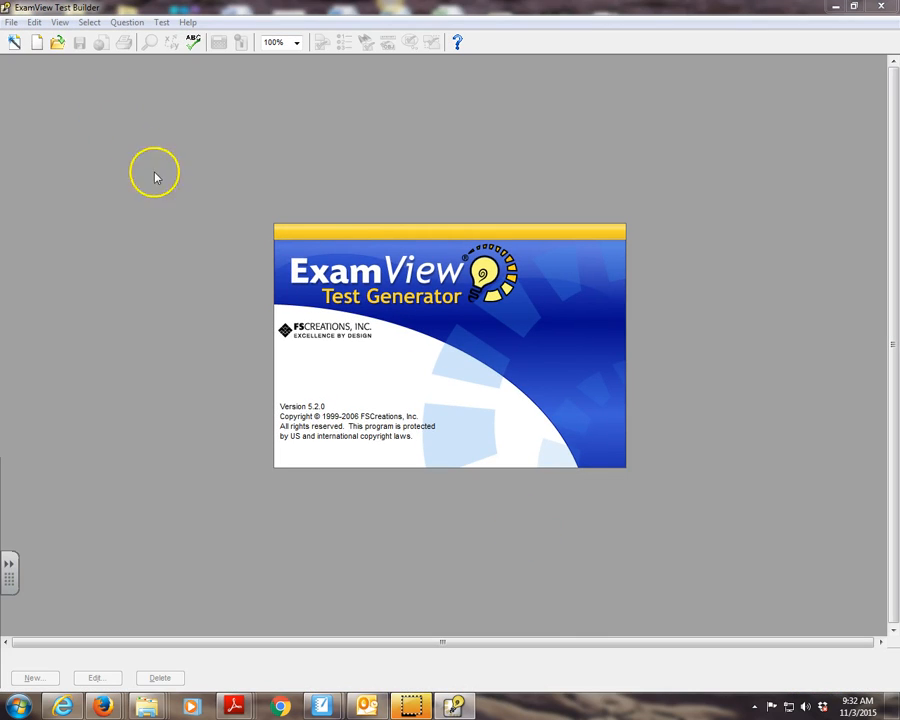
mouse_move(58, 48)
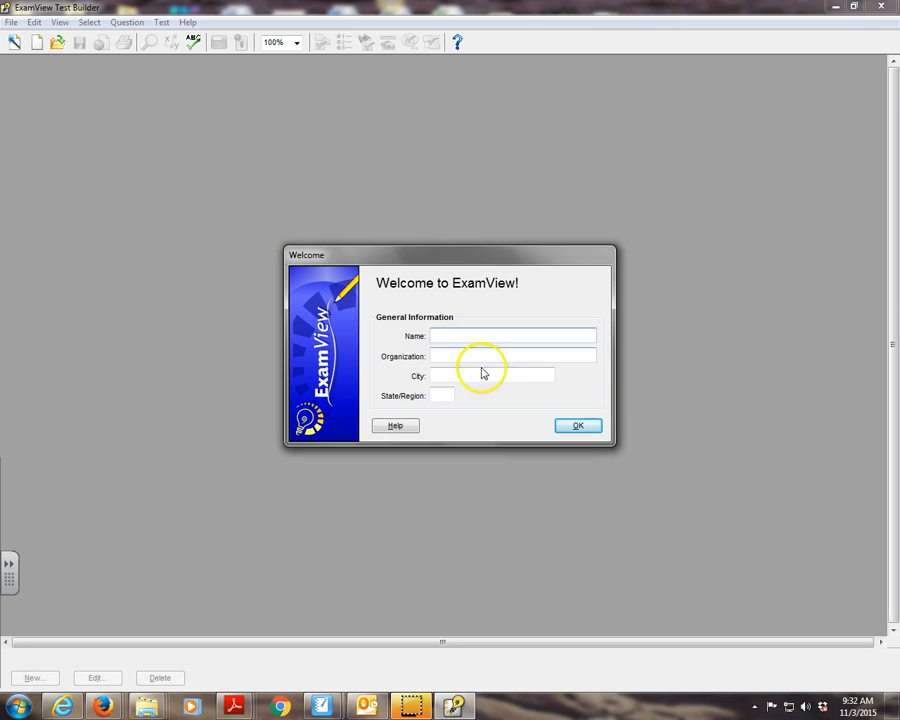
text(GL)
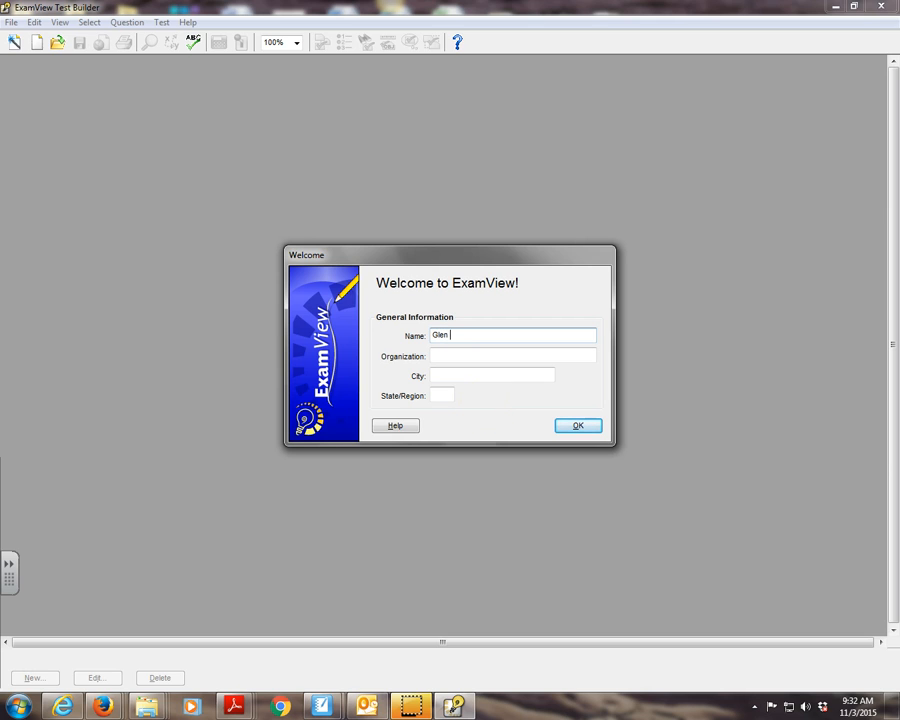
text(Irvin)
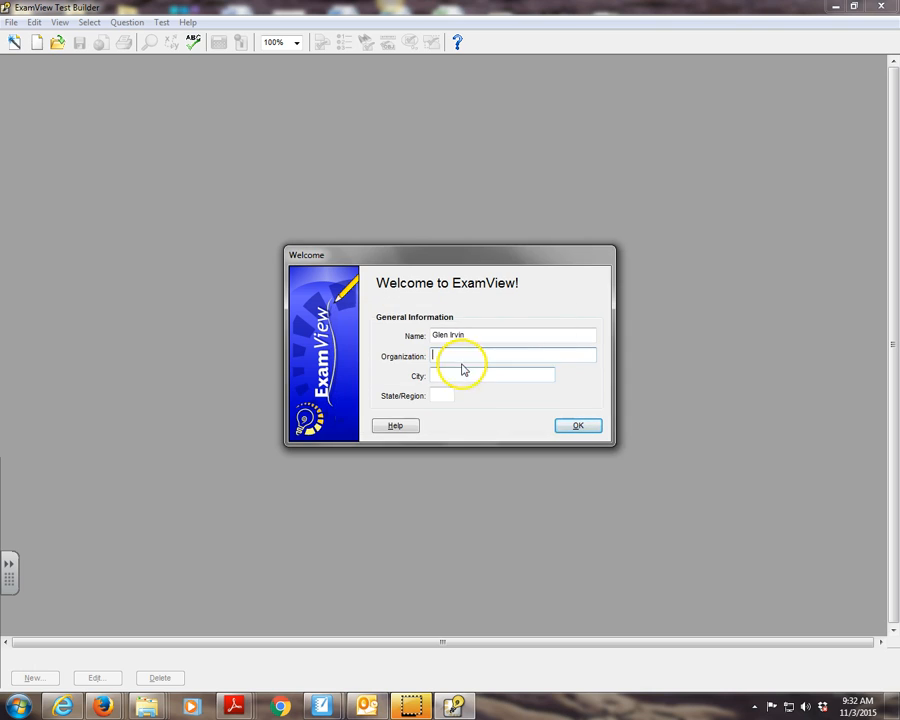
text(WK)
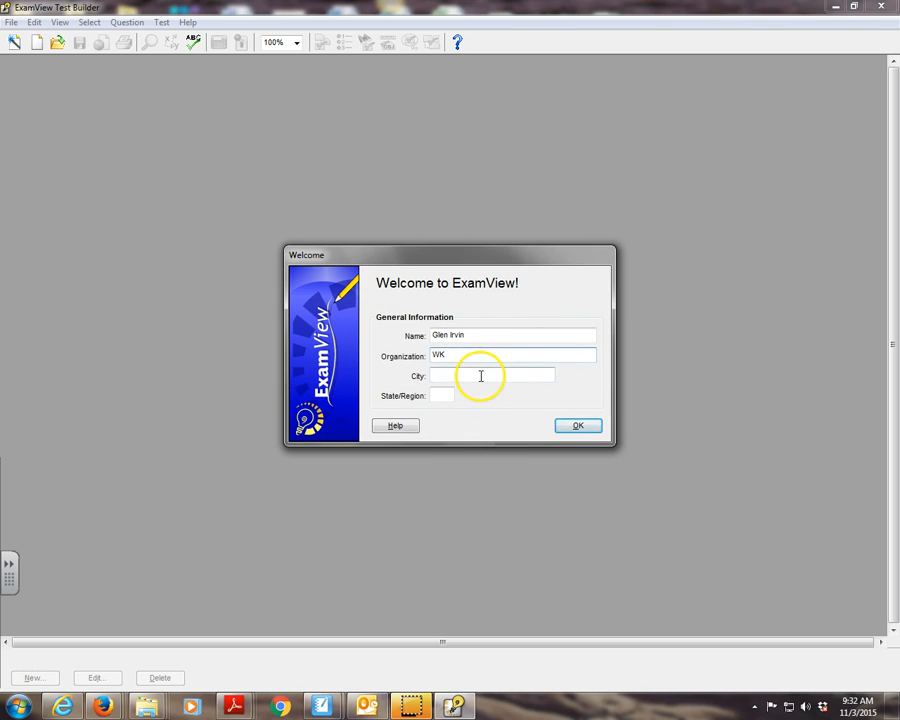
text(Wabasha)
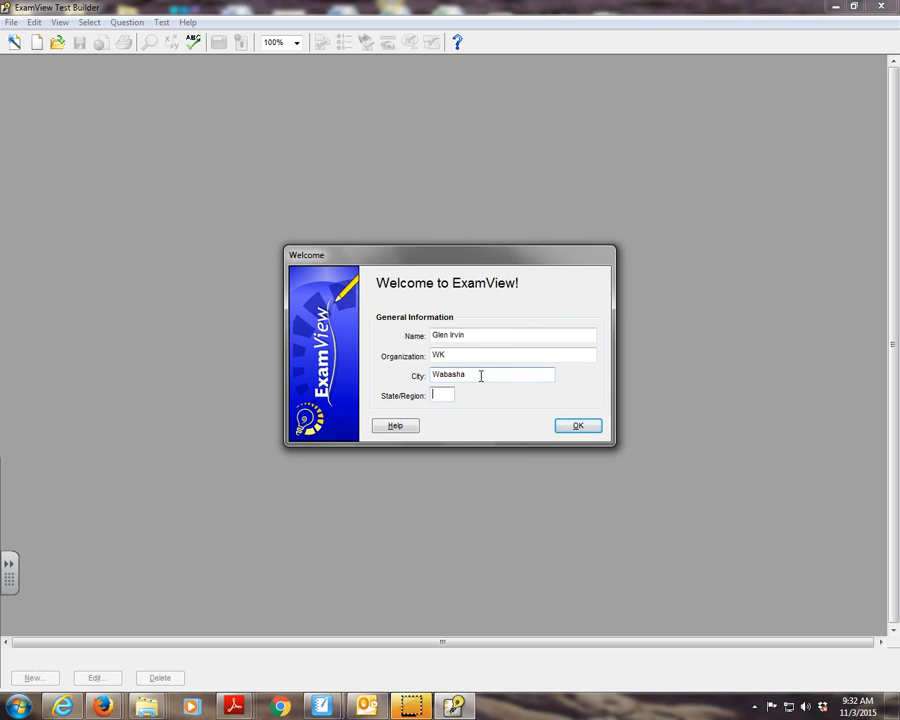
click(578, 425)
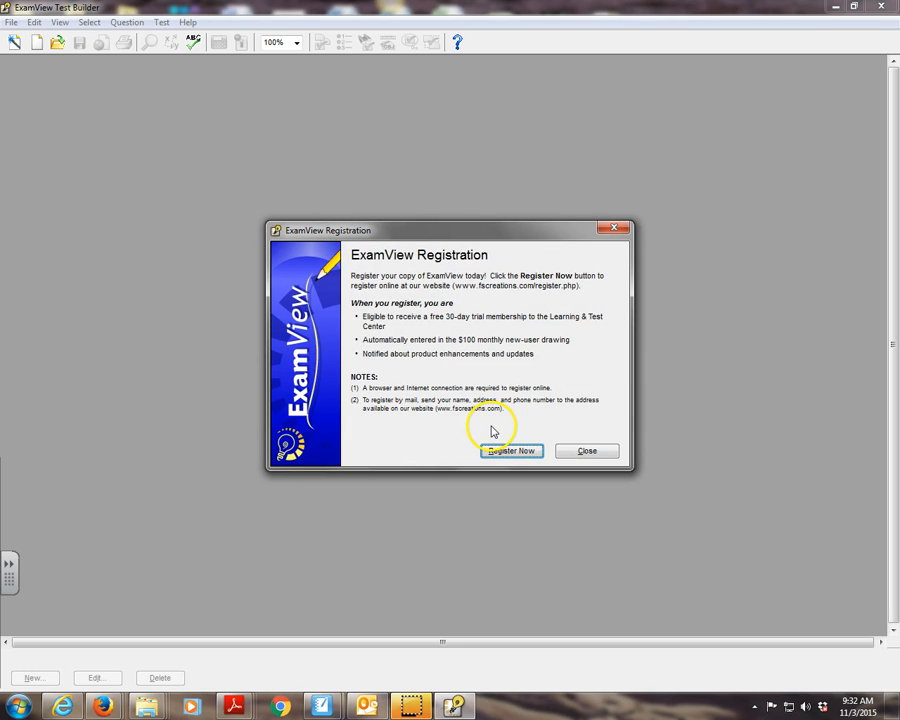
click(586, 450)
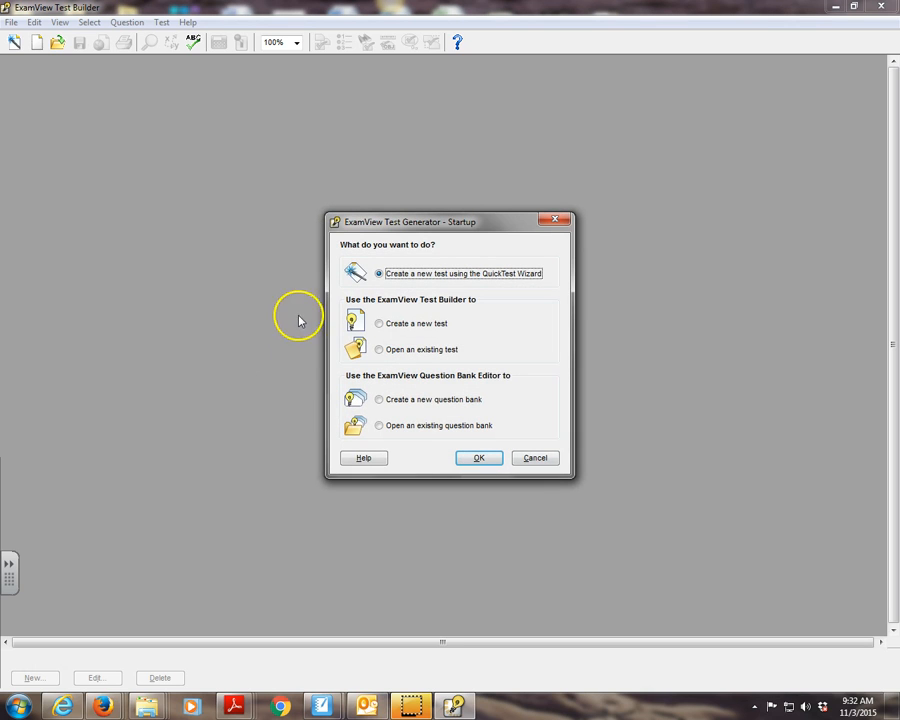
Choose to open an existing question bank and browse to the Desktop.
click(379, 349)
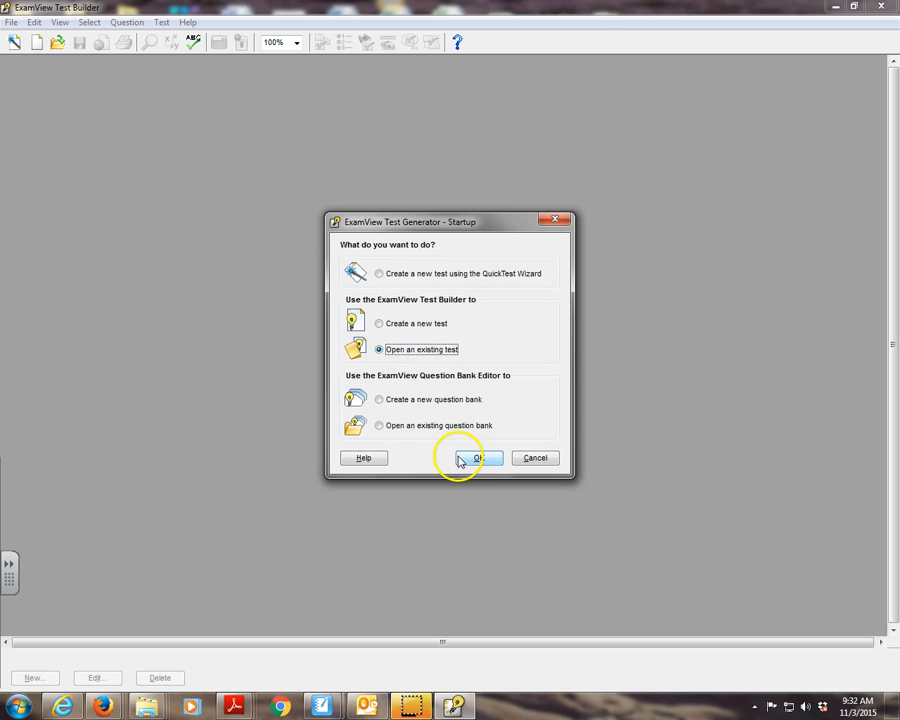
click(379, 425)
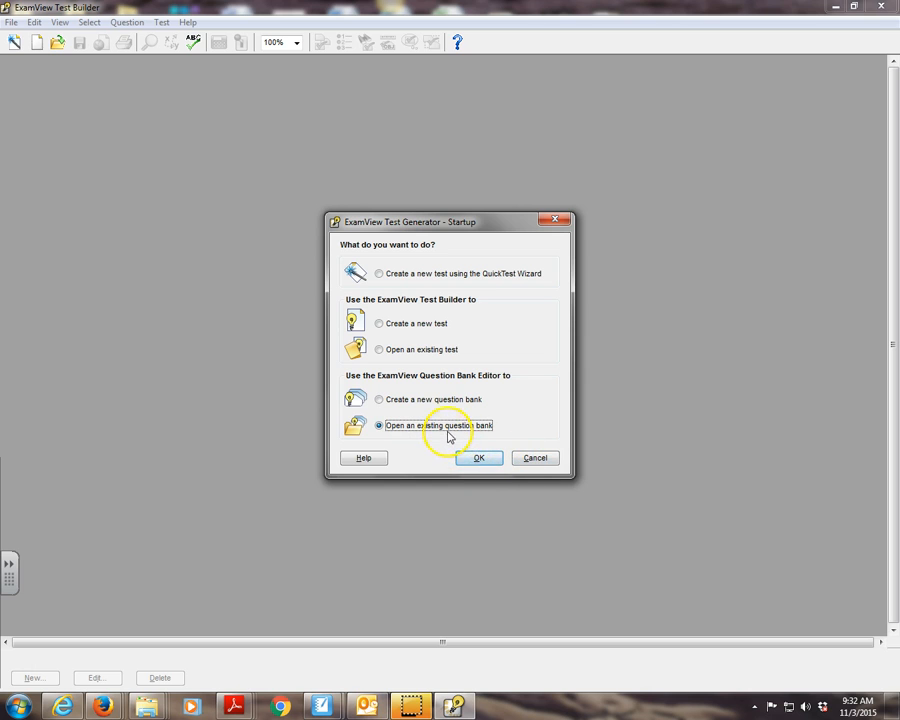
click(479, 458)
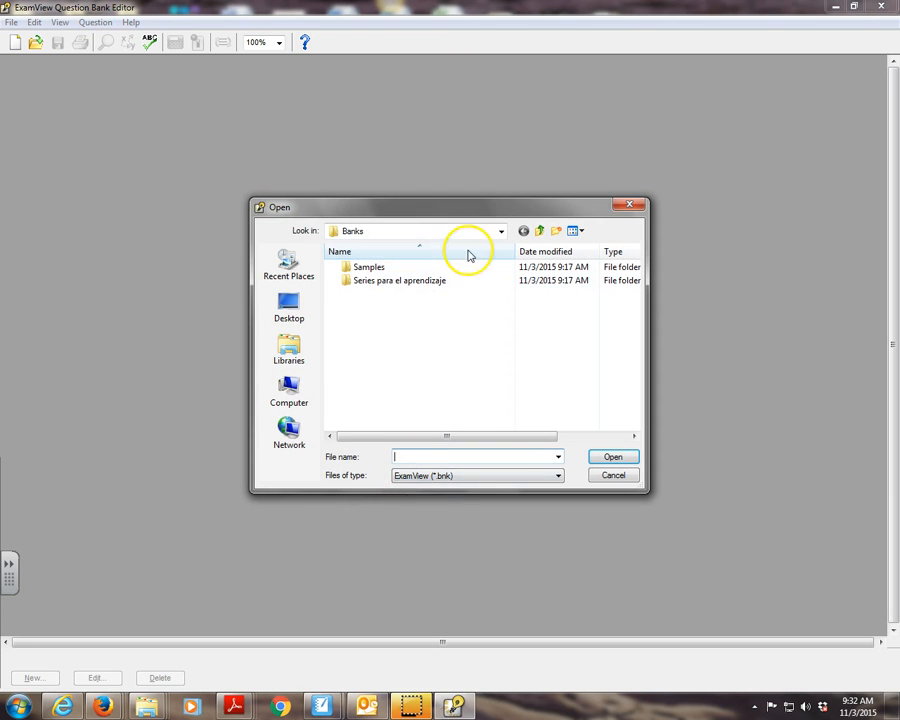
mouse_move(352, 307)
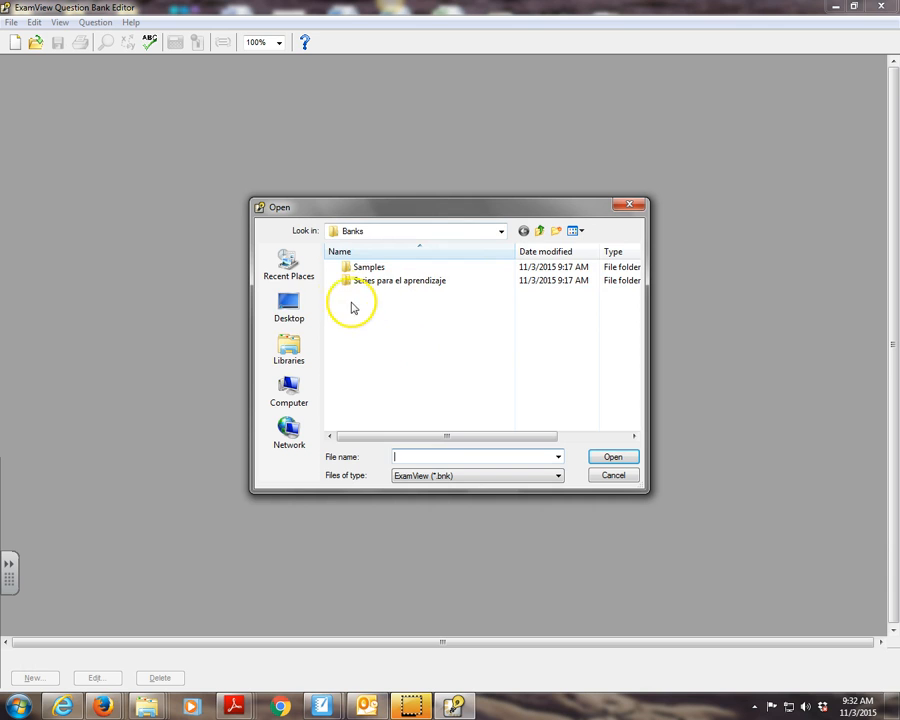
click(289, 305)
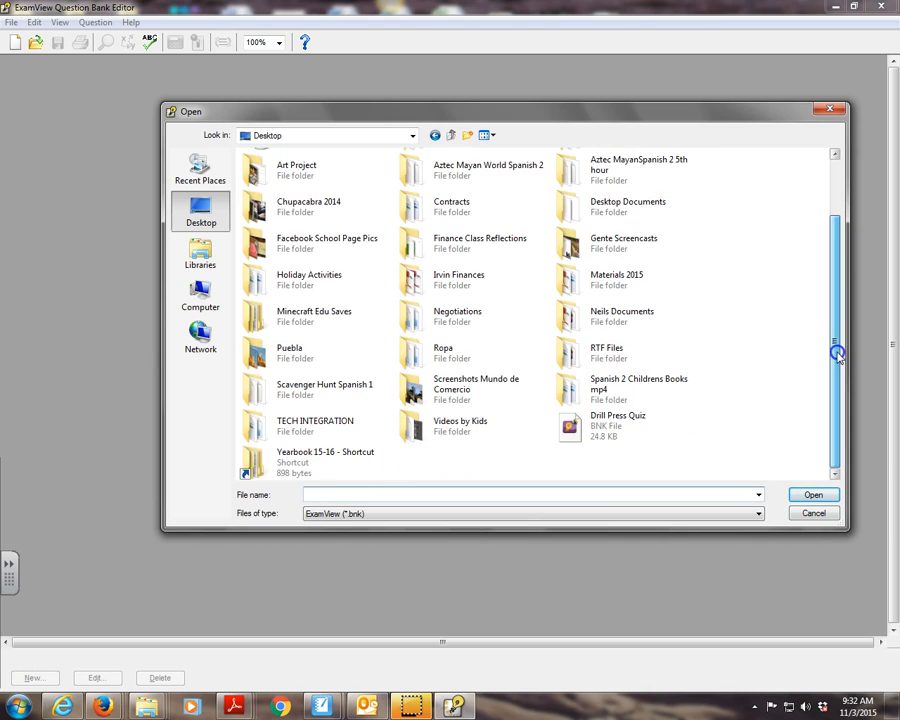
mouse_move(585, 660)
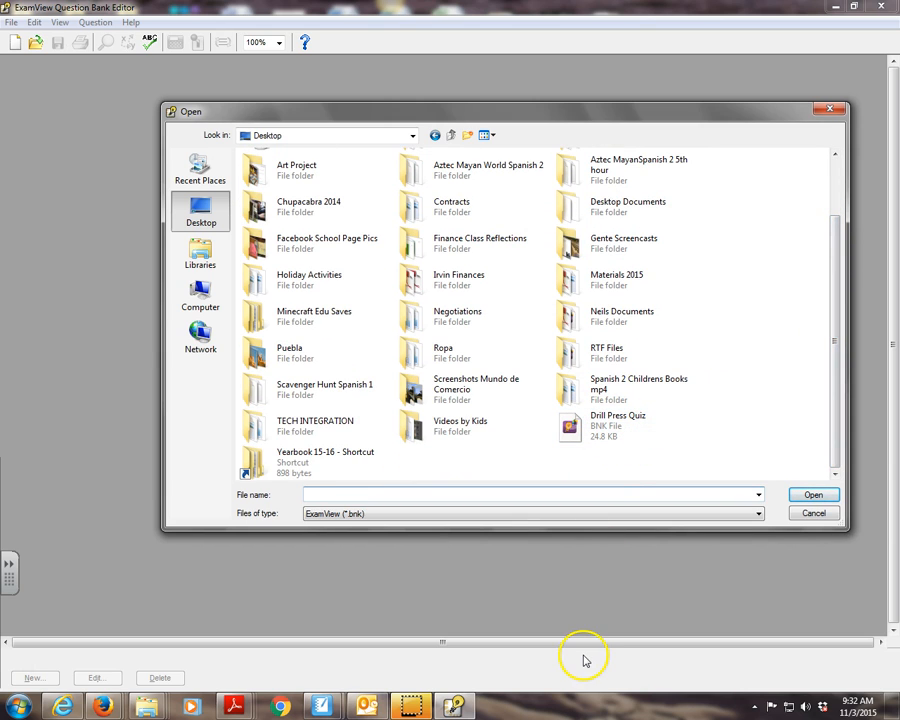
mouse_move(622, 138)
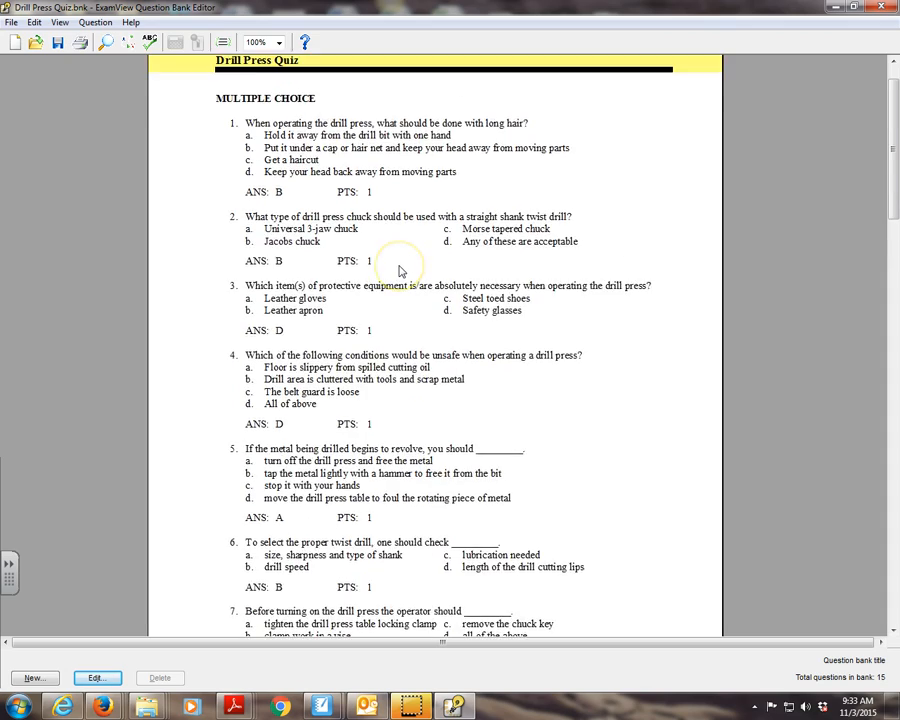
Scroll through the Drill Press Quiz questions and select question 1.
scroll(down, 3)
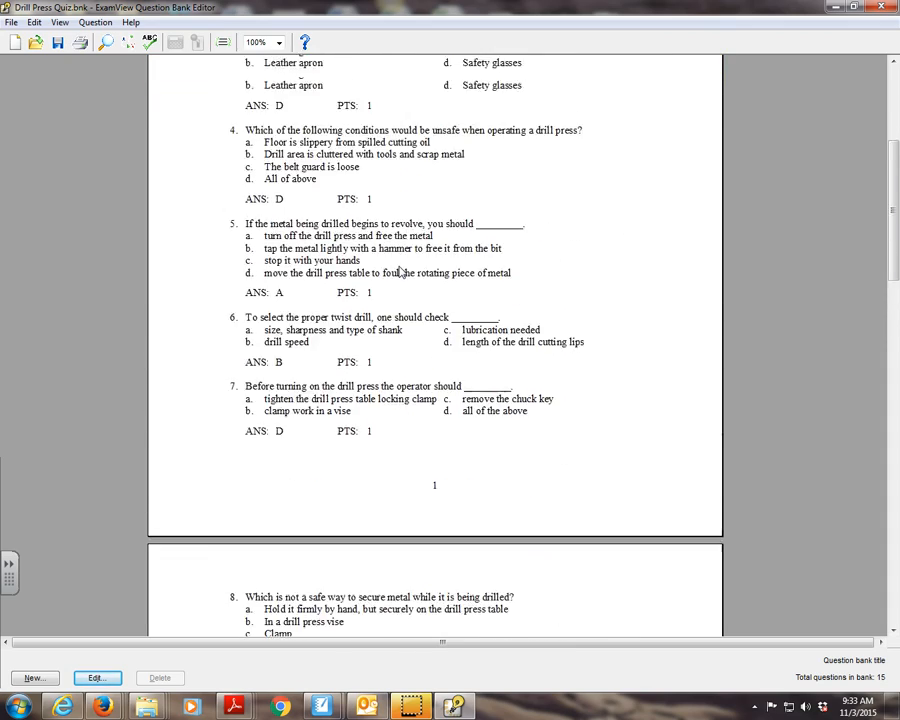
scroll(up, 3)
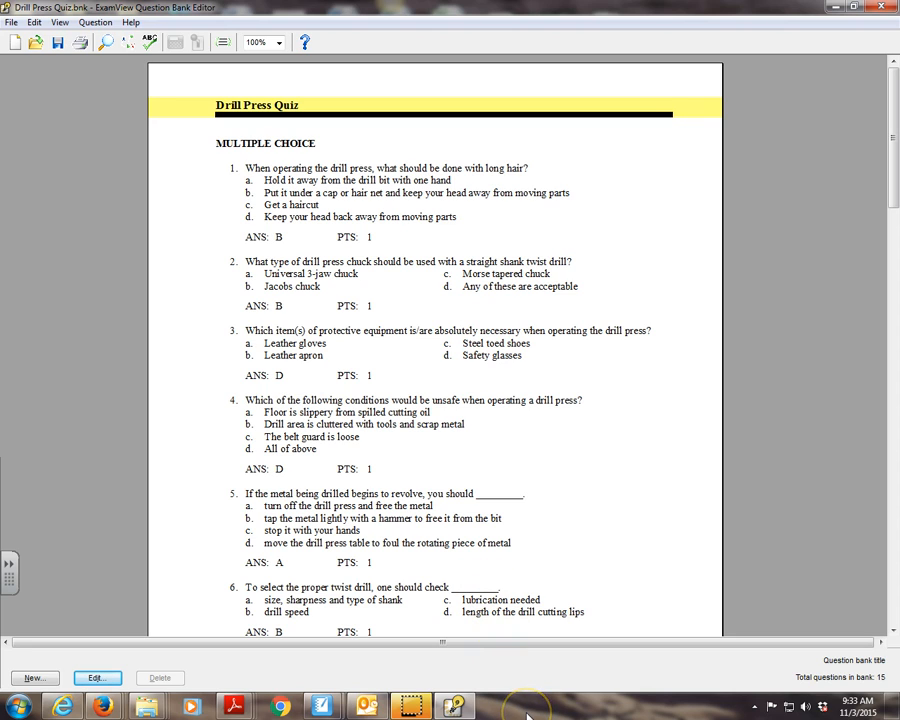
mouse_move(515, 642)
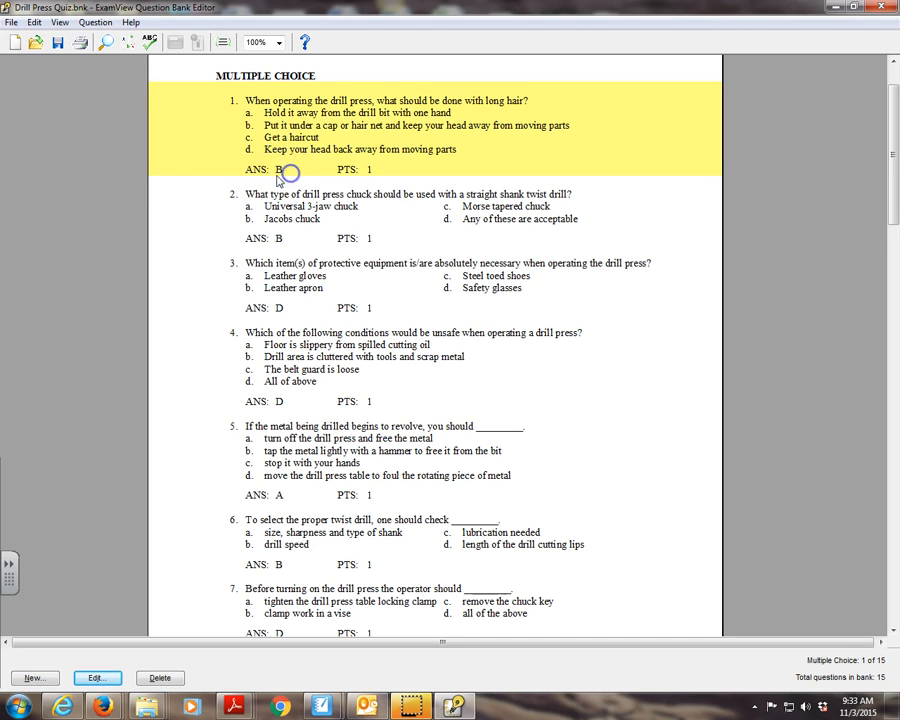
click(290, 237)
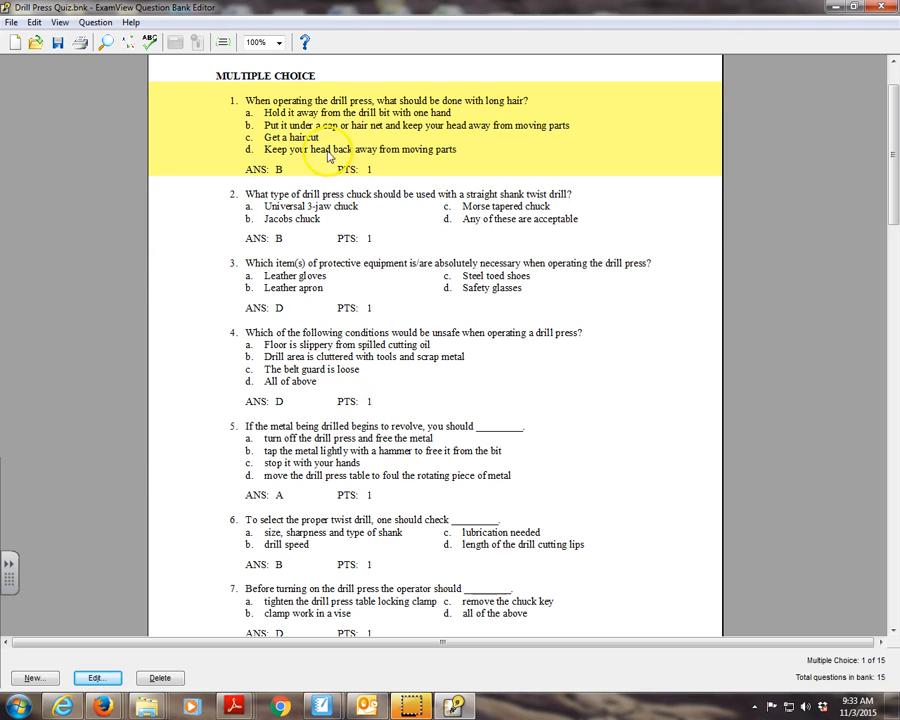
mouse_move(222, 152)
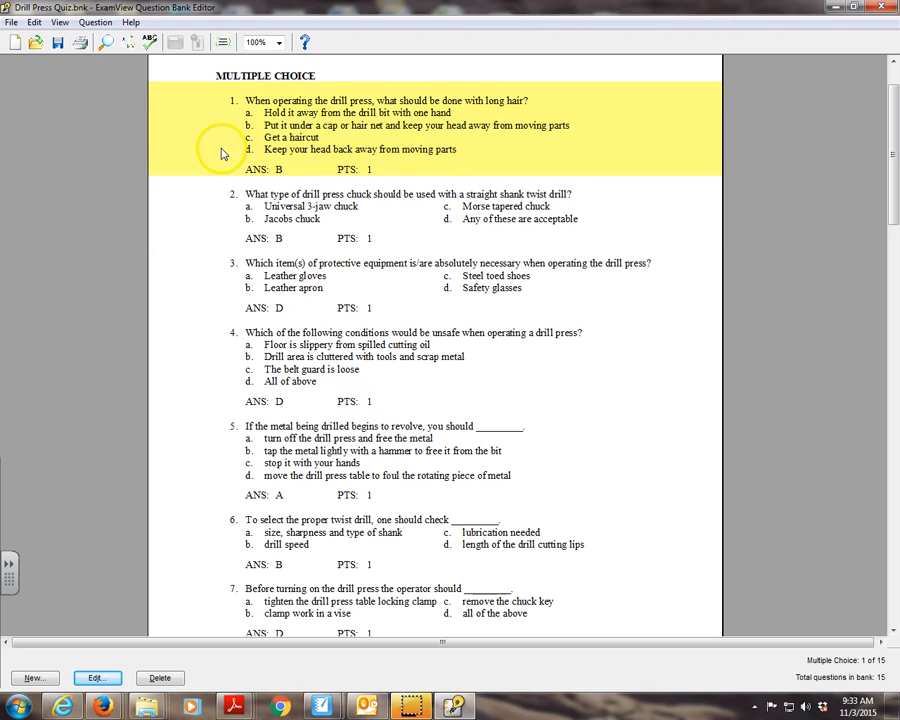
Export the bank in Blackboard 6.0+ format, entering a file name starting 'Dri'.
click(12, 22)
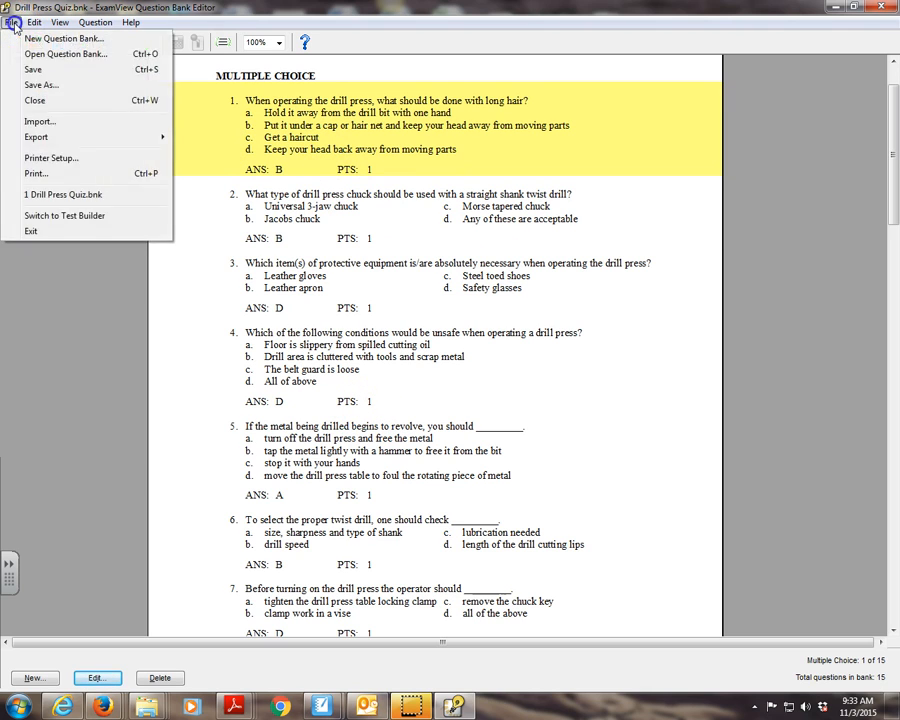
mouse_move(37, 137)
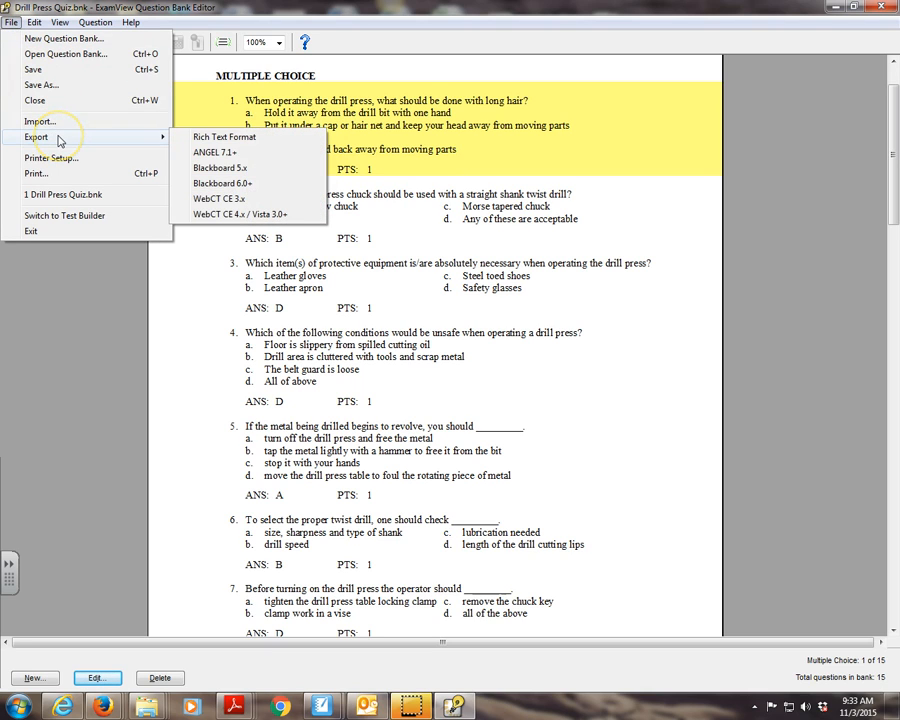
mouse_move(175, 147)
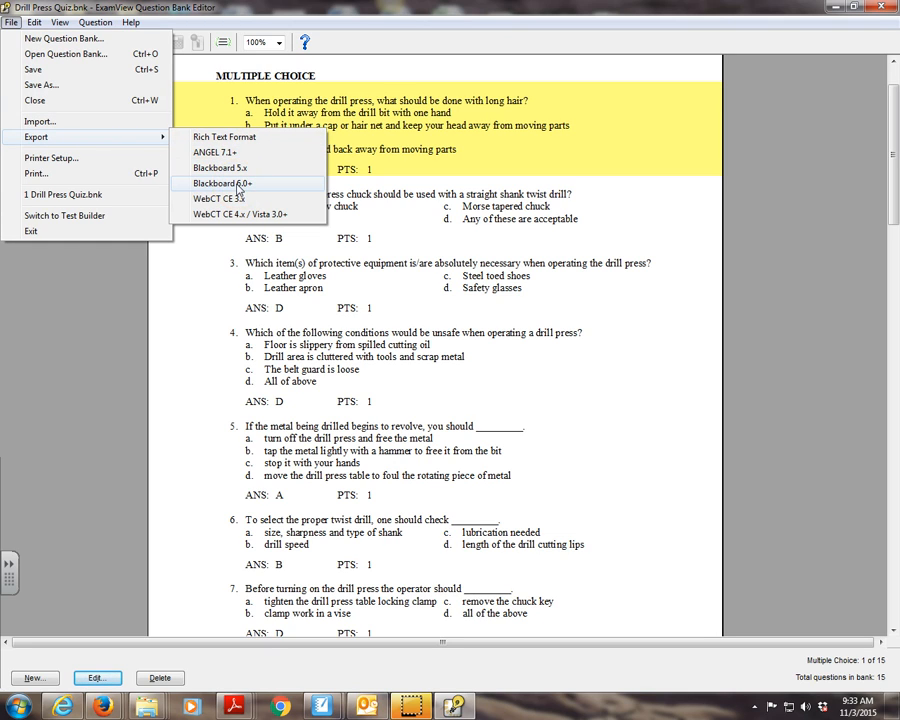
click(222, 183)
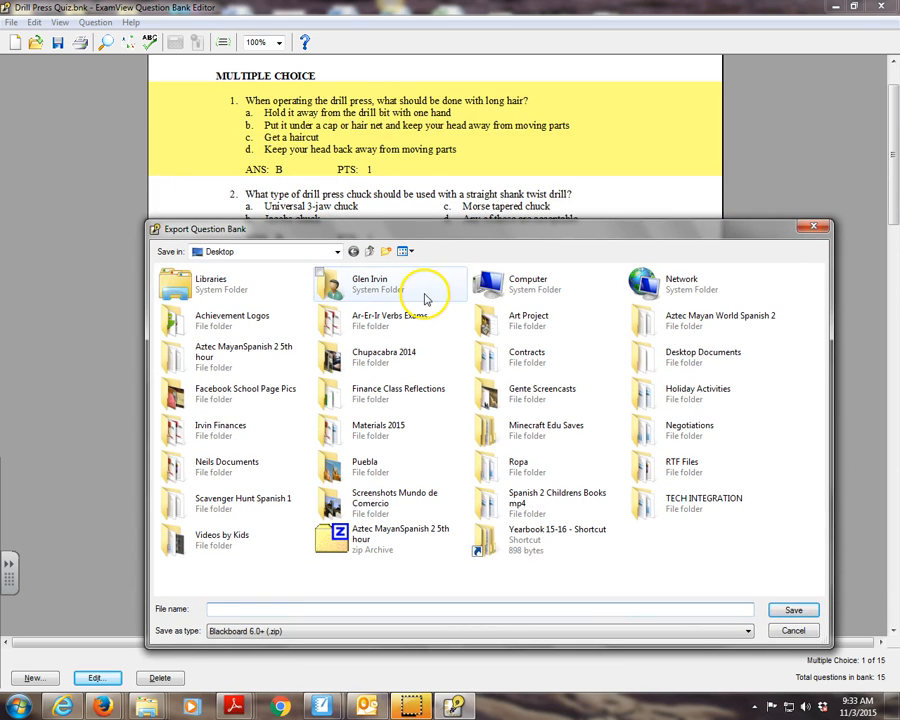
text(Dri)
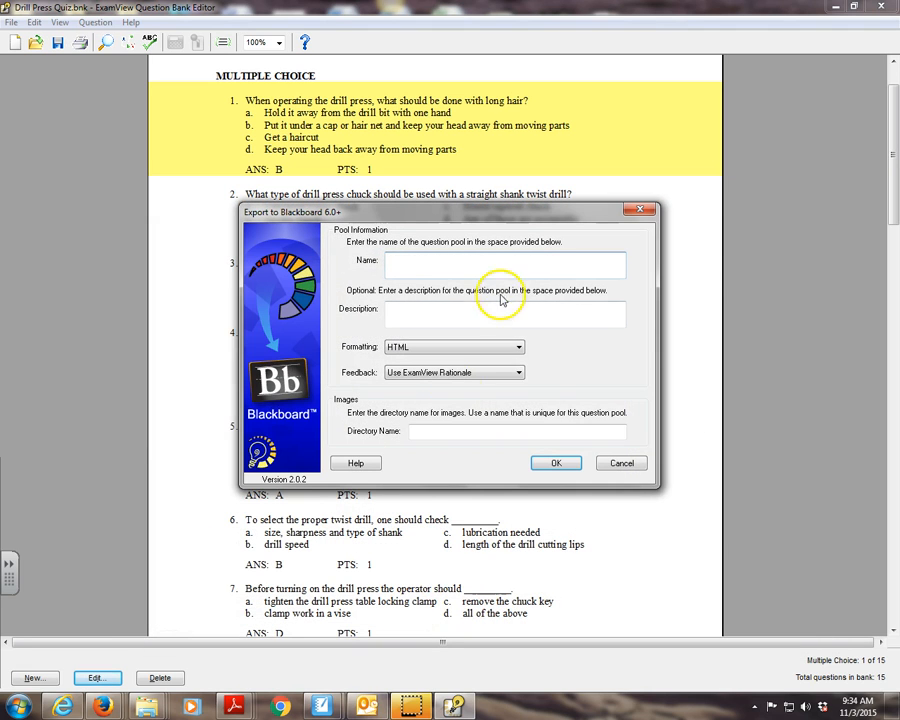
Enter 'Drill Press Quiz' as pool name and image directory, then confirm.
text(Drill)
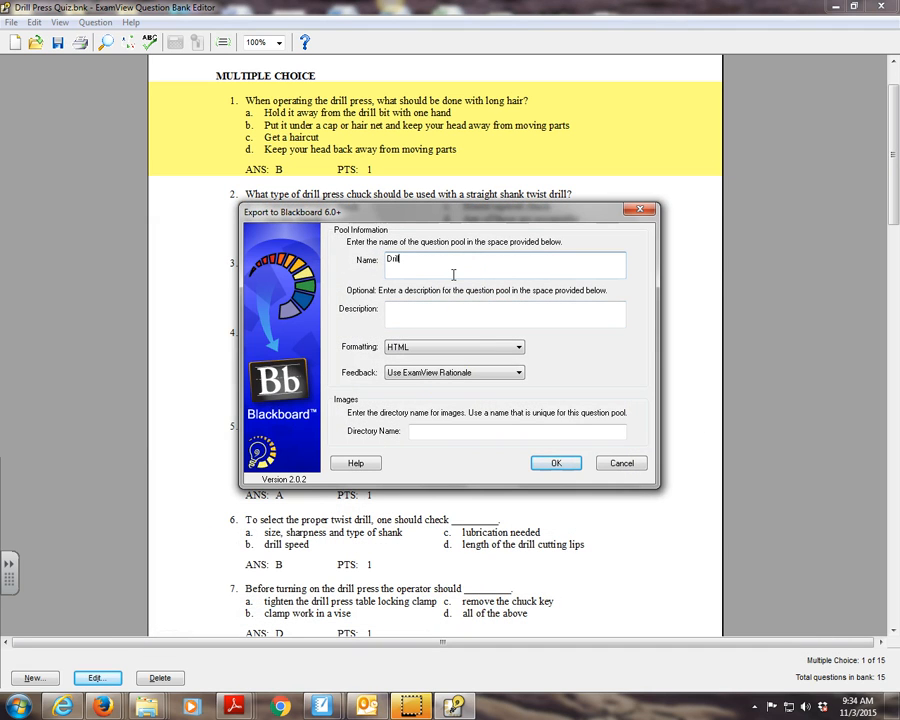
text(Press Quiz)
click(517, 431)
text(D)
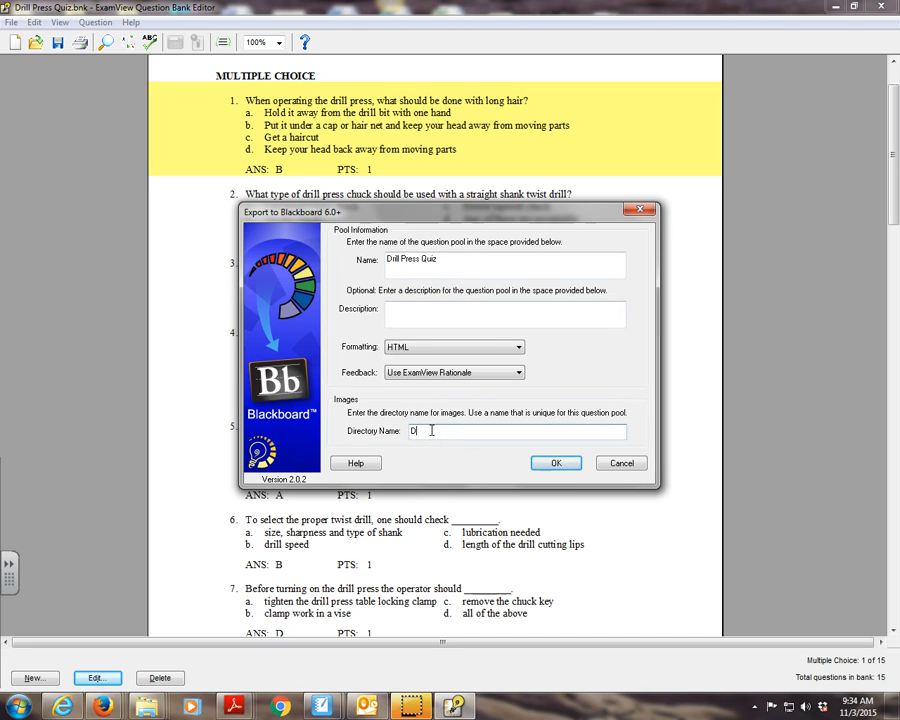
text(rill Press Quiz)
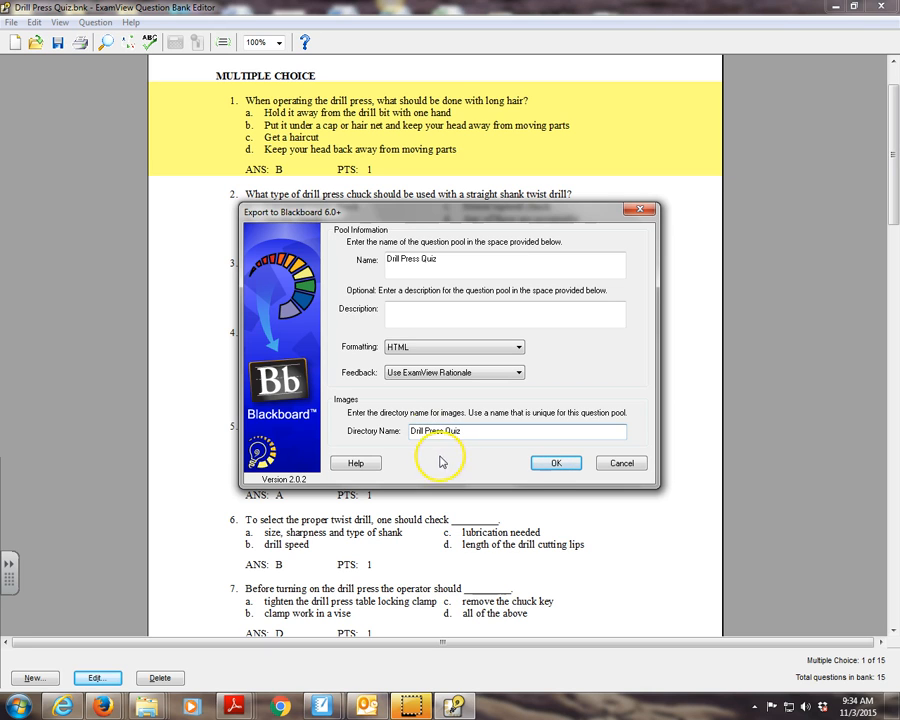
mouse_move(470, 383)
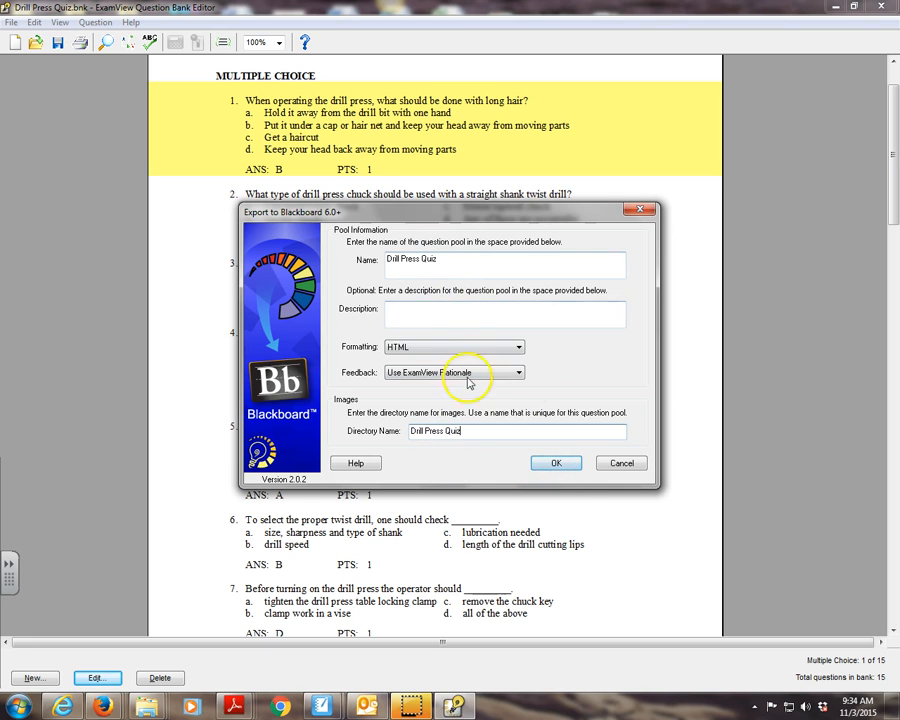
click(556, 462)
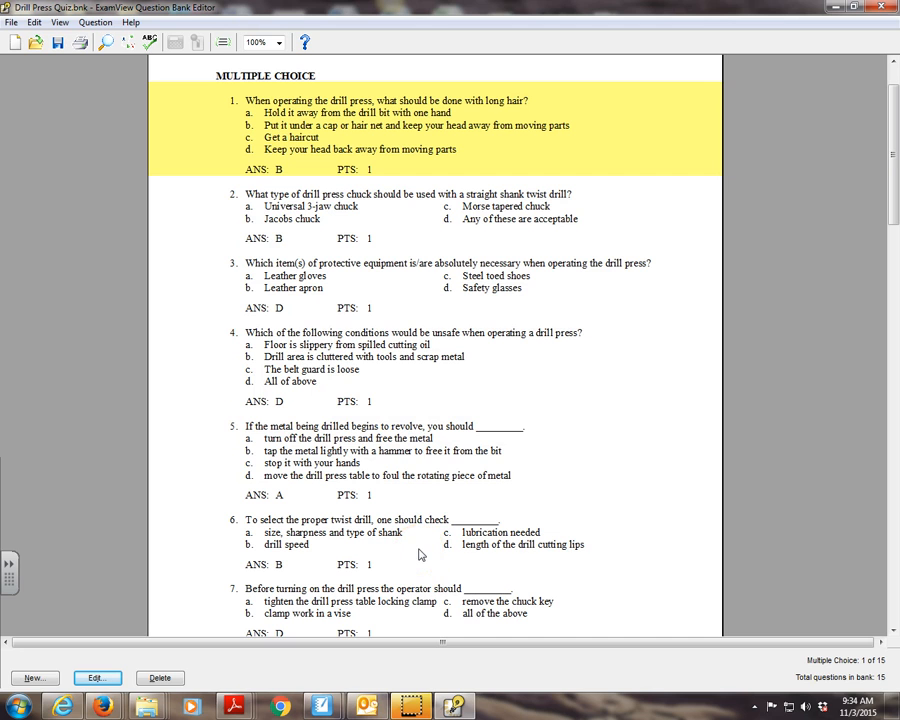
mouse_move(826, 25)
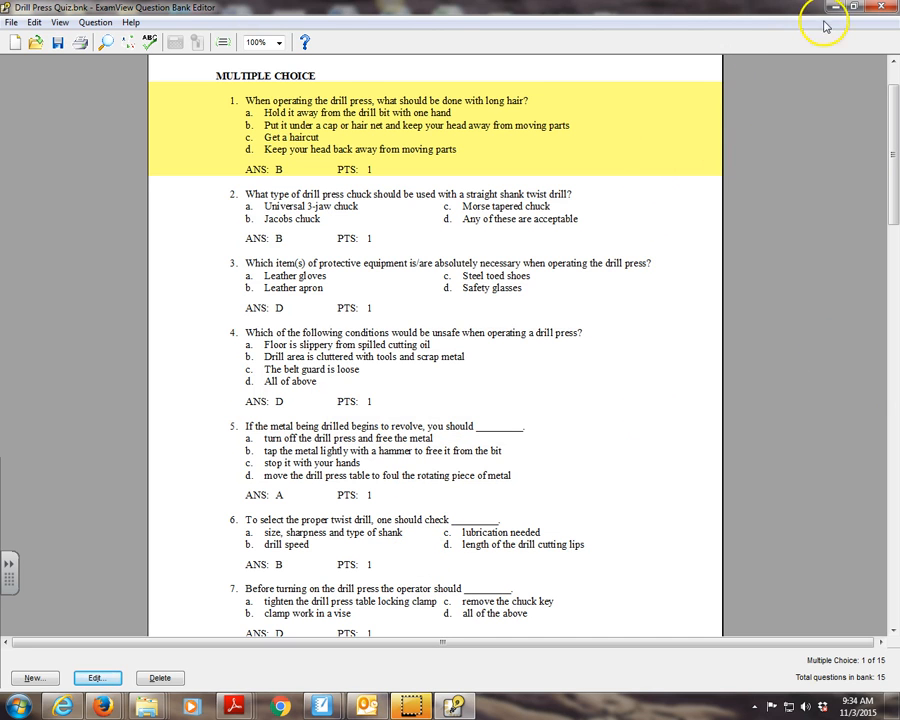
Minimize the Question Bank Editor window.
click(838, 8)
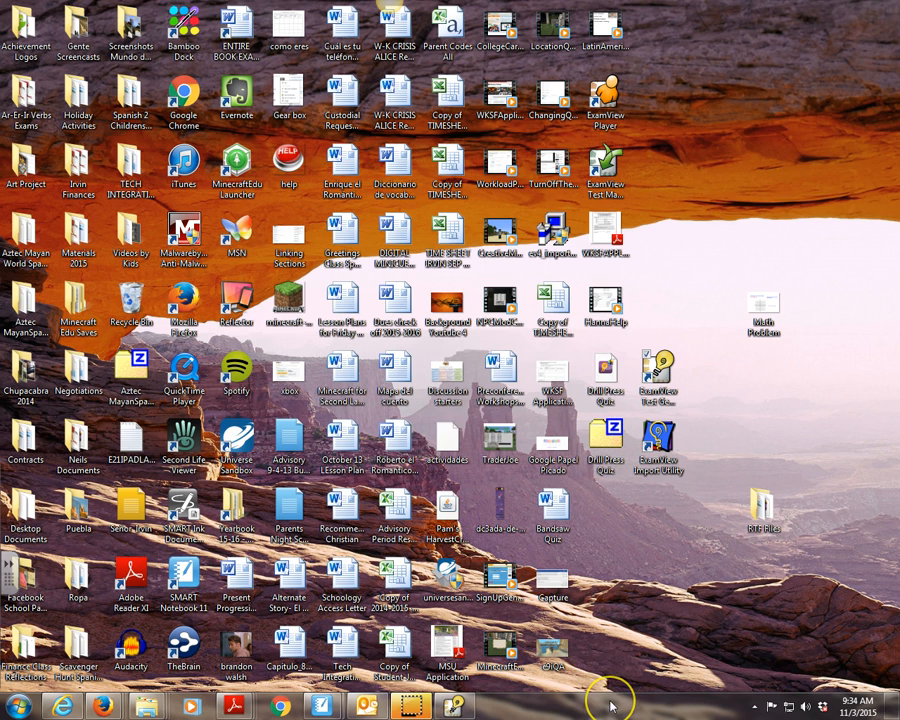
mouse_move(105, 707)
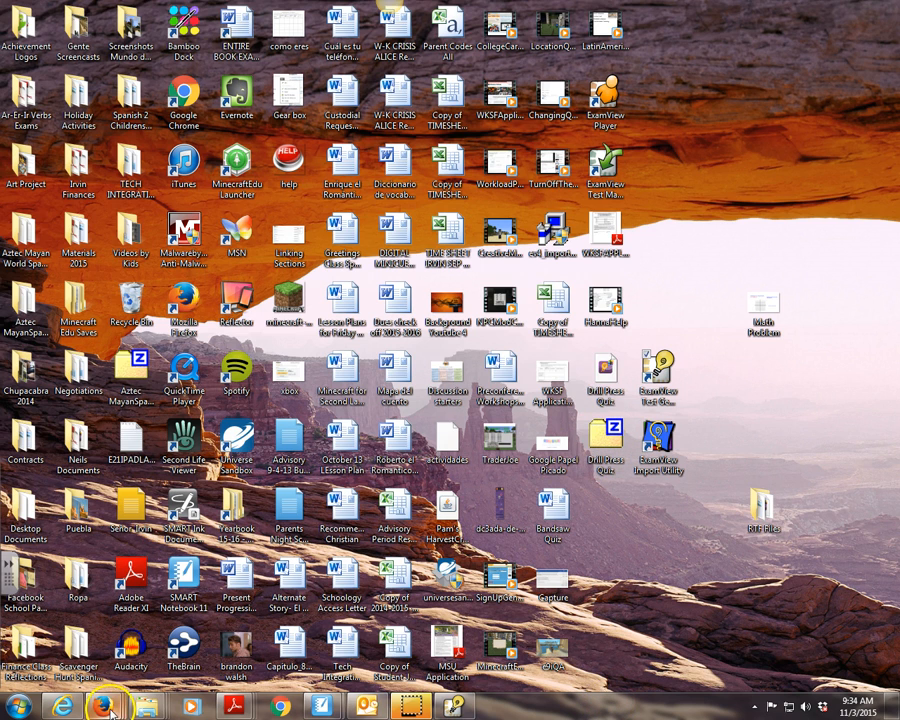
mouse_move(107, 707)
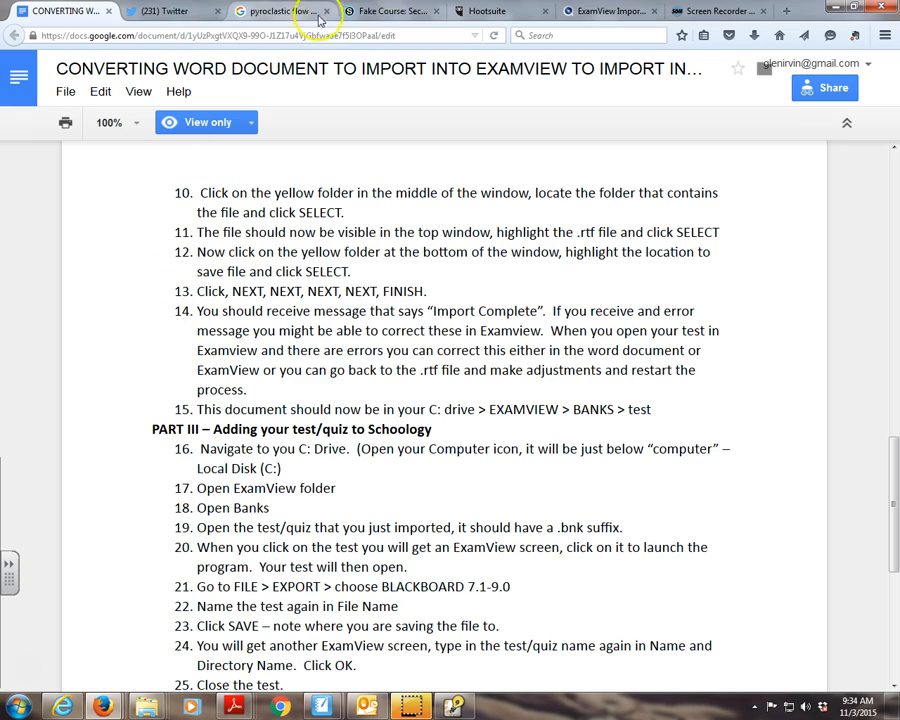
In Fake Course, add a test/quiz named Drill Press Quiz under category Quizzes.
click(390, 11)
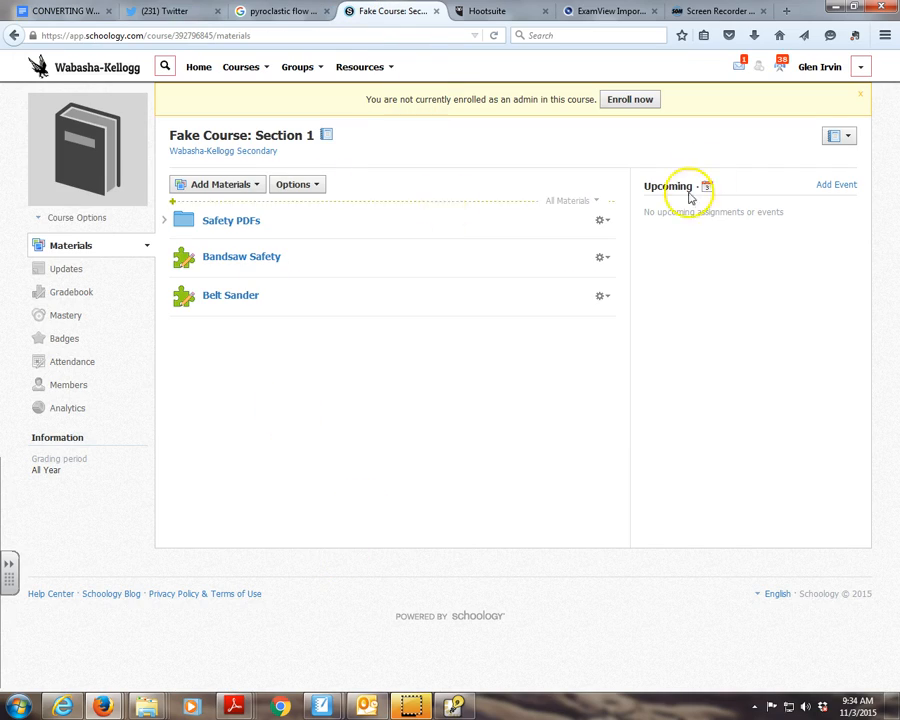
mouse_move(216, 184)
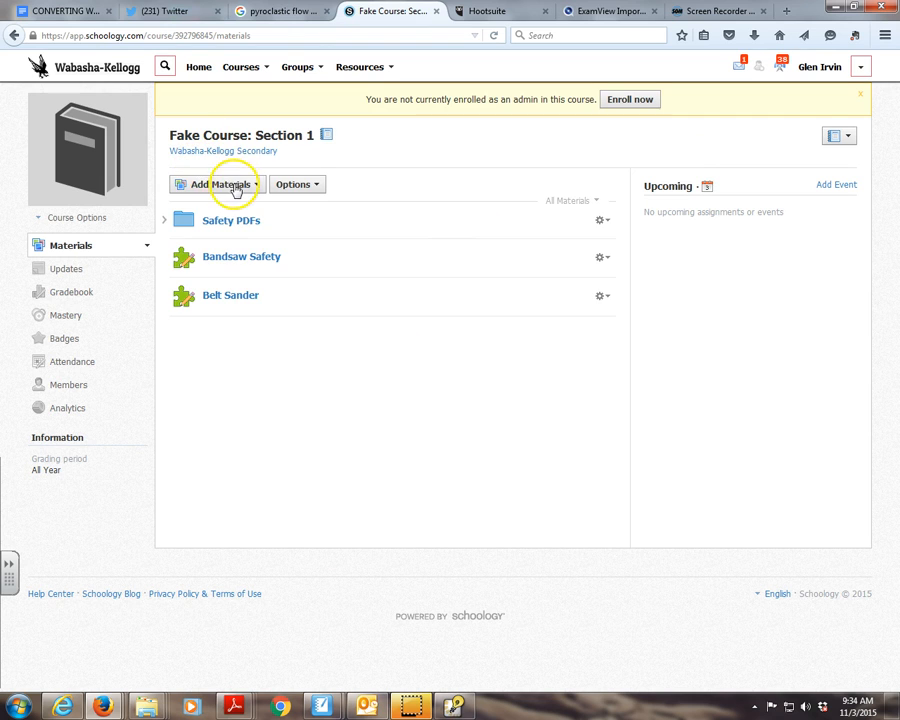
click(216, 184)
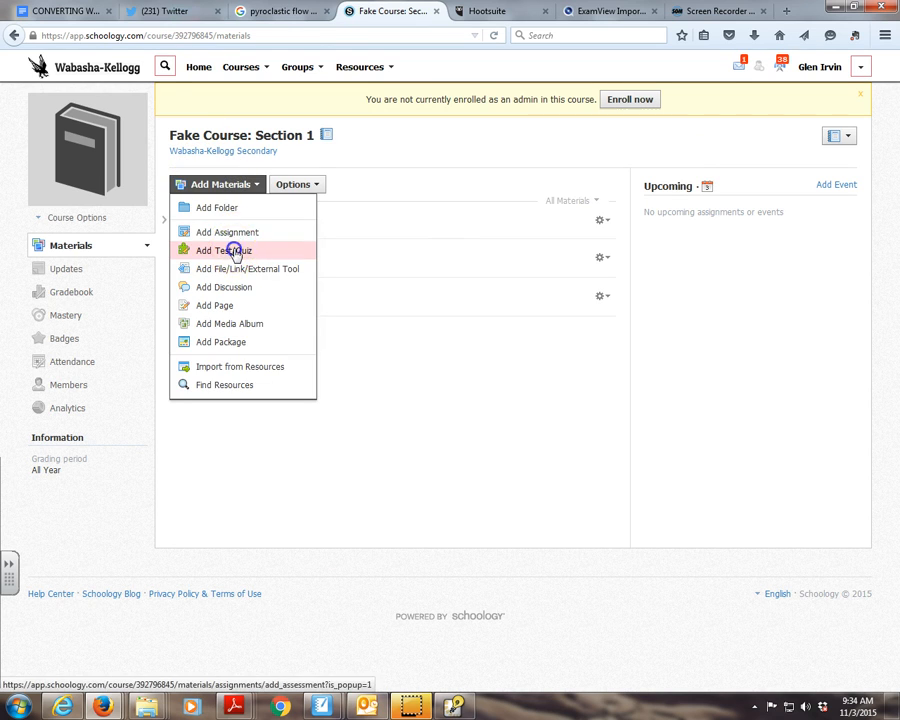
click(225, 250)
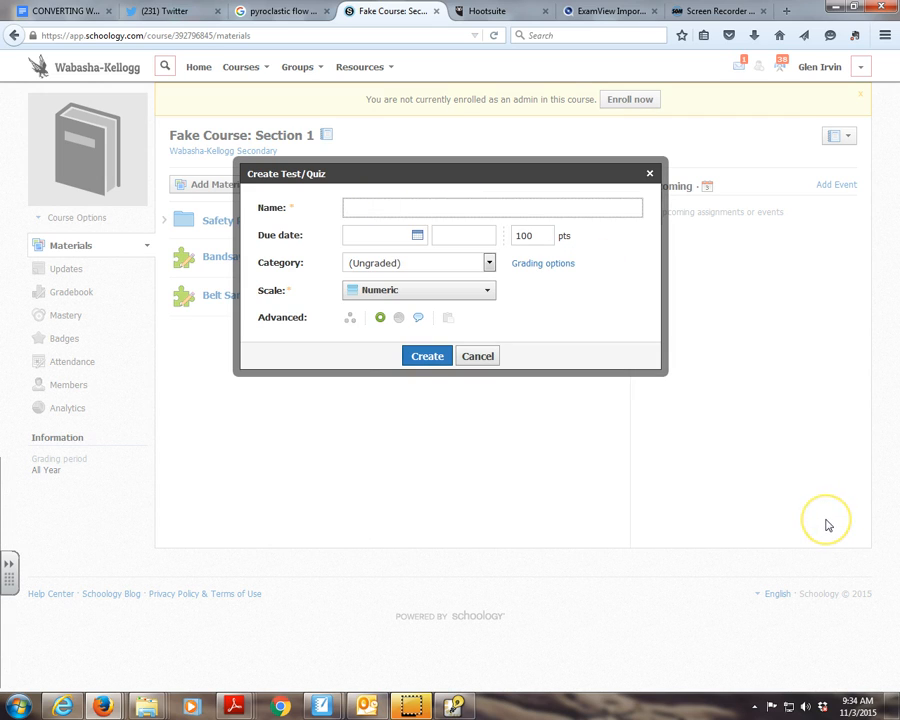
text(Drill Press Quiz)
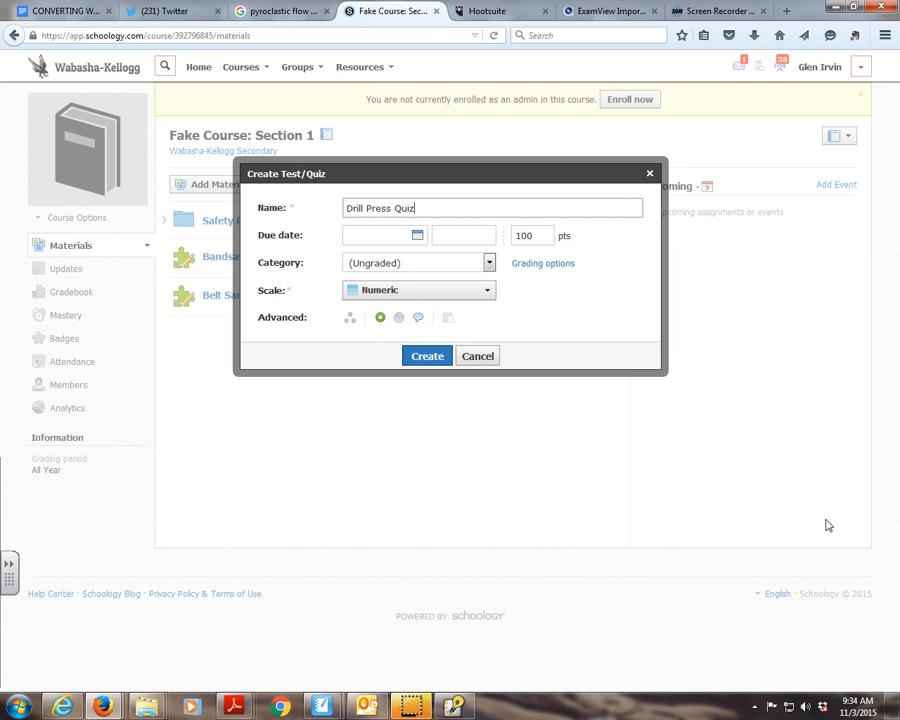
click(489, 262)
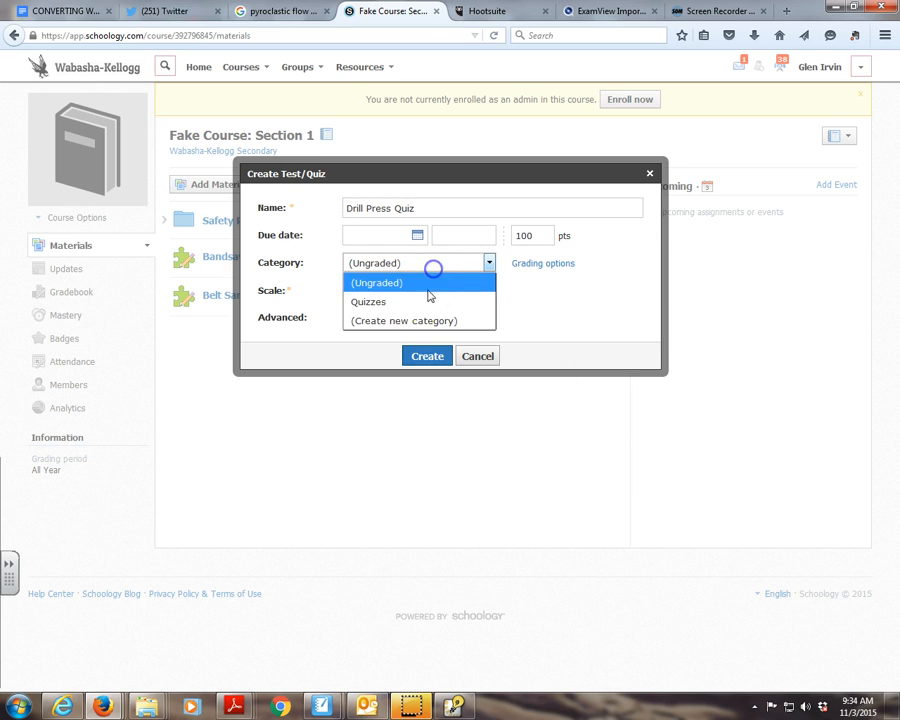
click(368, 301)
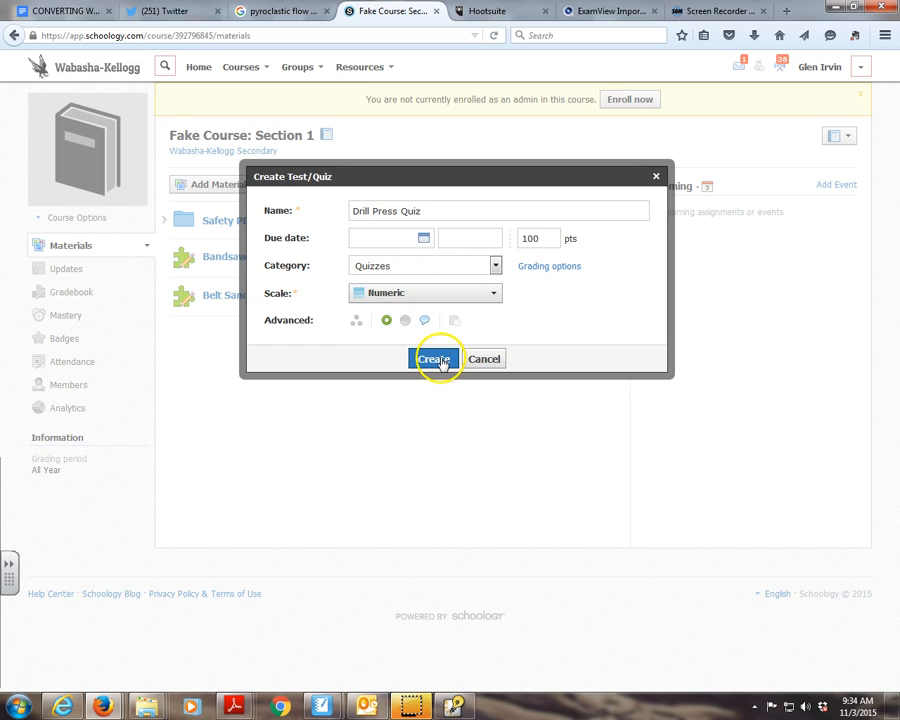
click(435, 358)
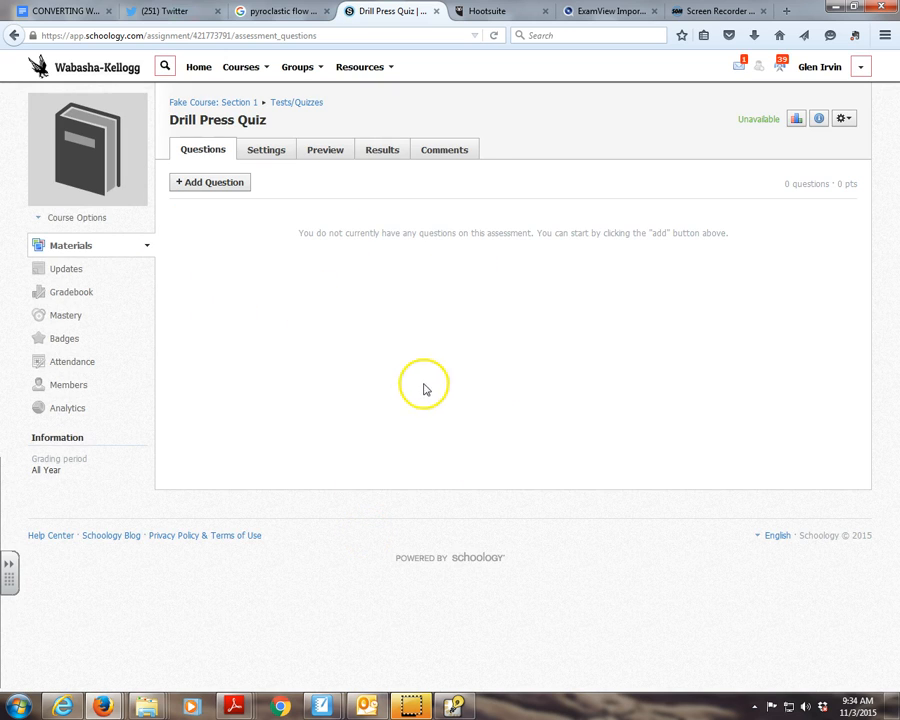
Import a Blackboard 7.1 - 9.0 test and upload Drill Press Quiz.zip.
click(209, 182)
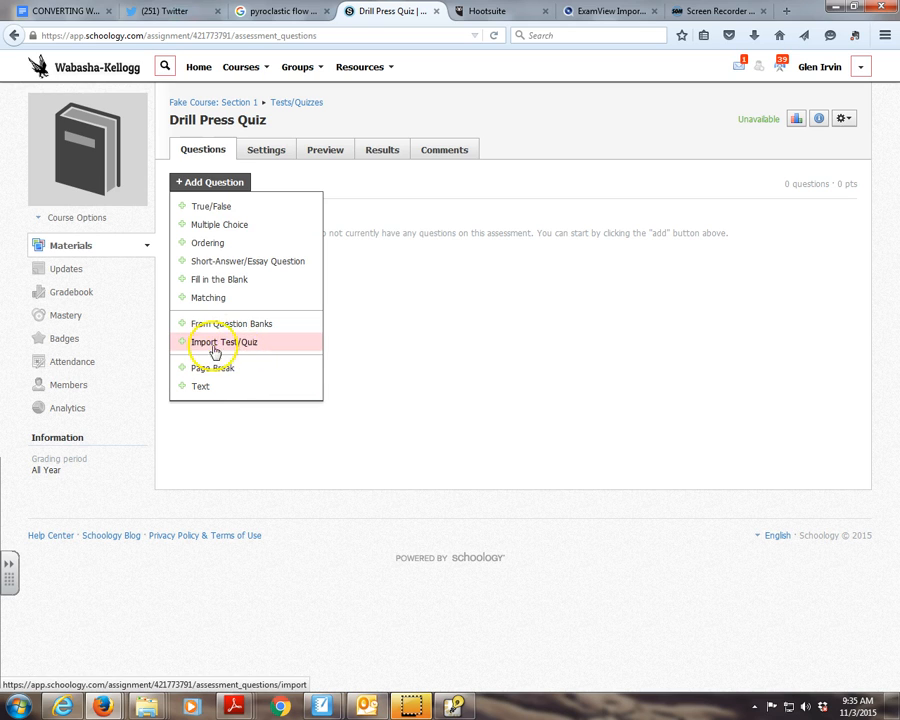
click(224, 342)
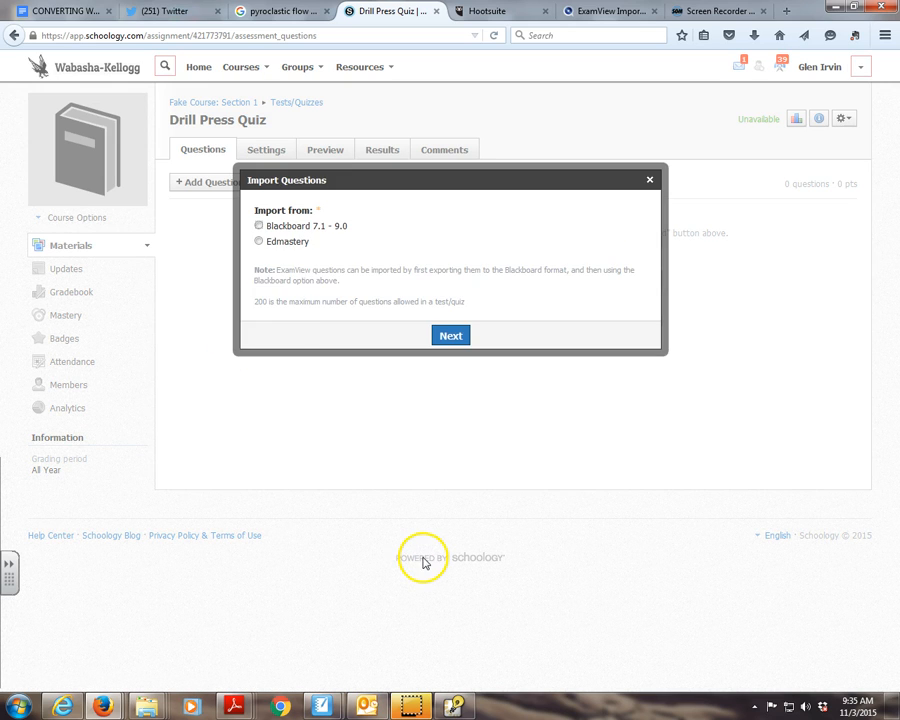
click(259, 225)
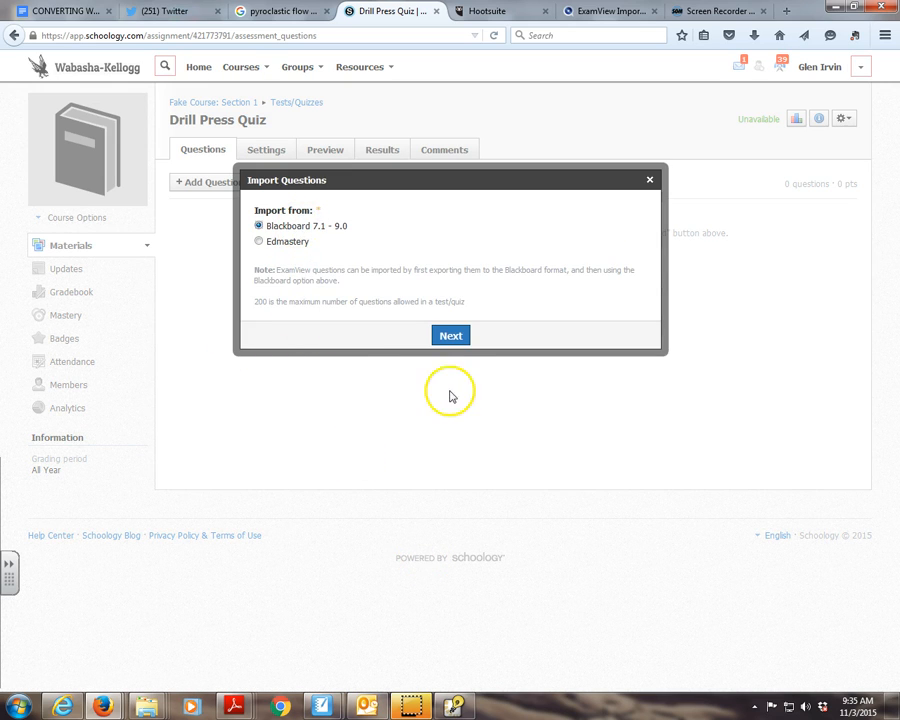
click(450, 335)
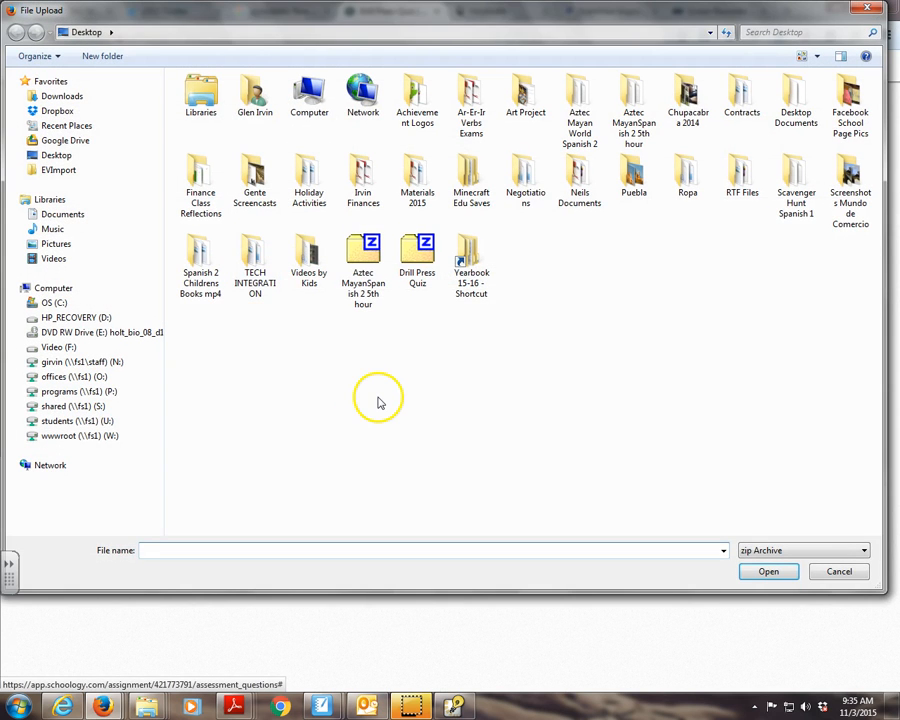
mouse_move(417, 250)
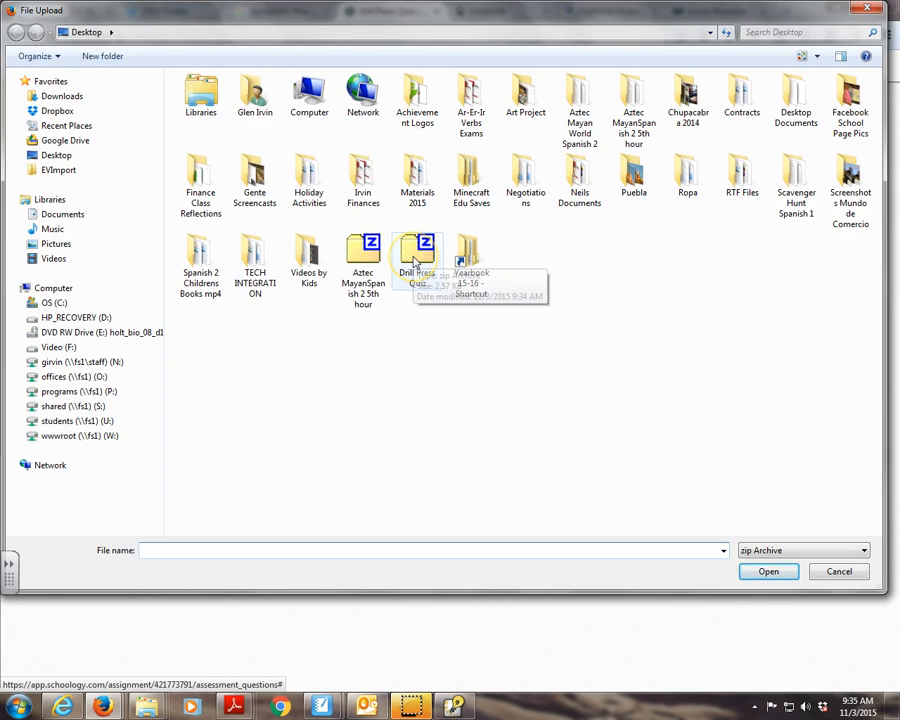
click(417, 258)
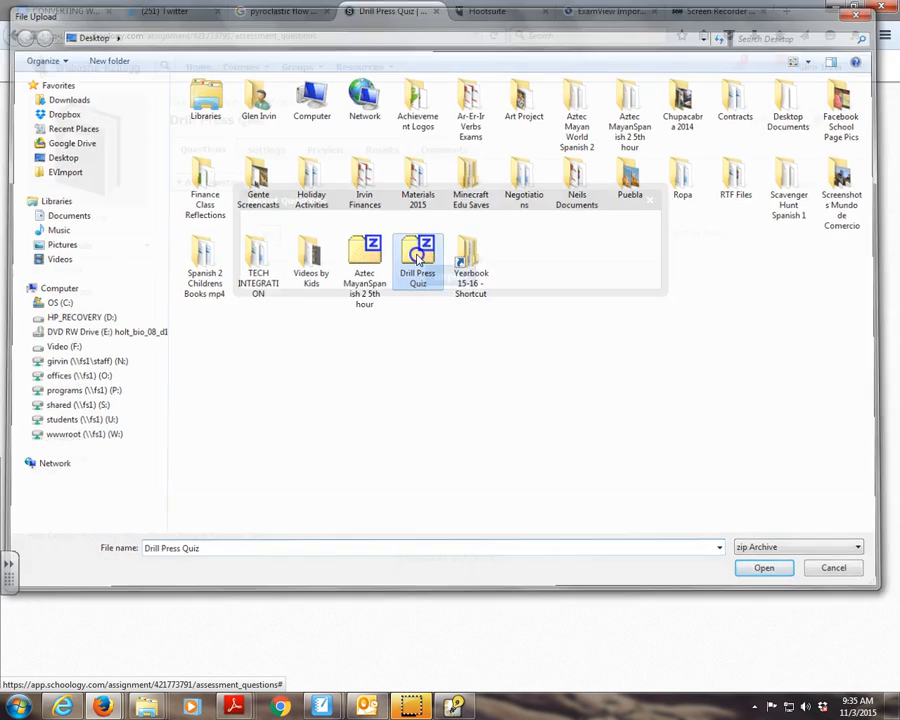
click(763, 567)
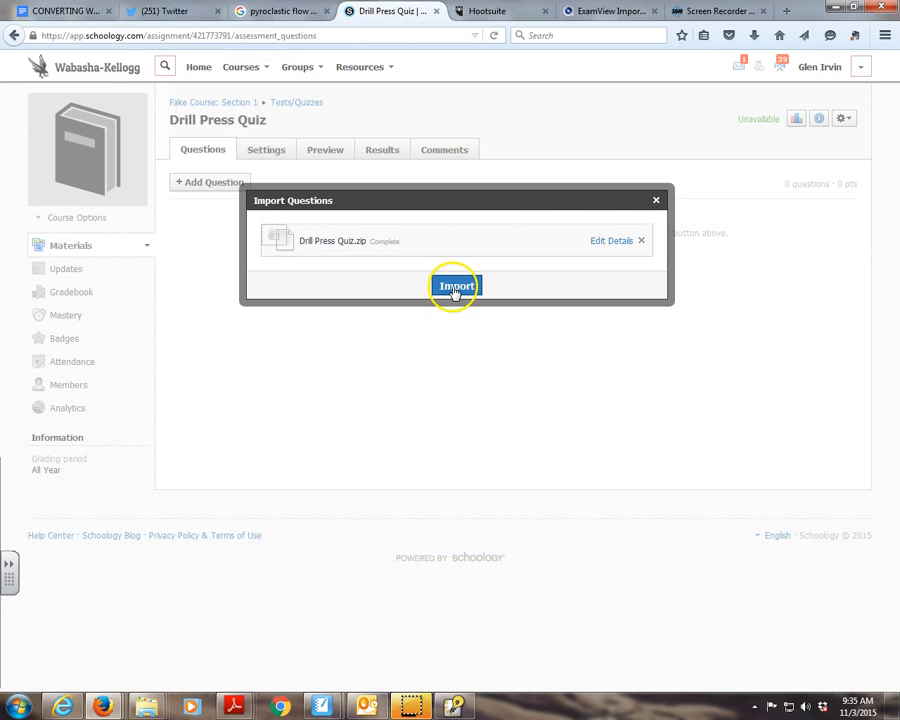
Import the 15 questions, then open question 1 in Edit to review its choices.
click(455, 285)
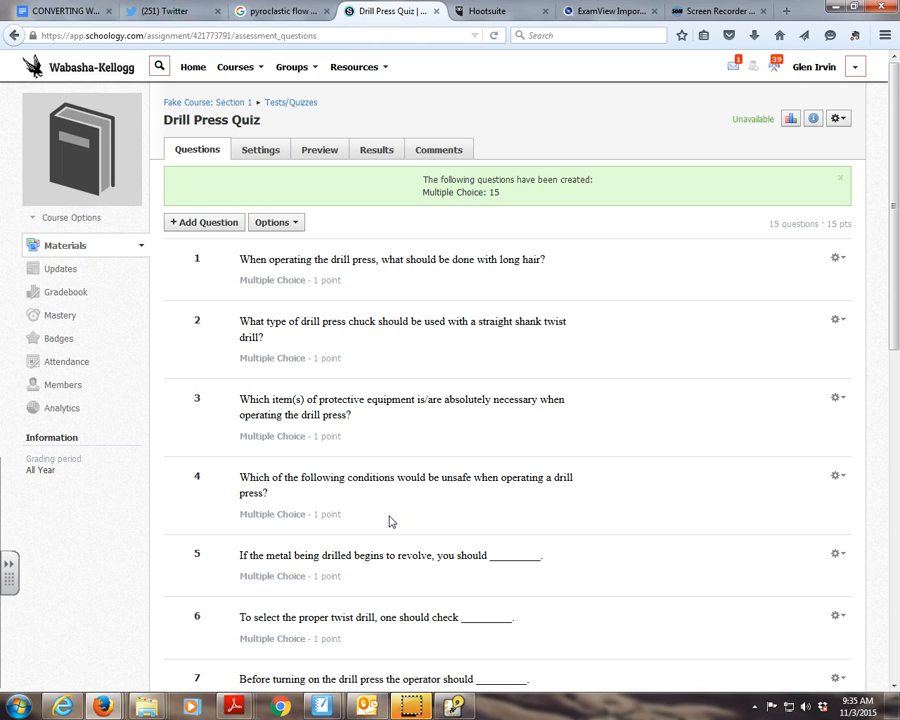
mouse_move(653, 259)
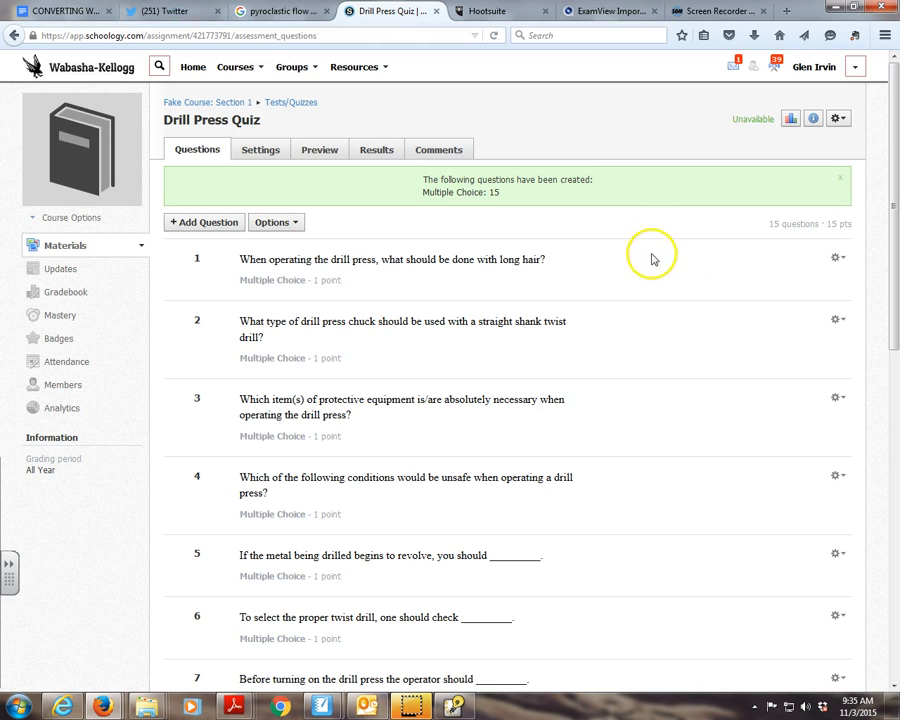
mouse_move(364, 272)
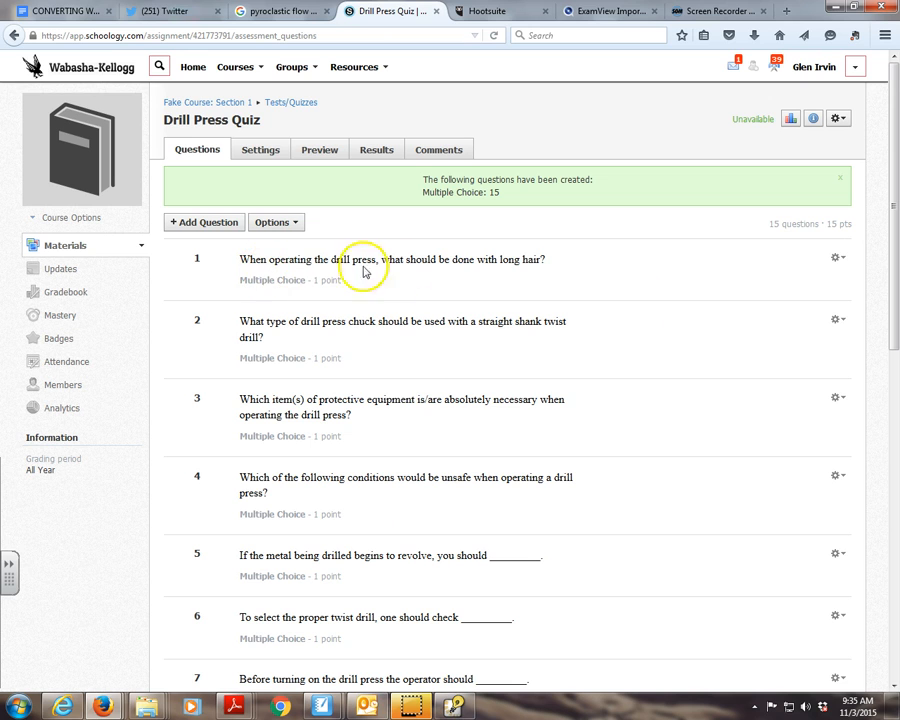
click(838, 257)
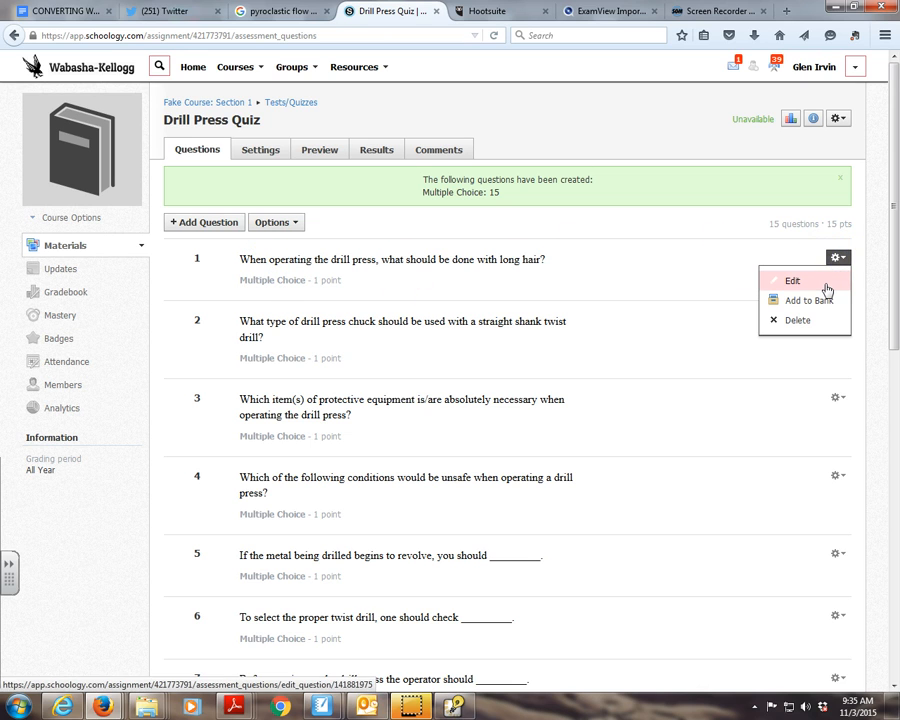
click(792, 280)
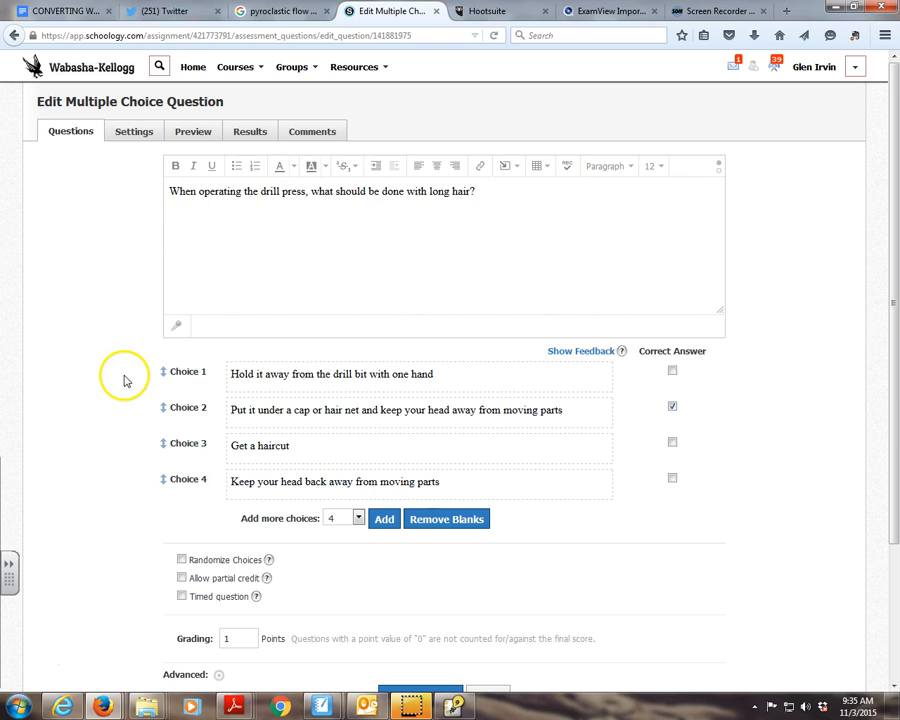
scroll(down, 3)
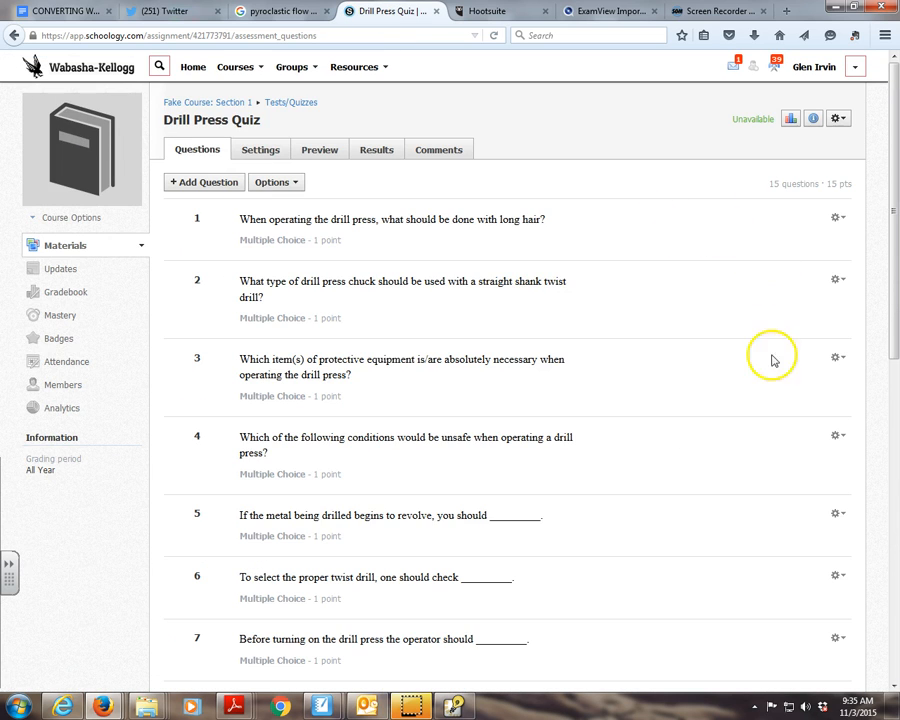
mouse_move(840, 184)
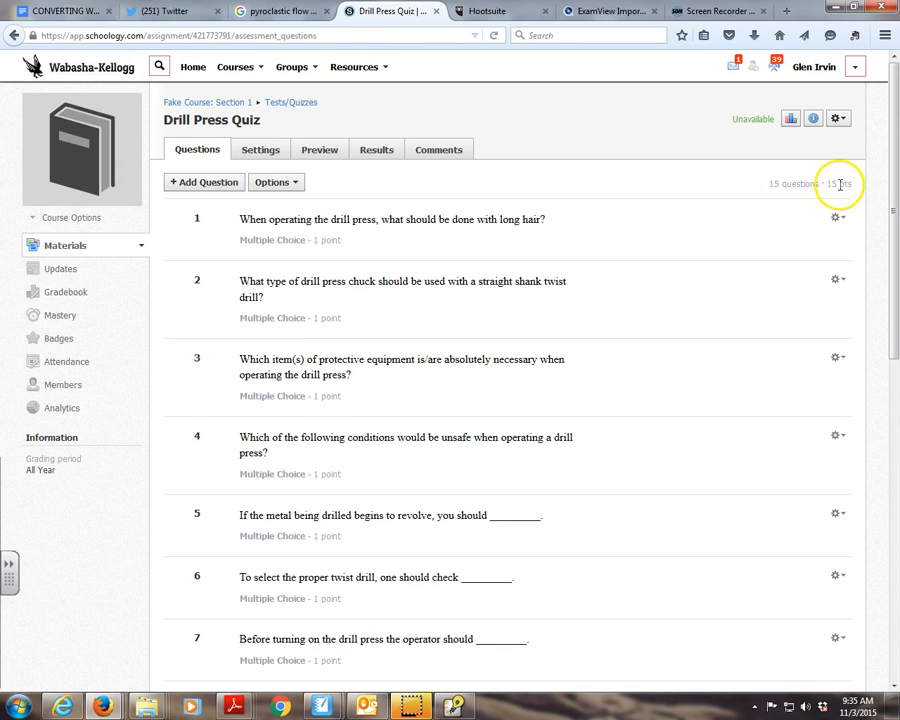
mouse_move(603, 427)
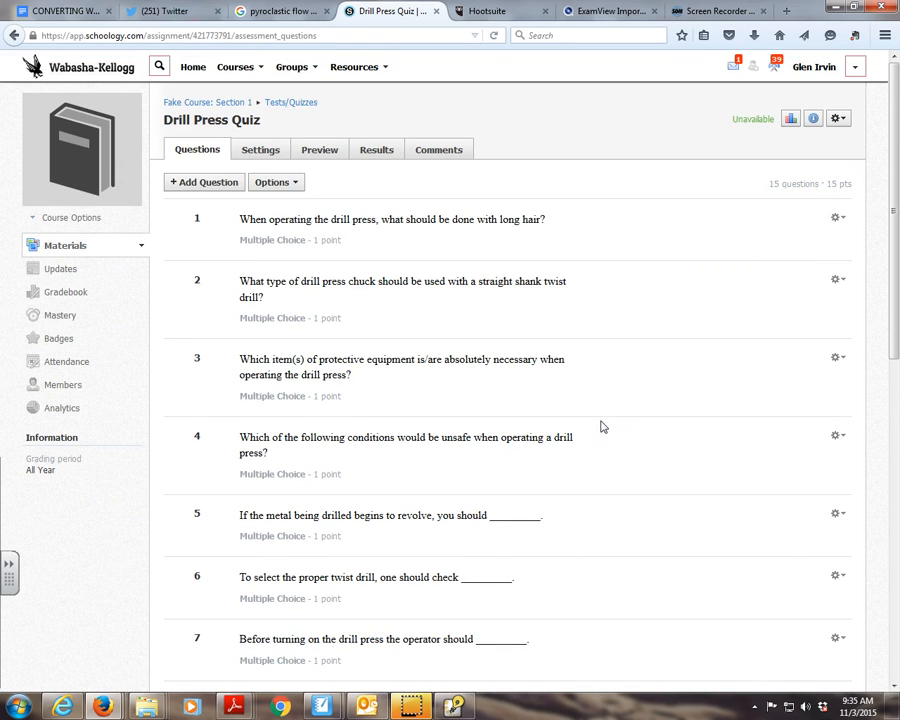
mouse_move(838, 118)
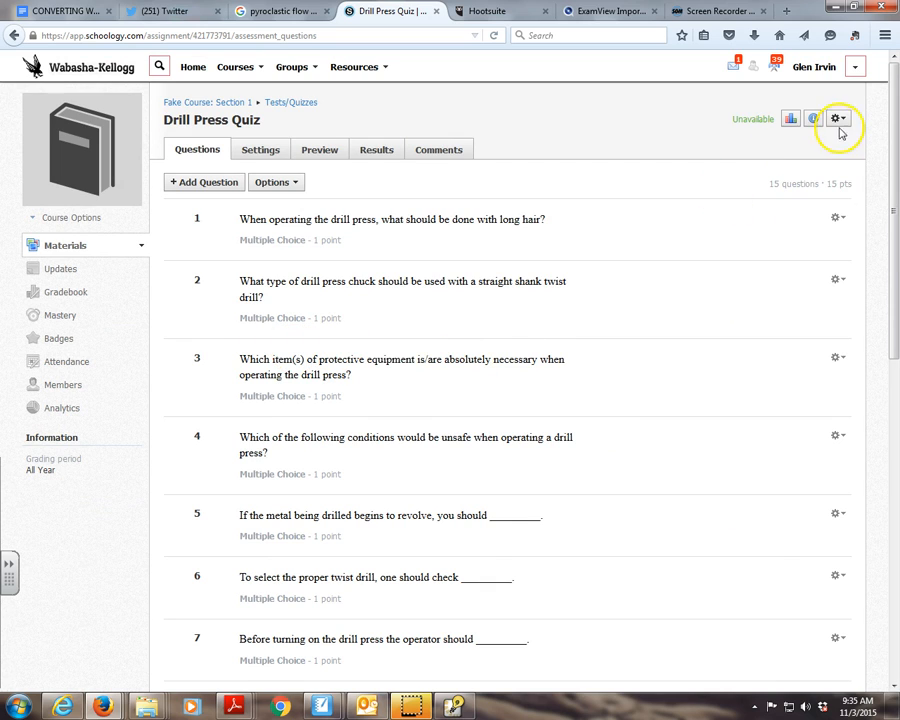
click(838, 118)
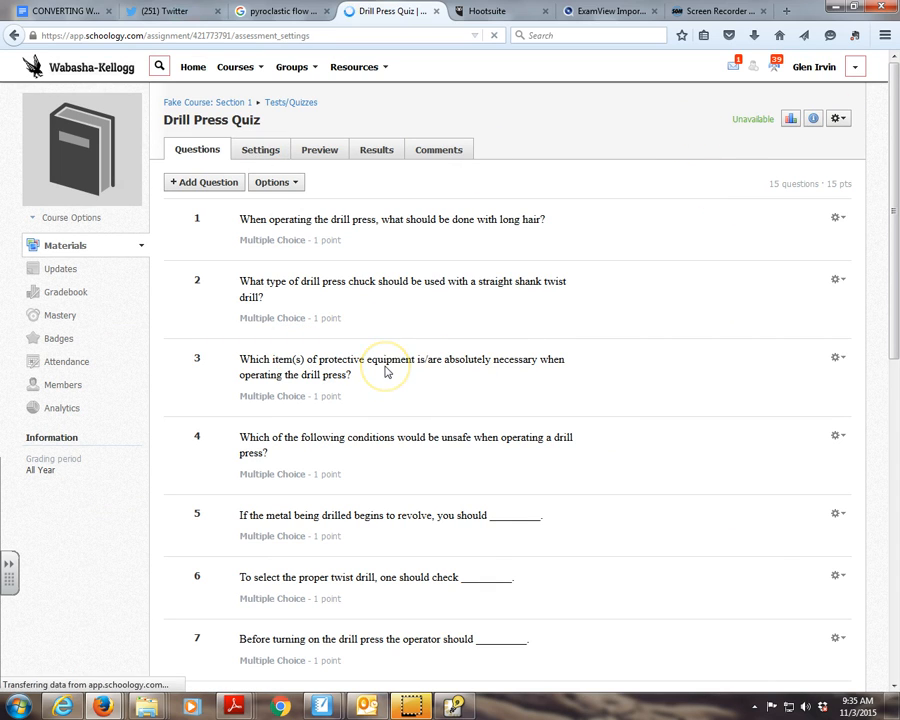
click(260, 149)
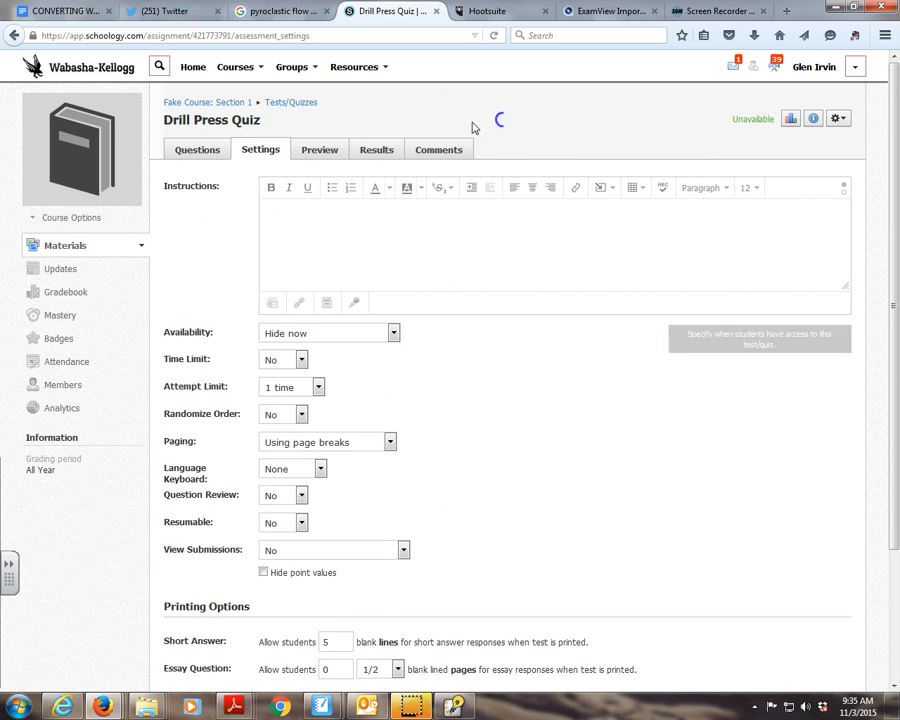
click(197, 149)
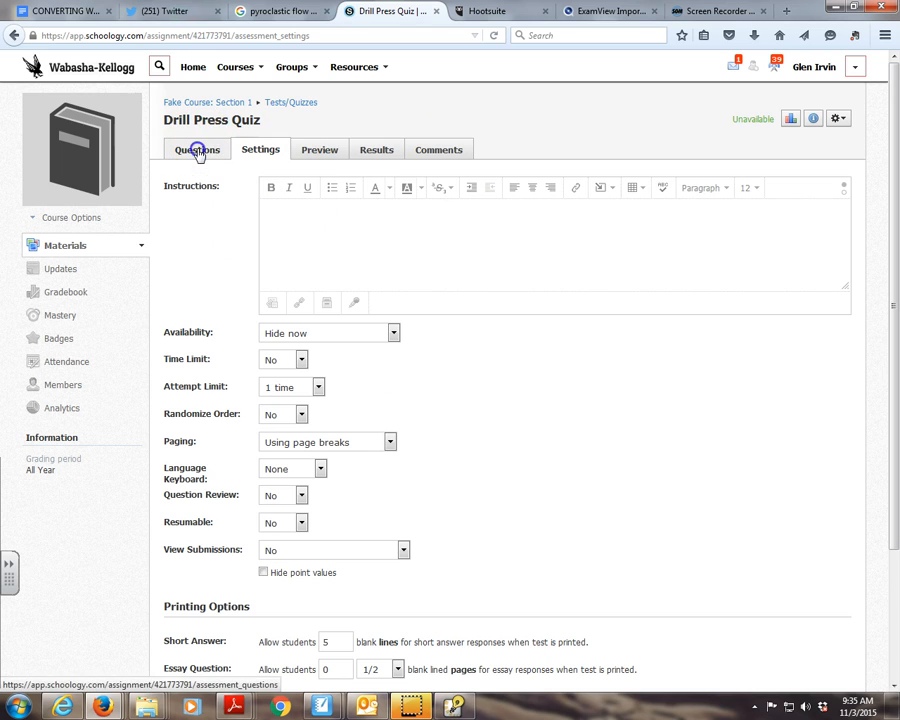
click(197, 149)
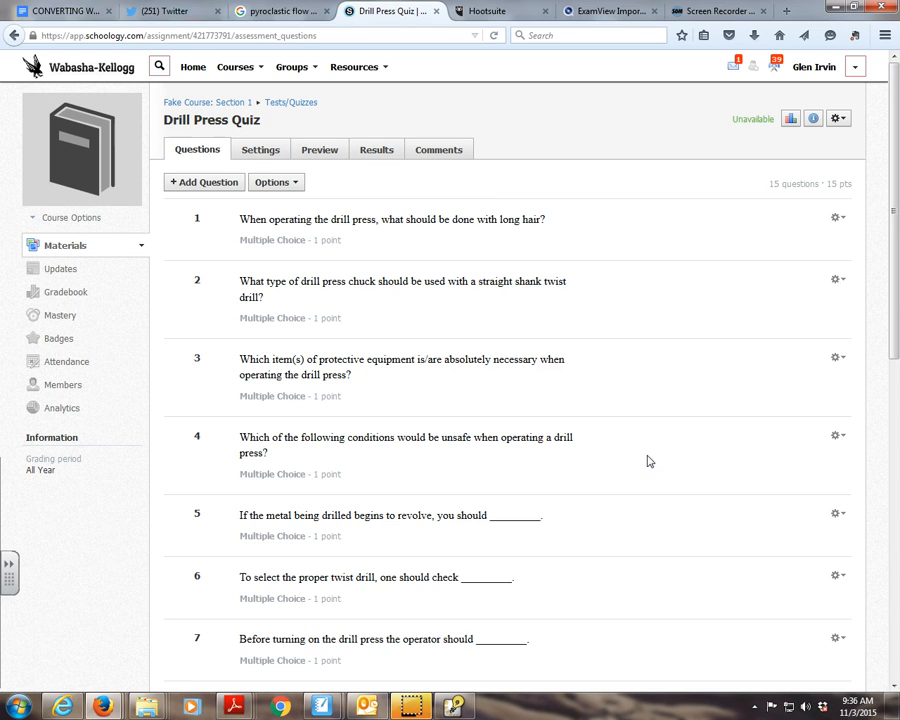
mouse_move(602, 550)
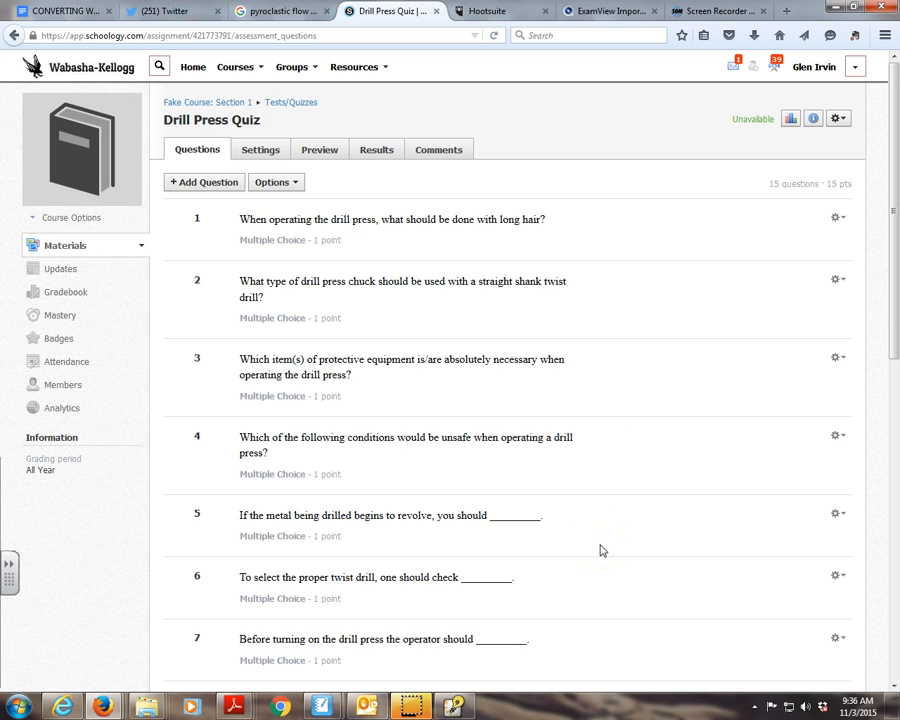
mouse_move(502, 336)
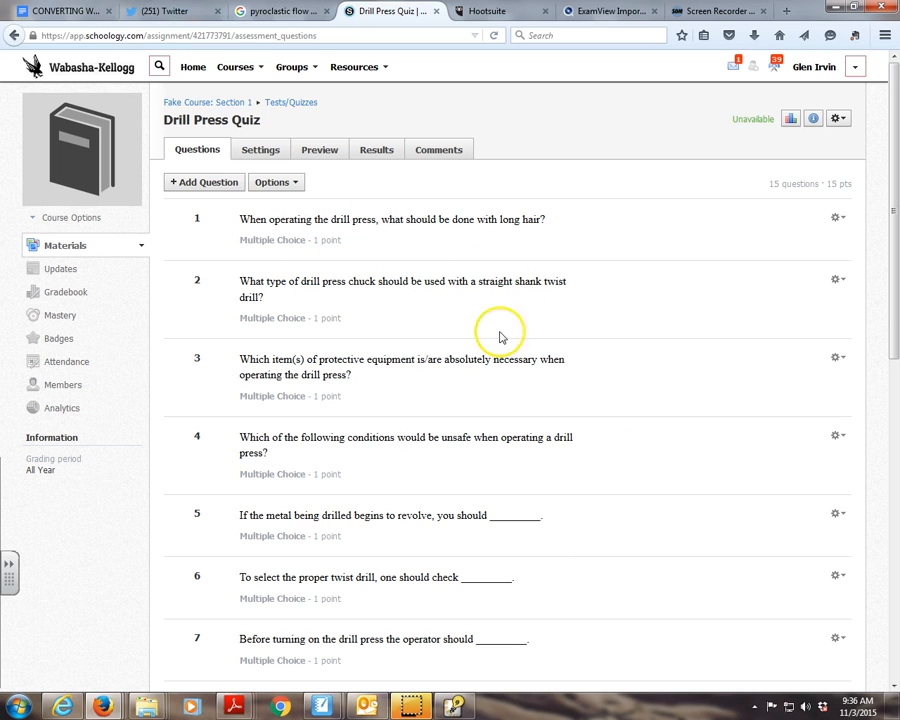
mouse_move(458, 706)
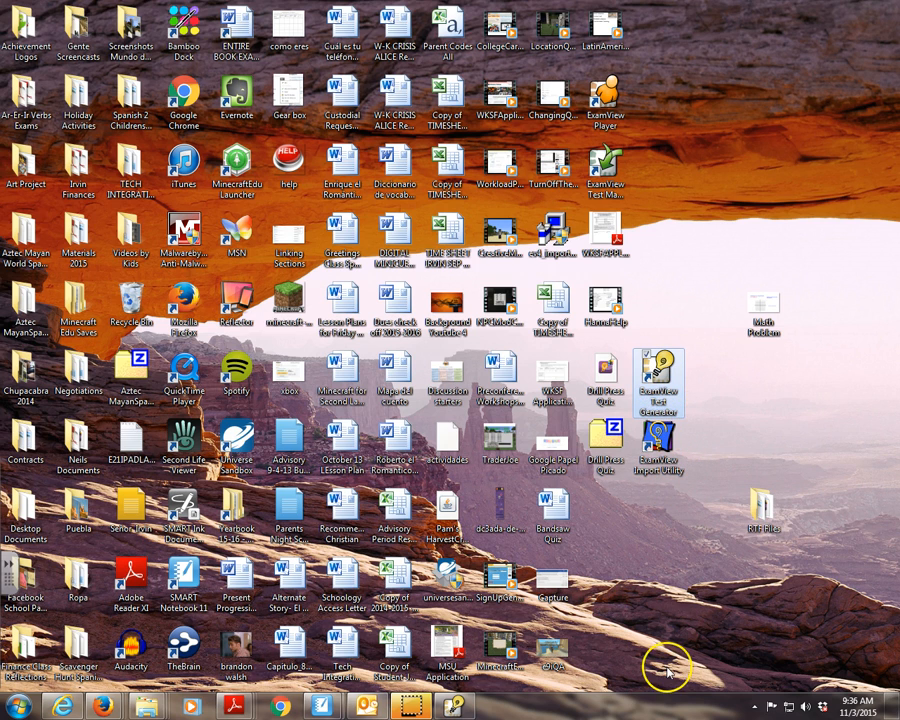
mouse_move(548, 615)
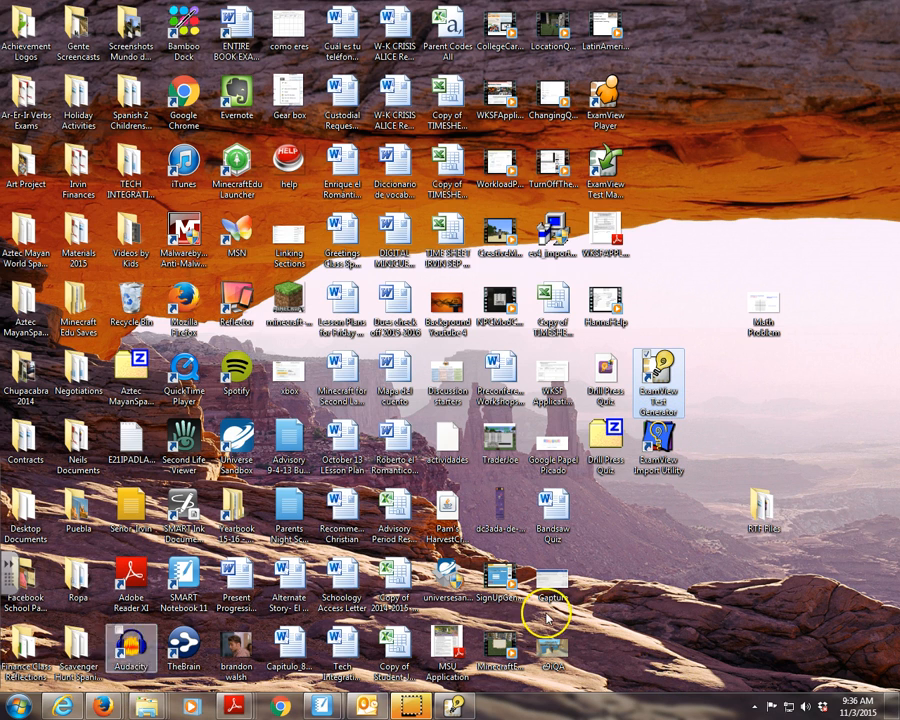